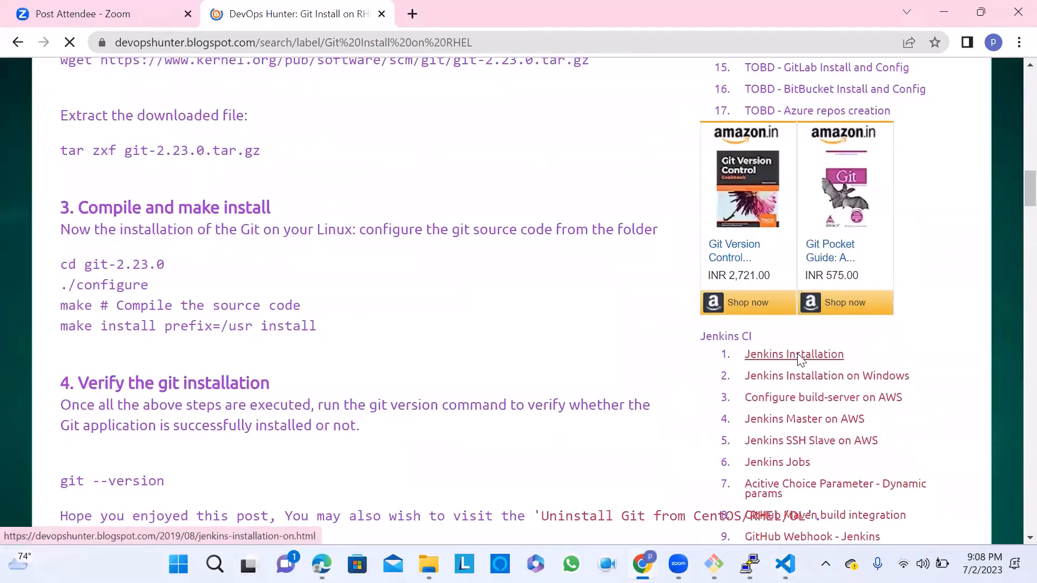
Go to the Jenkins Installation article and scroll to the sample Vagrantfile section.
{"action": "left_click", "coordinate": [794, 354]}
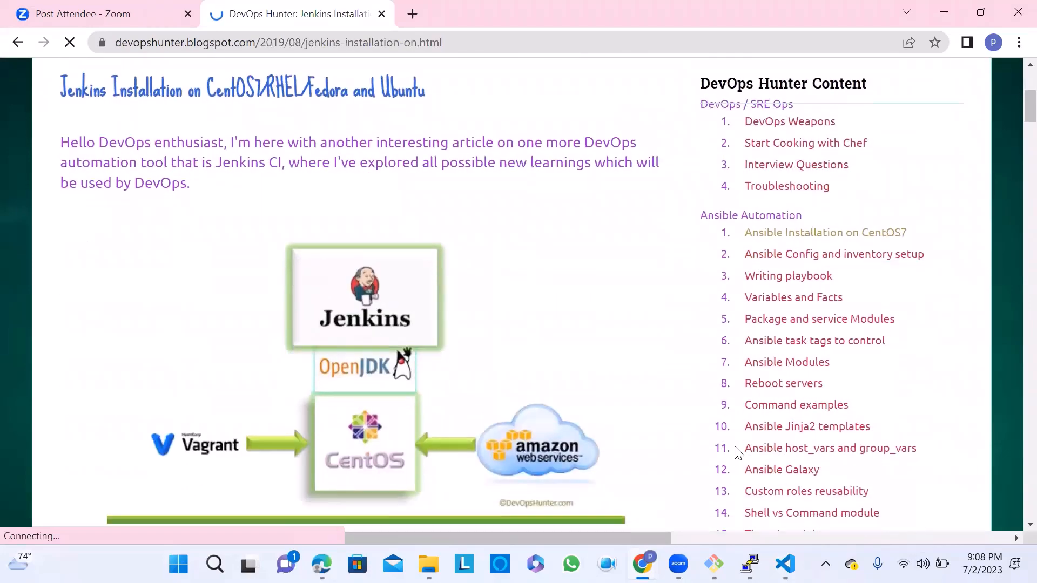
{"action": "scroll", "scroll_direction": "down", "scroll_amount": 3}
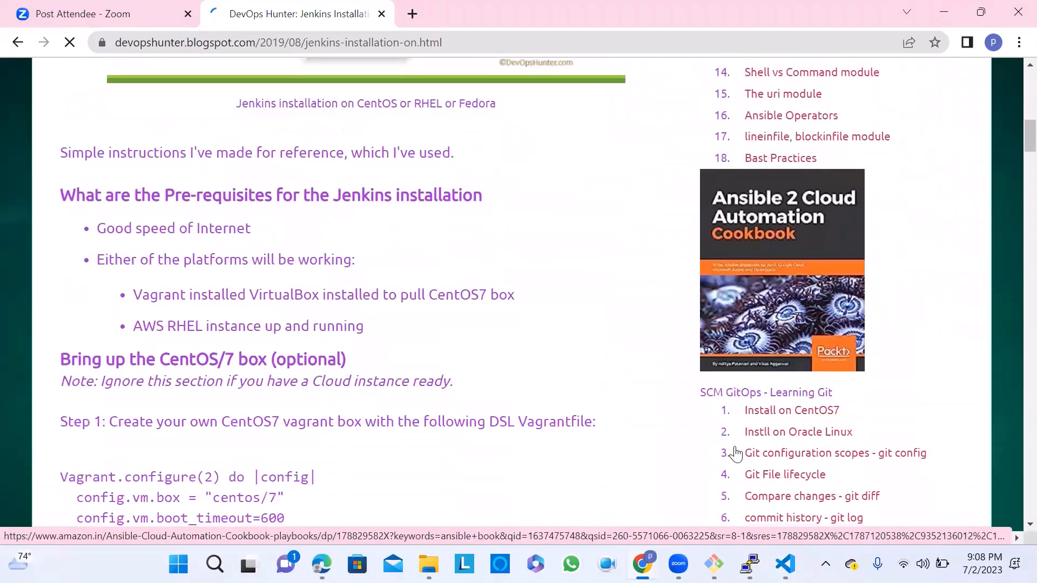
{"action": "scroll", "scroll_direction": "down", "scroll_amount": 3}
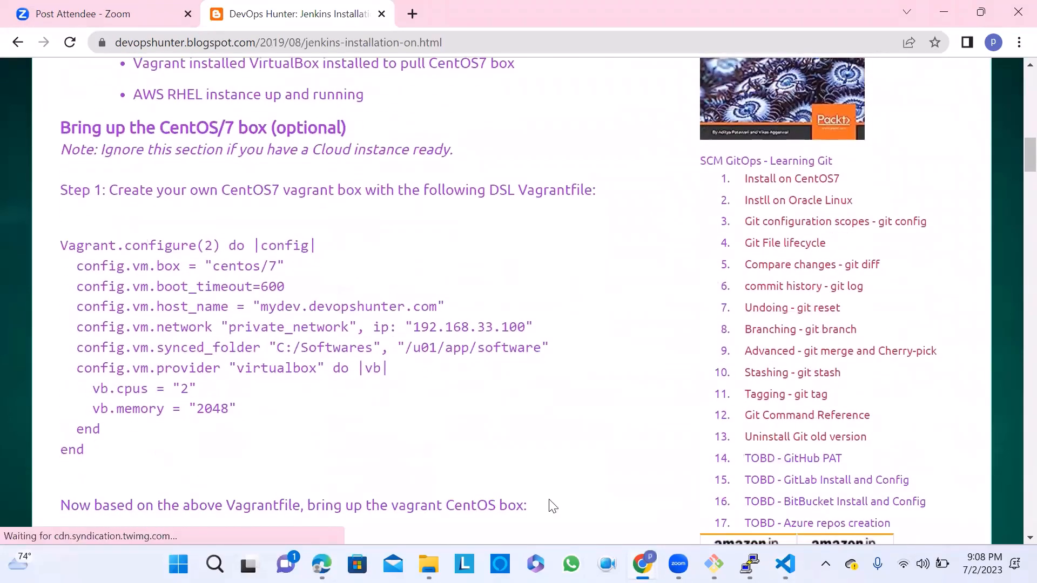
{"action": "mouse_move", "coordinate": [220, 462]}
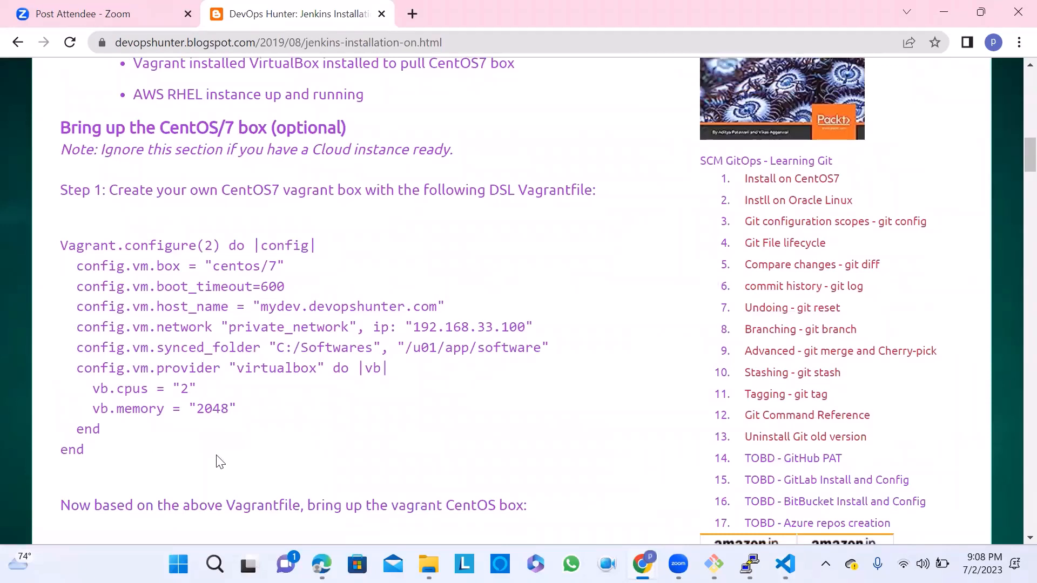
{"action": "mouse_move", "coordinate": [91, 460]}
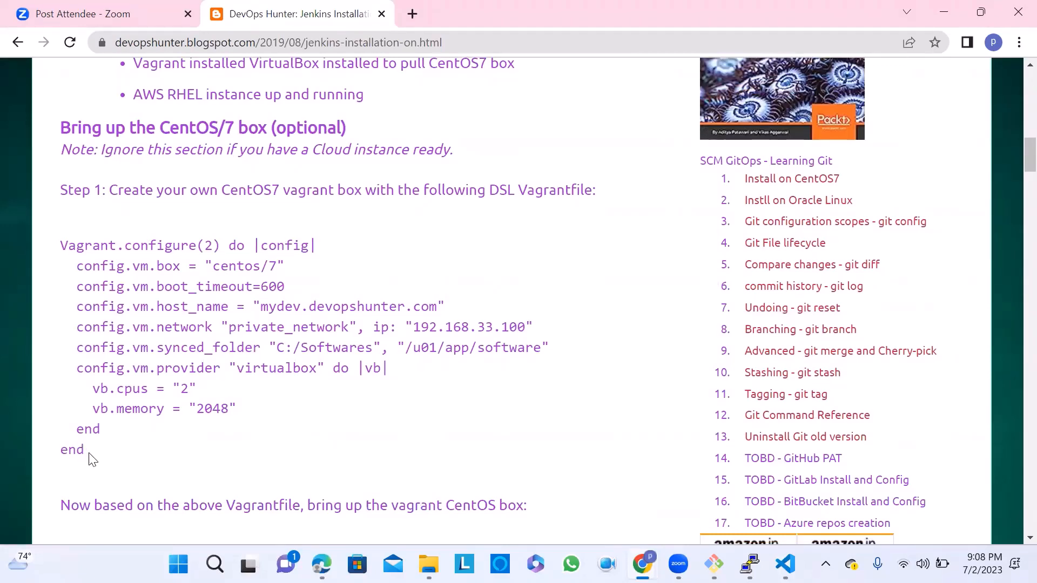
{"action": "mouse_move", "coordinate": [153, 352]}
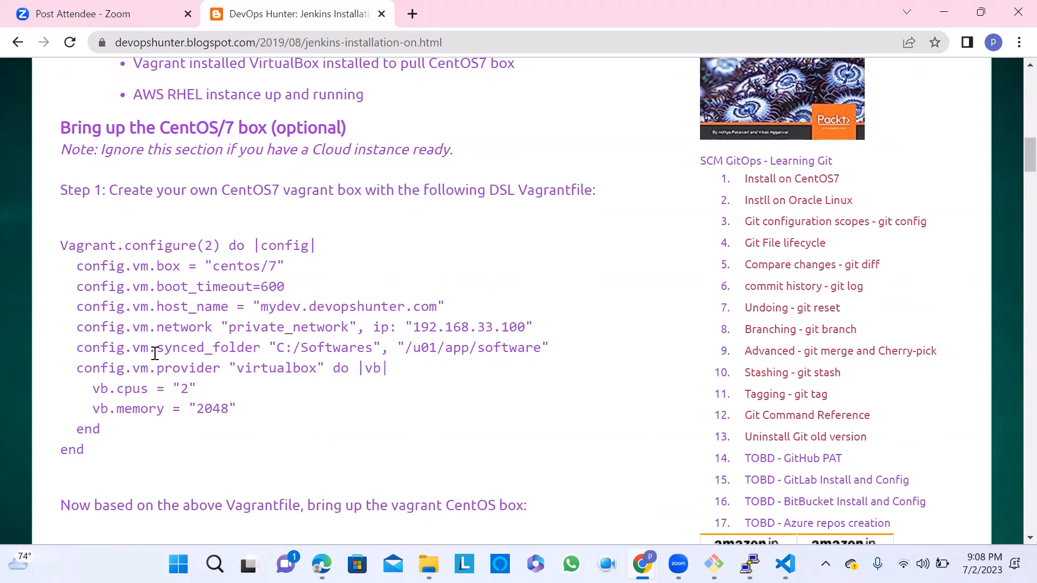
{"action": "mouse_move", "coordinate": [214, 362]}
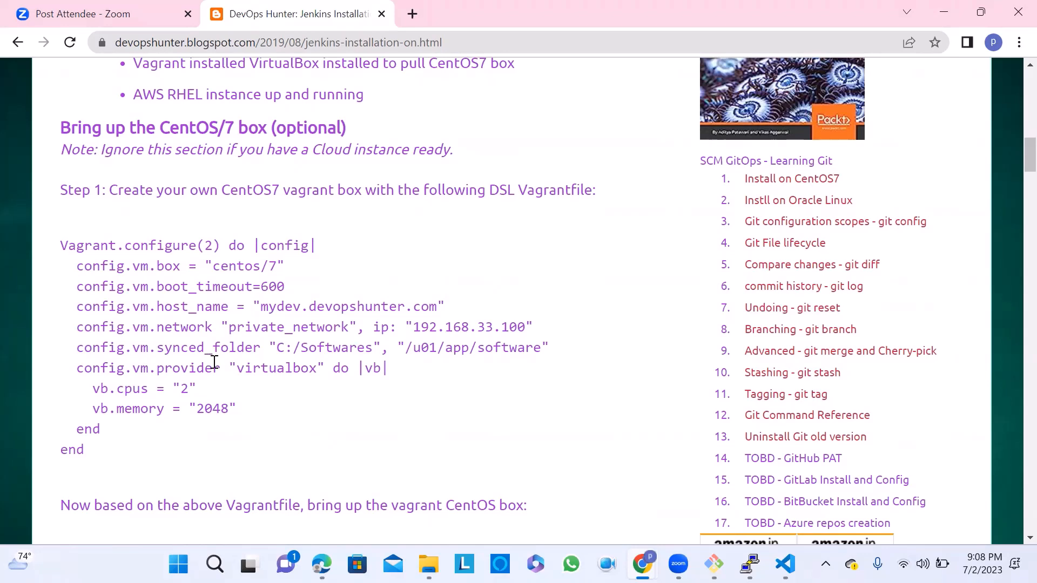
{"action": "mouse_move", "coordinate": [209, 472]}
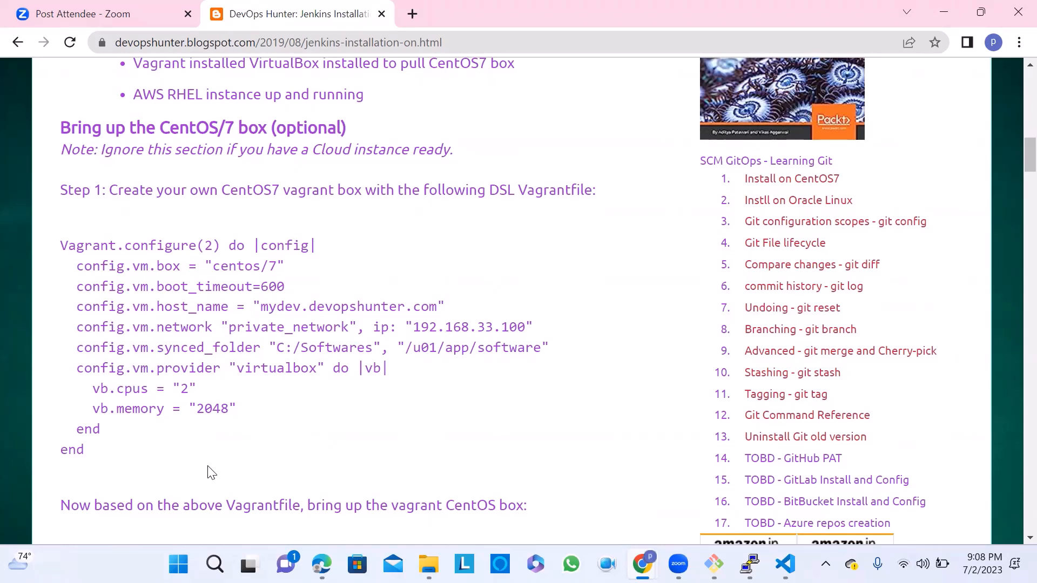
{"action": "mouse_move", "coordinate": [270, 488]}
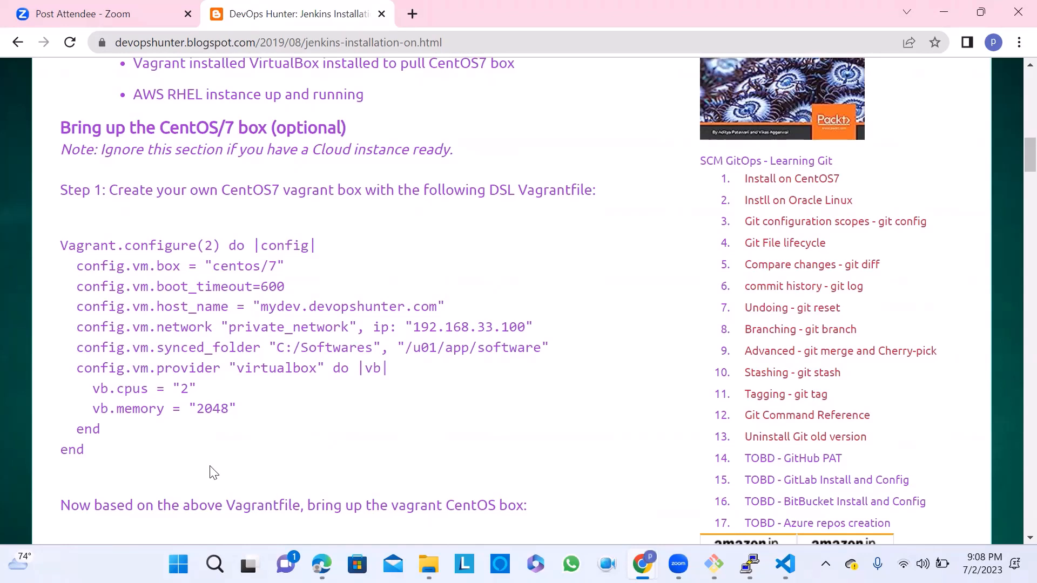
{"action": "mouse_move", "coordinate": [187, 472]}
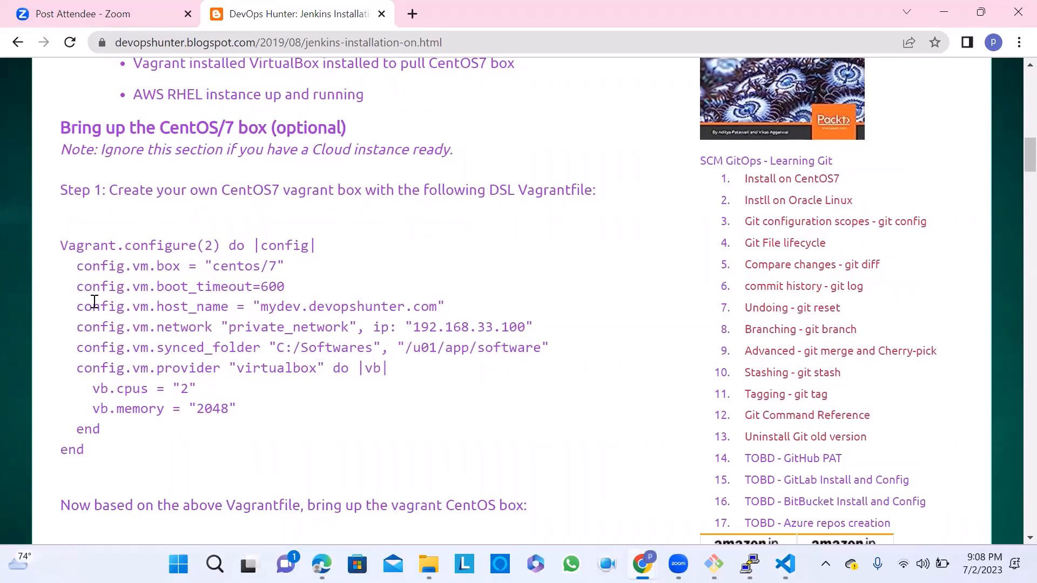
{"action": "mouse_move", "coordinate": [69, 311]}
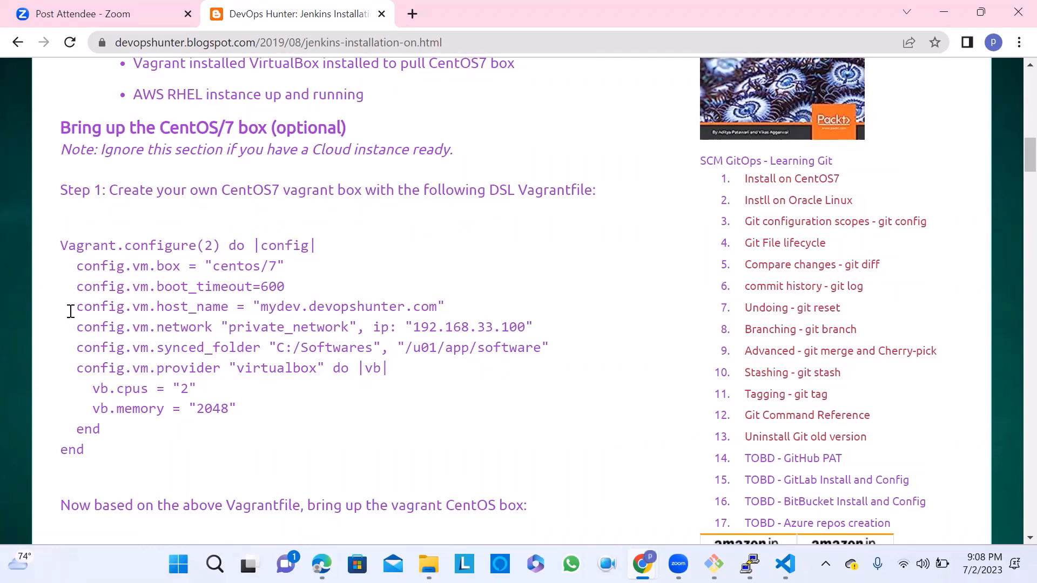
Select the Vagrantfile config lines from boot_timeout through vb.memory for copying.
{"action": "left_click_drag", "start_coordinate": [69, 306], "coordinate": [125, 331]}
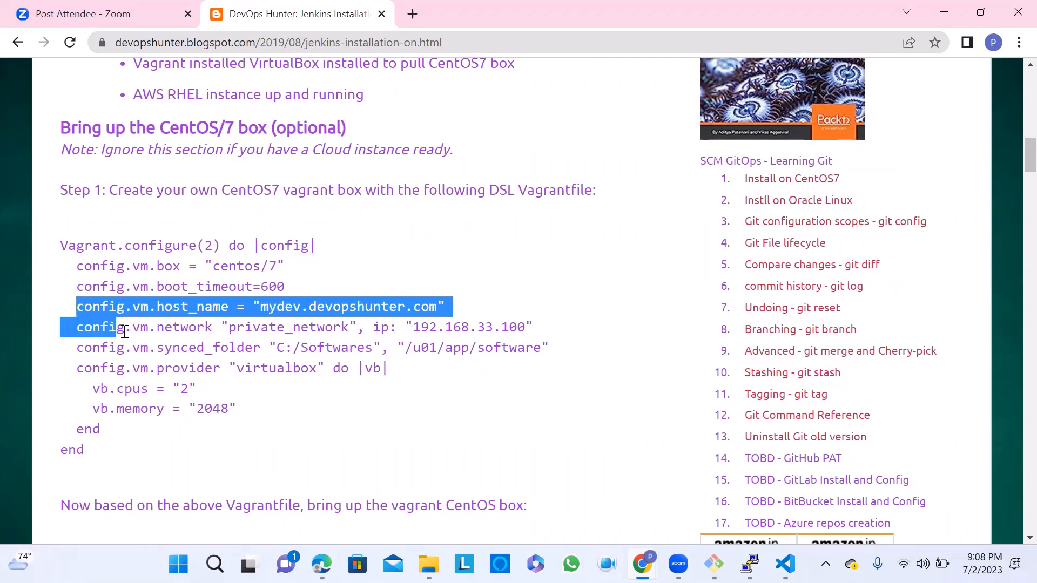
{"action": "left_click_drag", "start_coordinate": [122, 327], "coordinate": [182, 409]}
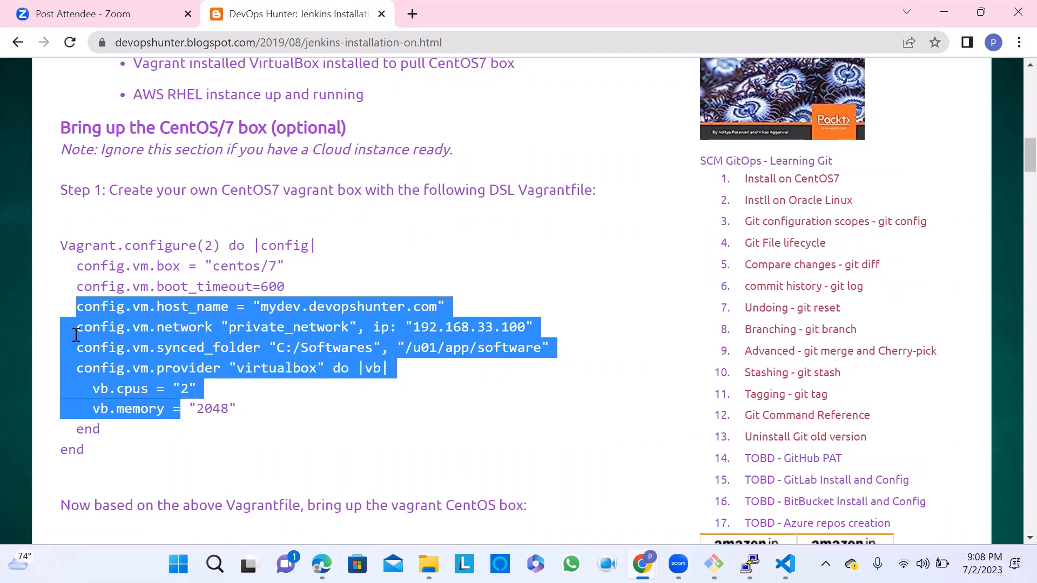
{"action": "left_click", "coordinate": [72, 286]}
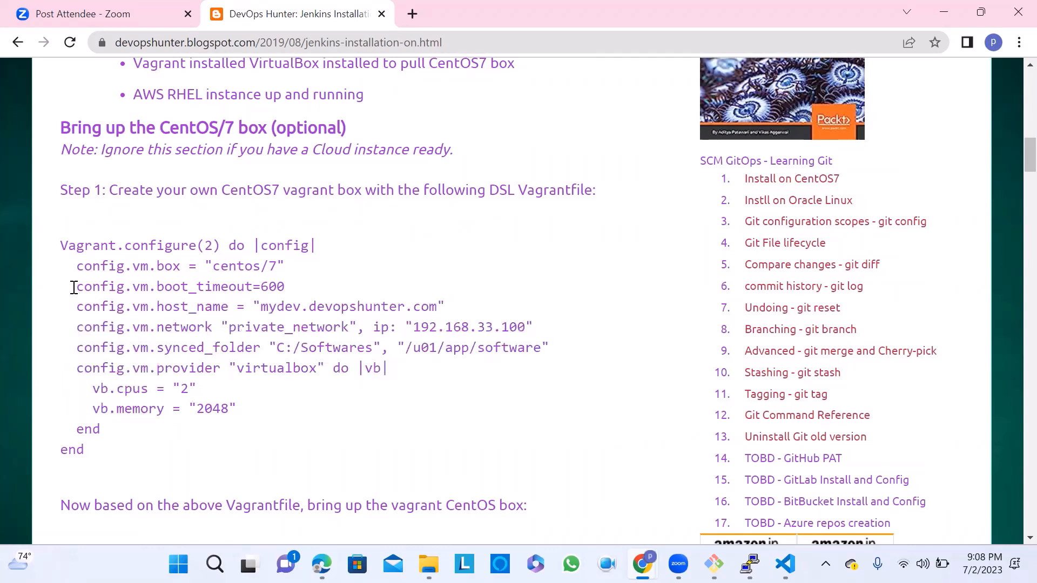
{"action": "left_click_drag", "start_coordinate": [72, 286], "coordinate": [99, 429]}
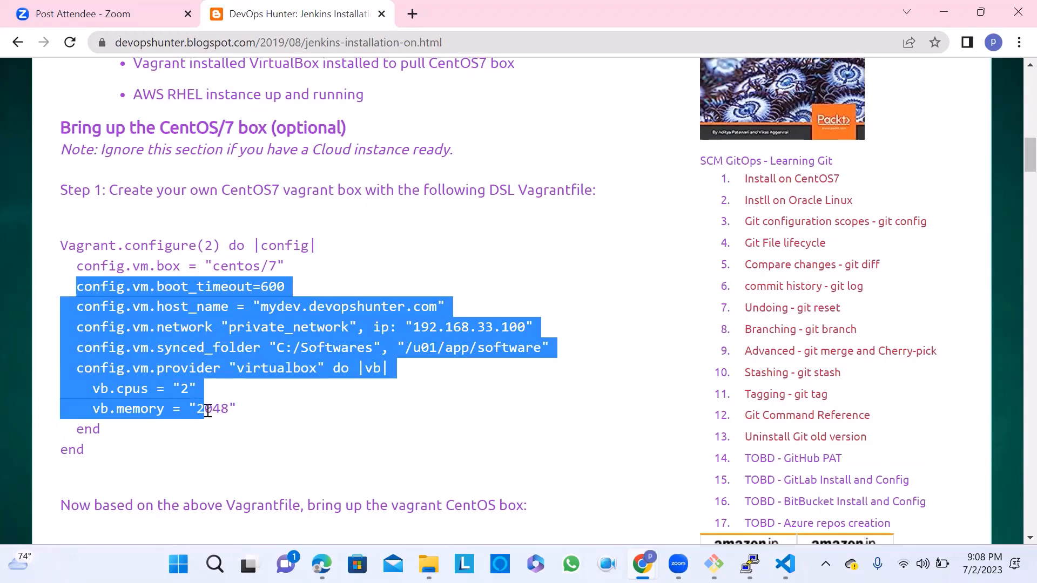
Paste the copied configuration lines into the vagrantfile in Visual Studio Code.
{"action": "left_click", "coordinate": [785, 564]}
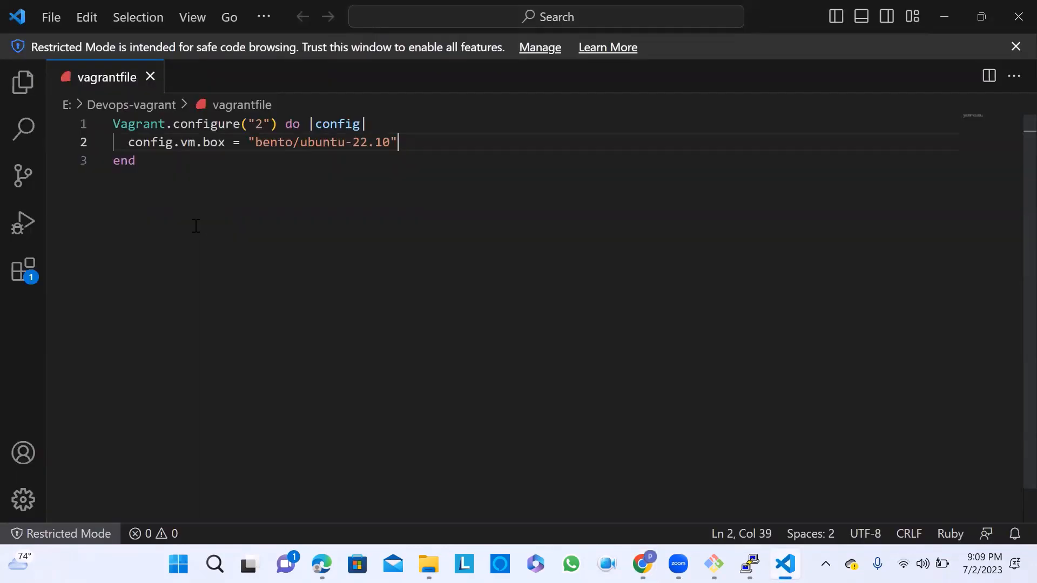
{"action": "key", "text": "enter"}
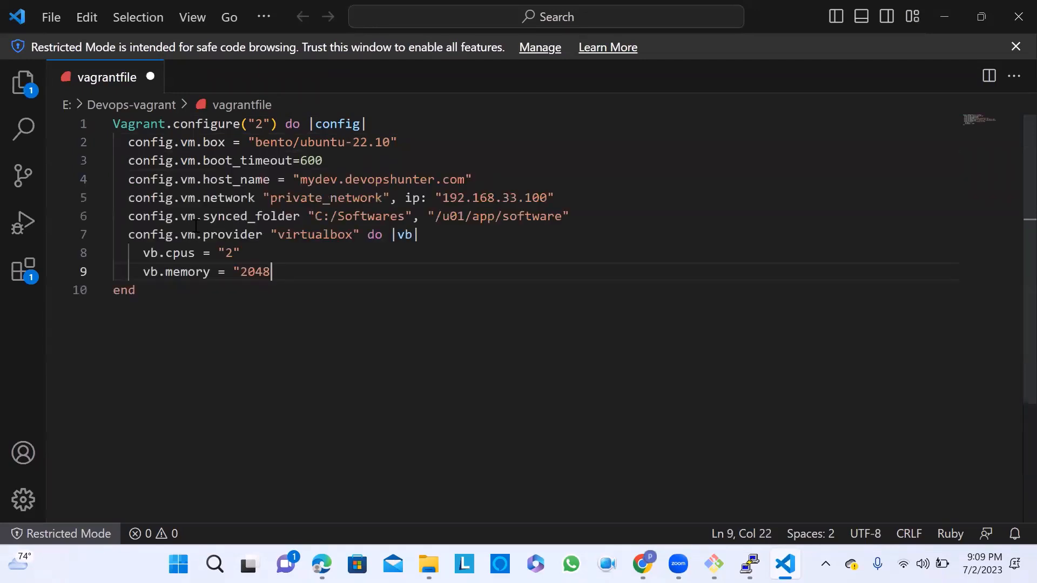
{"action": "mouse_move", "coordinate": [314, 285]}
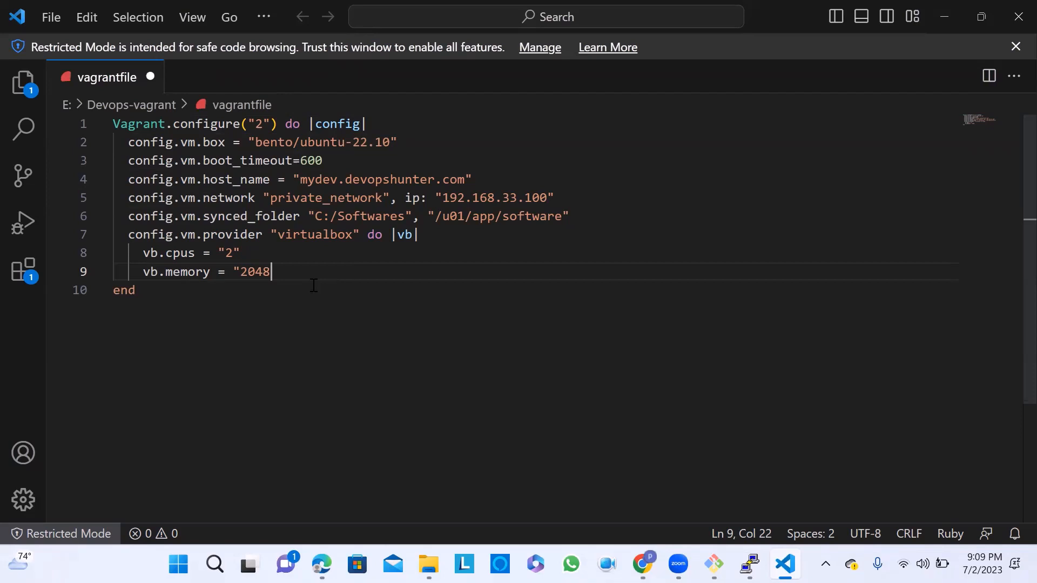
{"action": "type", "text": "\""}
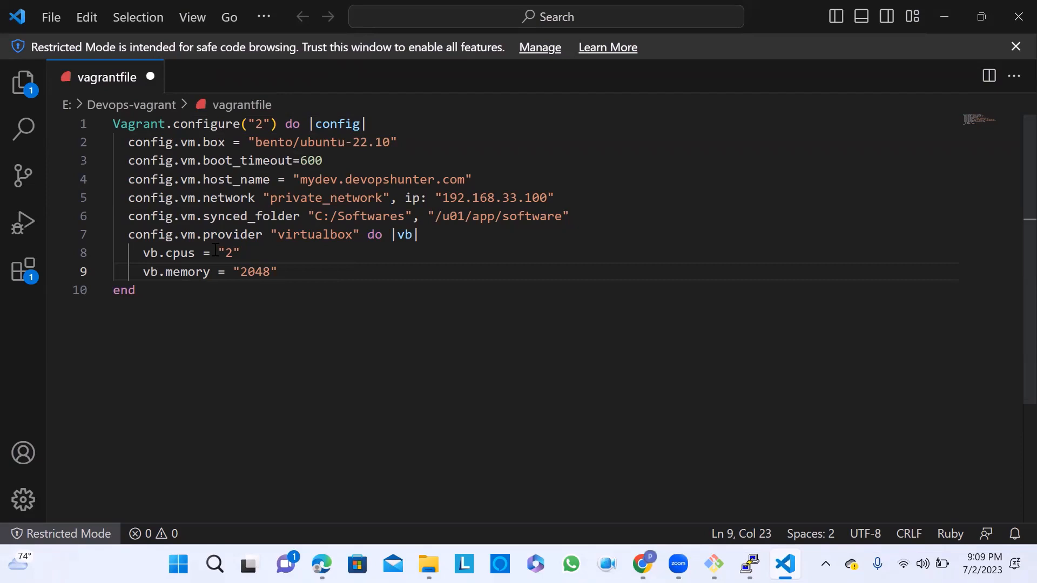
Change the IP to 192.168.33.200 and the host name to jenkins.devopshunter.com.
{"action": "double_click", "coordinate": [228, 198]}
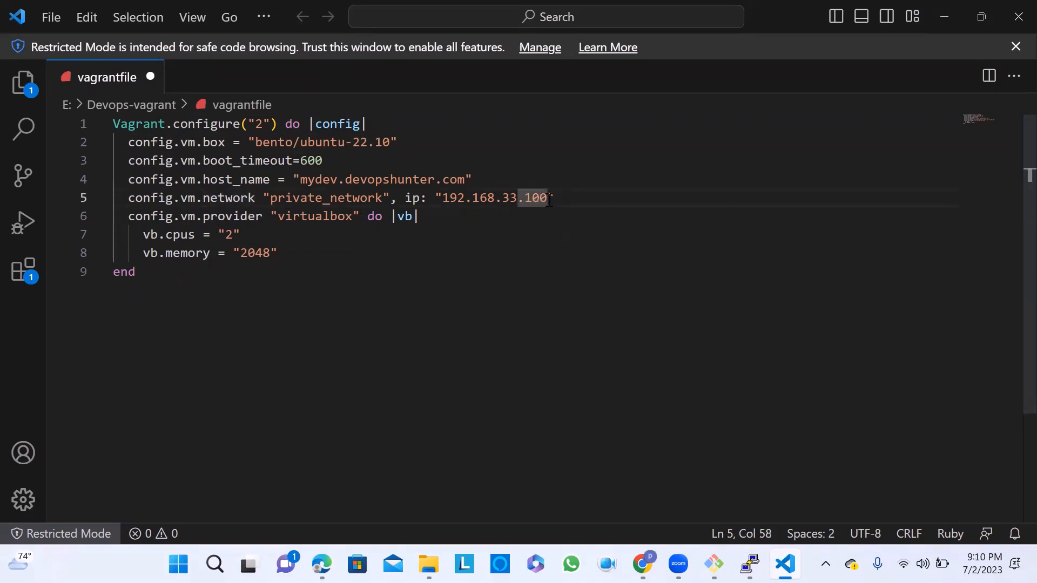
{"action": "key", "text": "Backspace"}
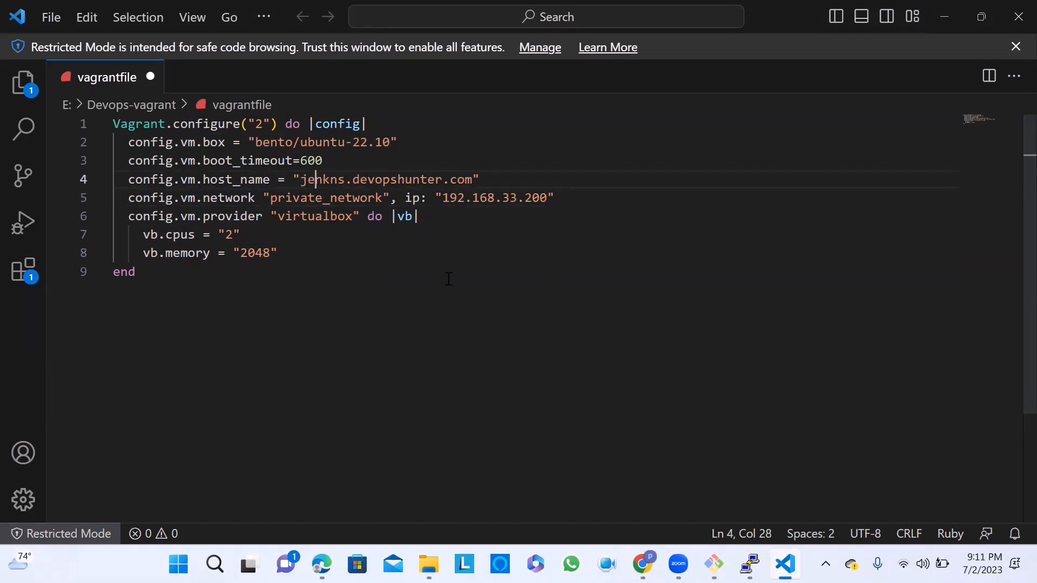
{"action": "double_click", "coordinate": [318, 179]}
{"action": "type", "text": "i"}
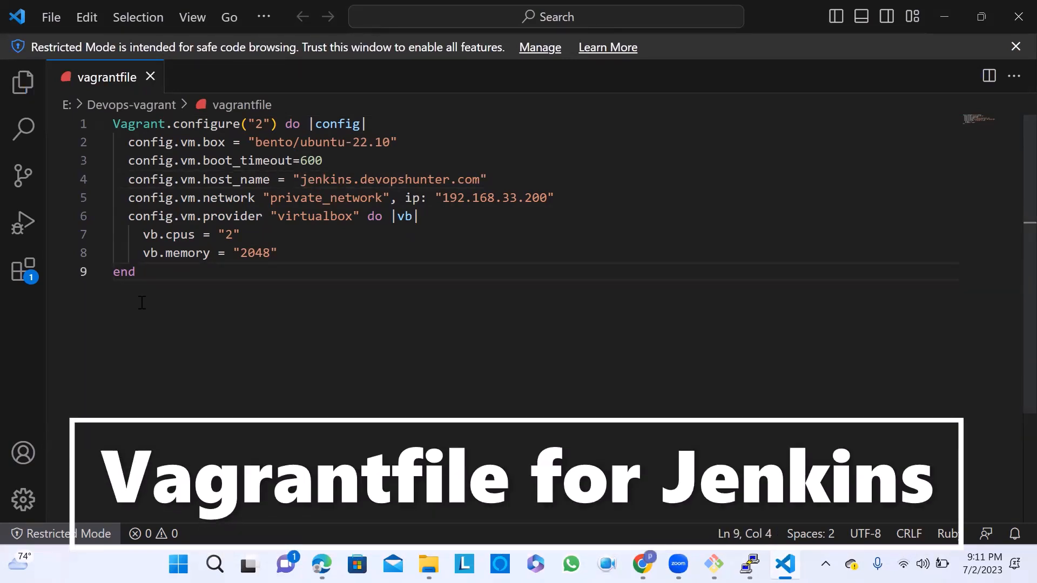
{"action": "mouse_move", "coordinate": [285, 253]}
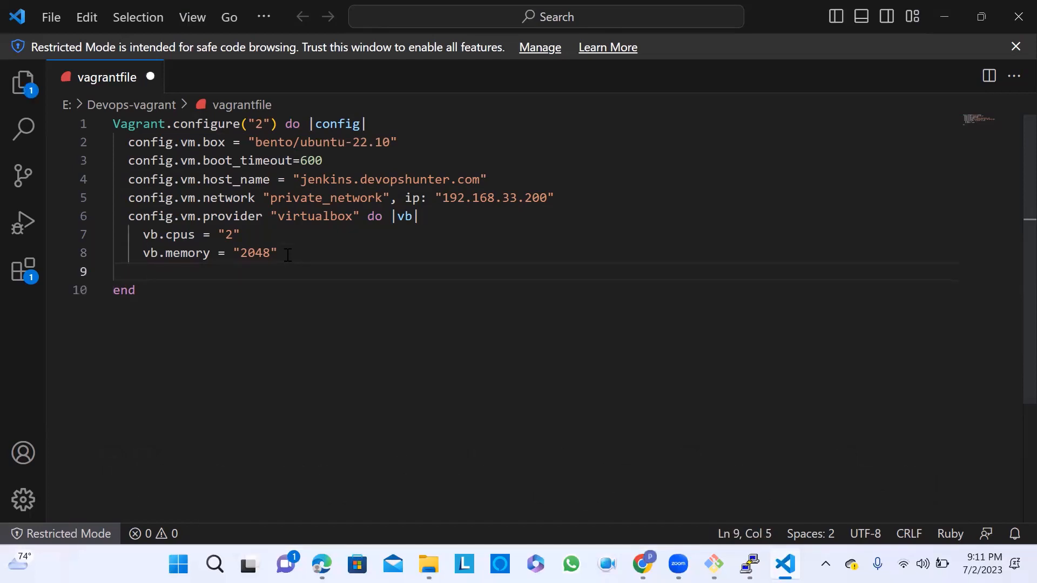
{"action": "type", "text": "end"}
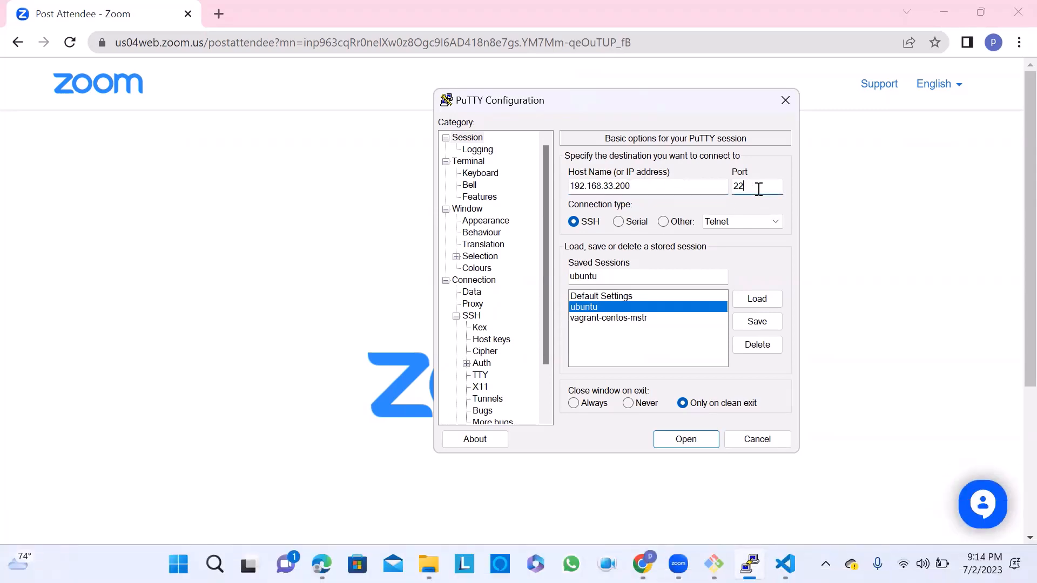
Save the ubuntu session with host 192.168.33.200, port 22 over SSH.
{"action": "left_click", "coordinate": [756, 322]}
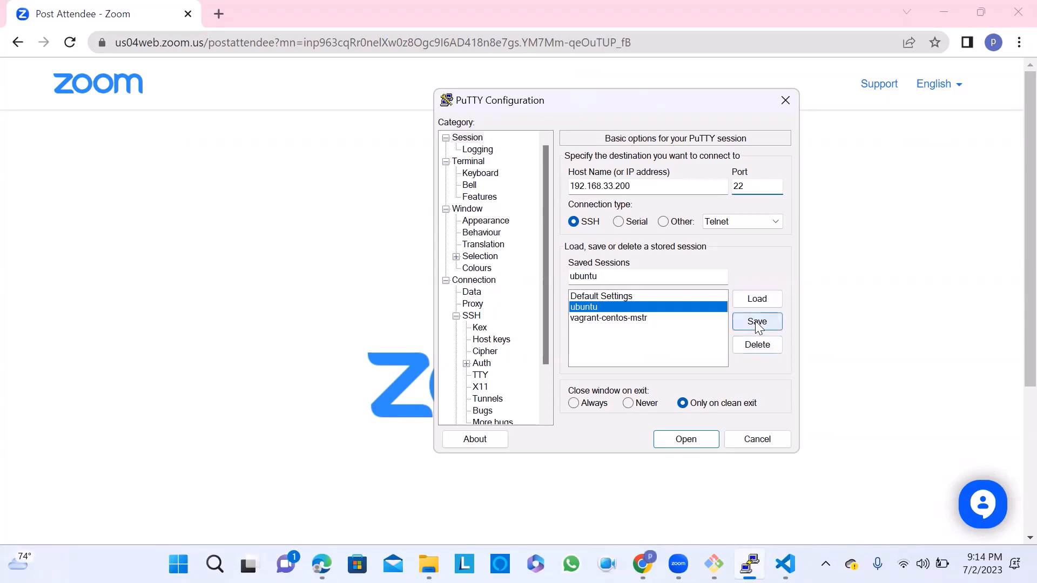
{"action": "left_click", "coordinate": [756, 322]}
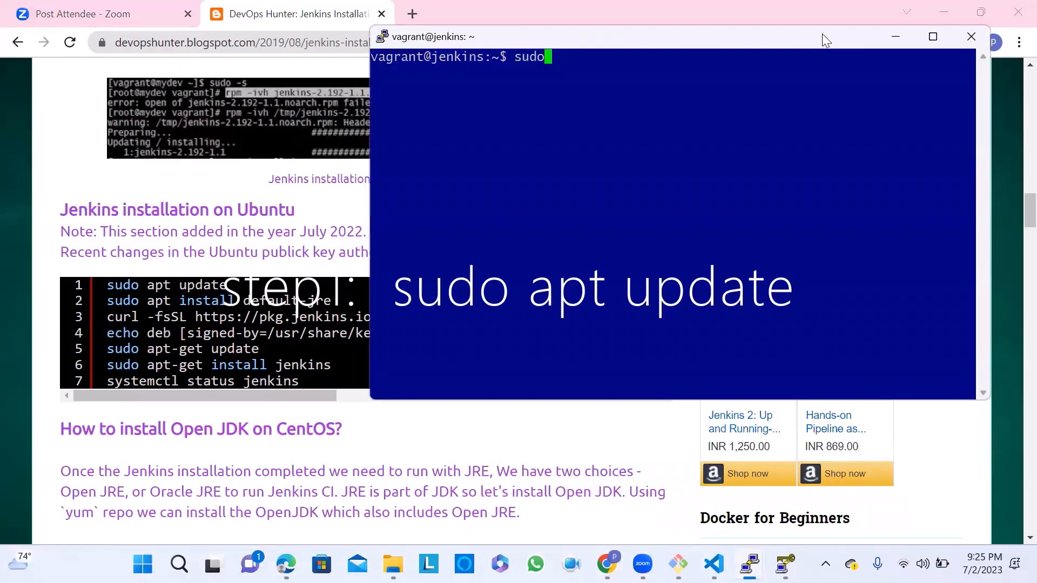
Run 'sudo apt update' to refresh the VM's package lists.
{"action": "type", "text": "ap"}
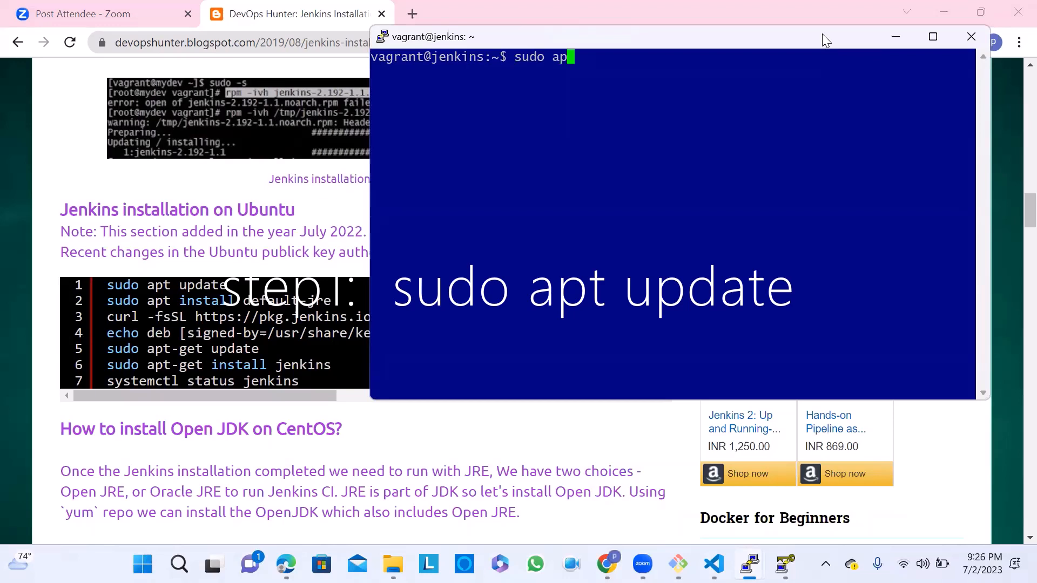
{"action": "type", "text": "t"}
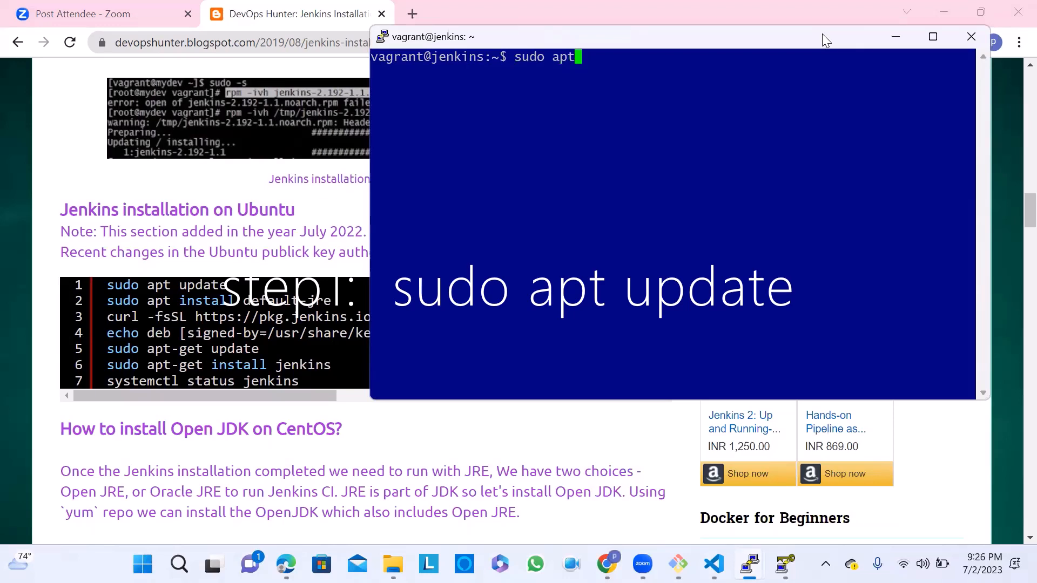
{"action": "type", "text": "u"}
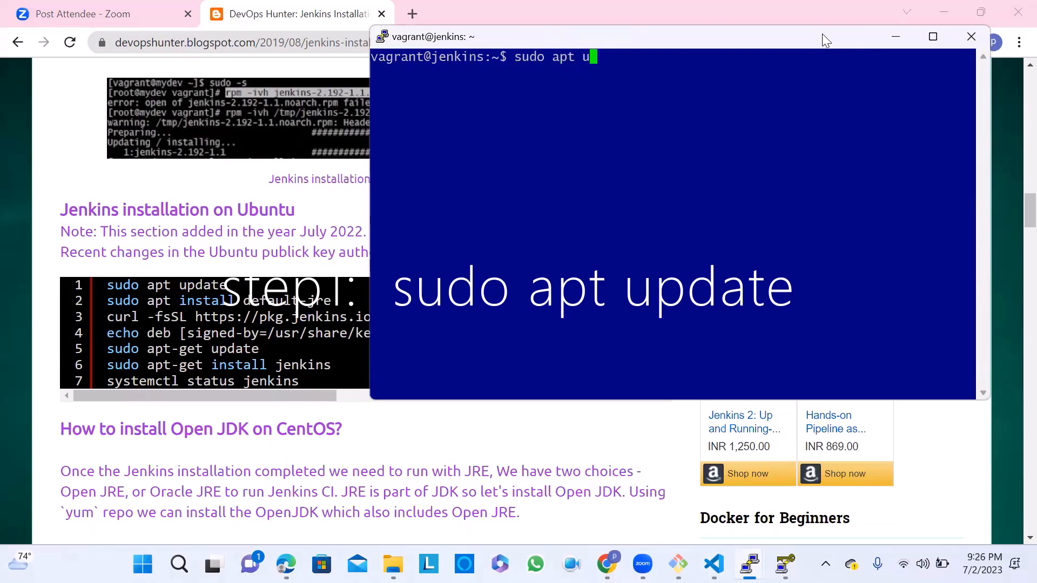
{"action": "type", "text": "pdate"}
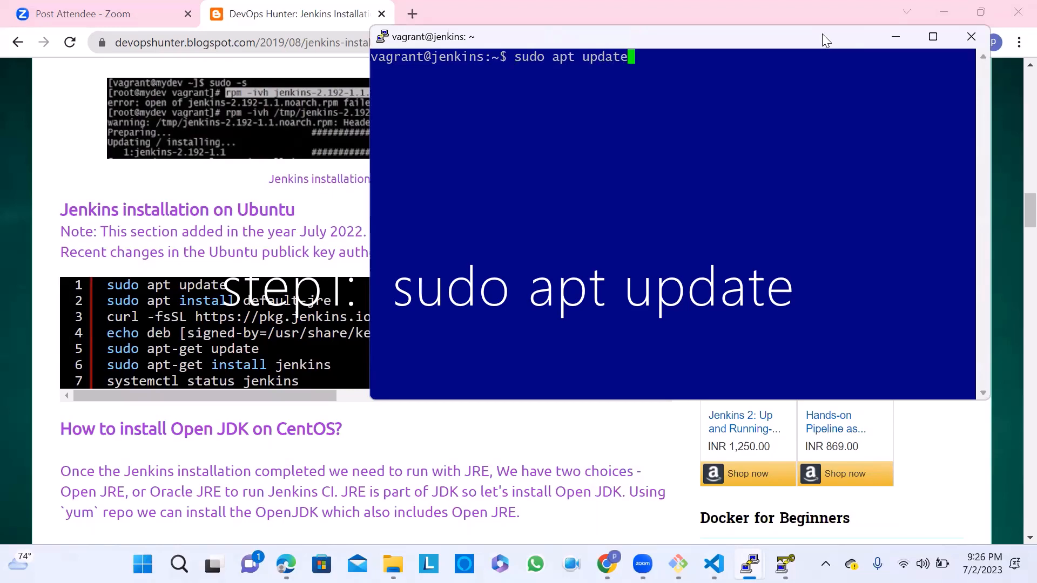
{"action": "key", "text": "enter"}
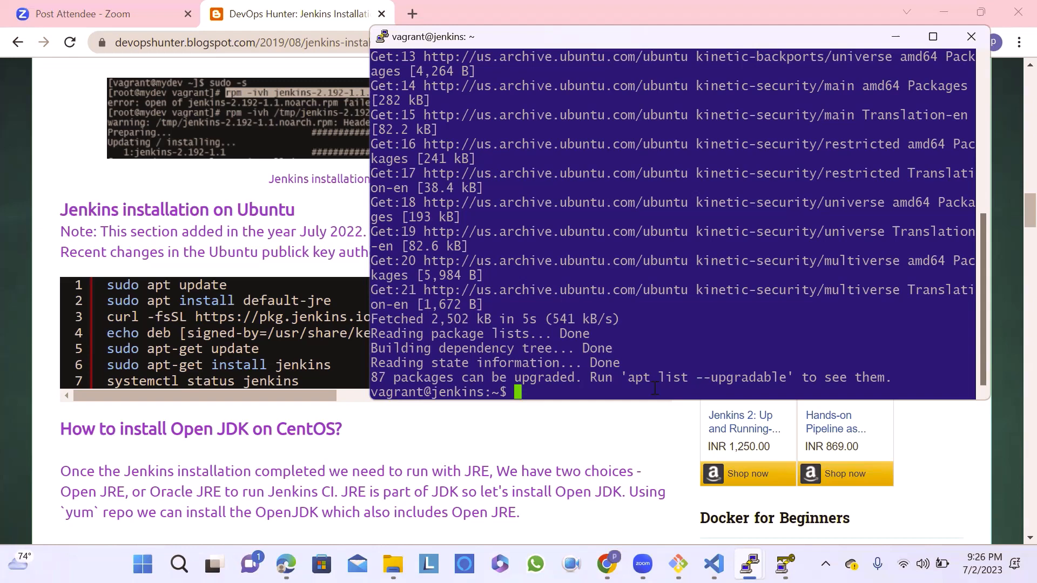
Enter 'sudo apt install default-jre' to install the default Java runtime.
{"action": "type", "text": "sudo apt install default-jre"}
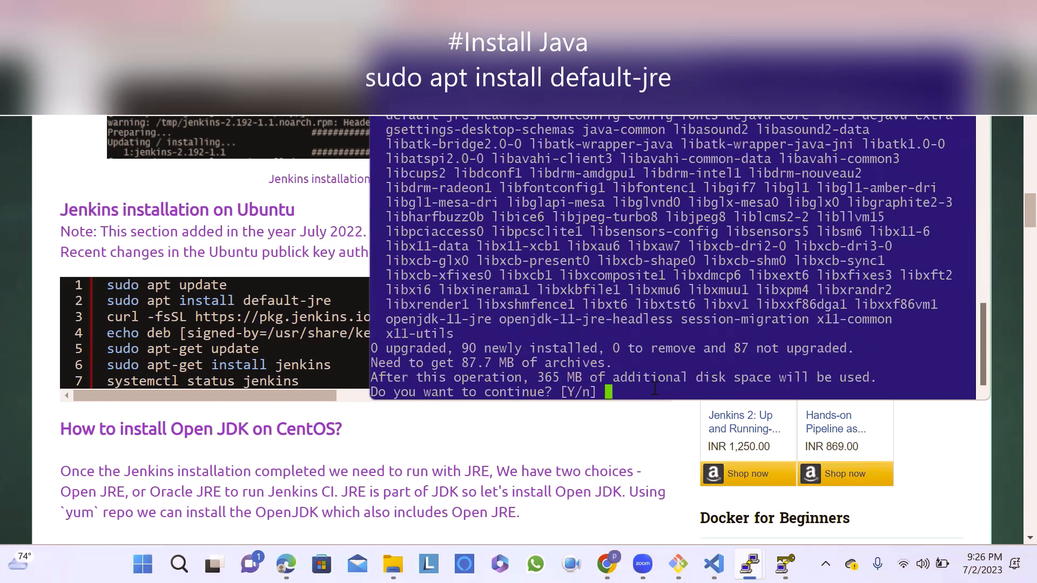
Answer 'y' to continue and let the default-jre (OpenJDK 11) installation finish.
{"action": "type", "text": "y"}
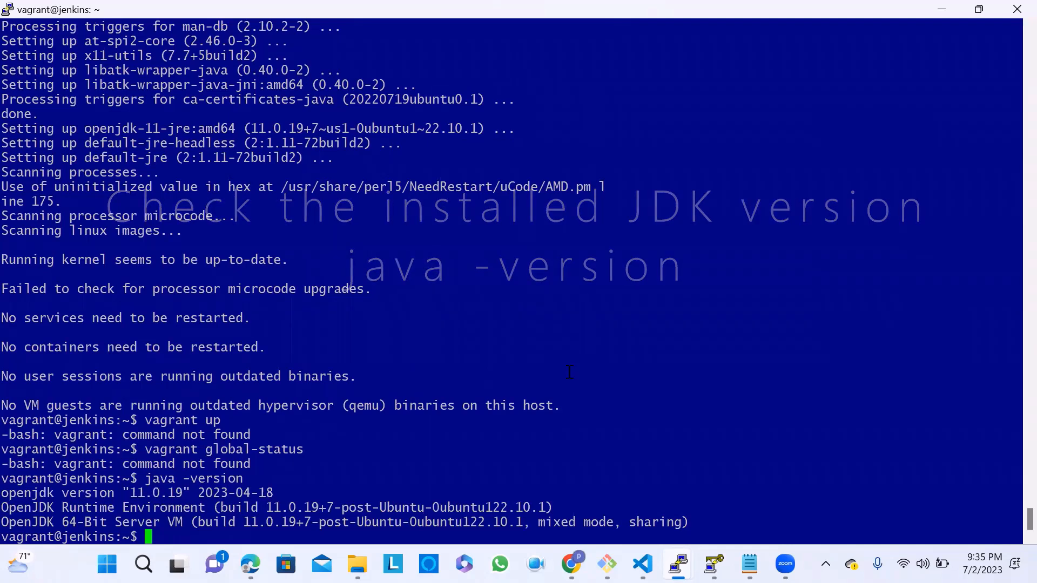
Run curl to fetch jenkins.io.key into /usr/share/keyrings/jenkins-keyring.asc via sudo tee.
{"action": "type", "text": "curl -fsSL https://pkg.jenkins.io/debian/jenkins.io.key | sudo tee  /usr/share/keyrings/jenkins-keyring.asc > /dev/null"}
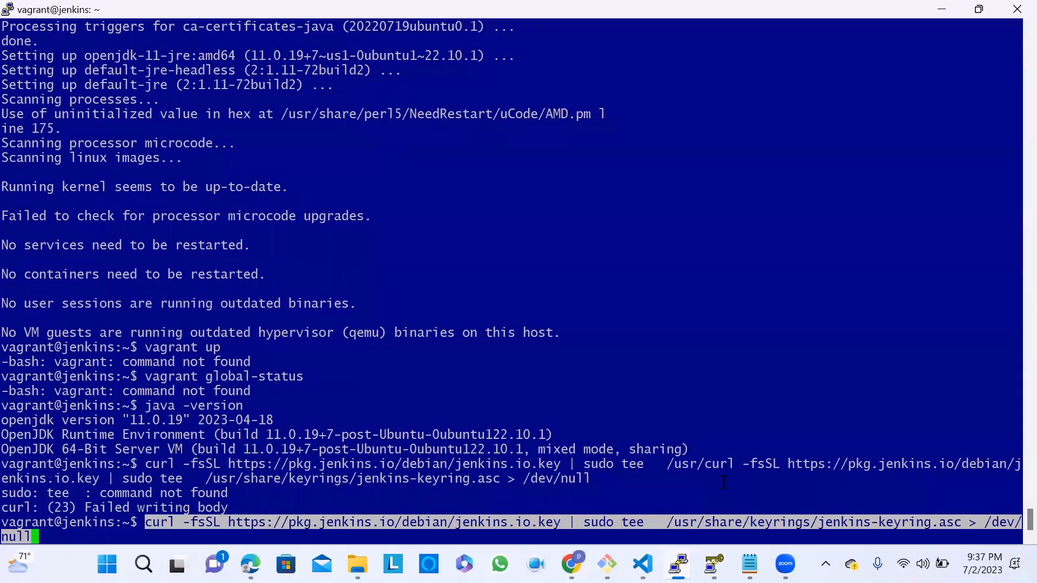
{"action": "key", "text": "Return"}
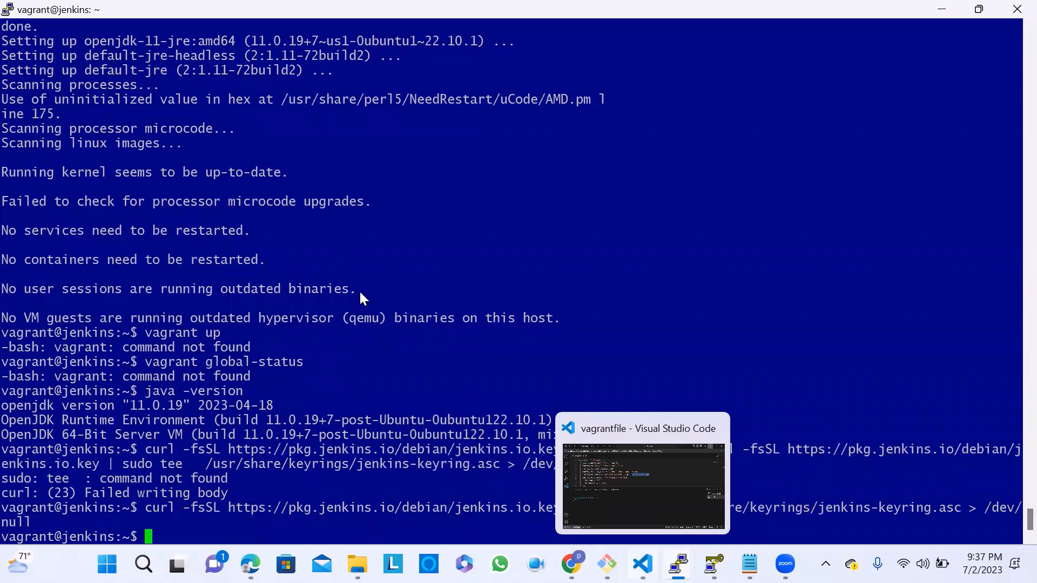
Copy the 'echo deb [signed-by=...]' repository line from the Notepad notes.
{"action": "left_click", "coordinate": [750, 564]}
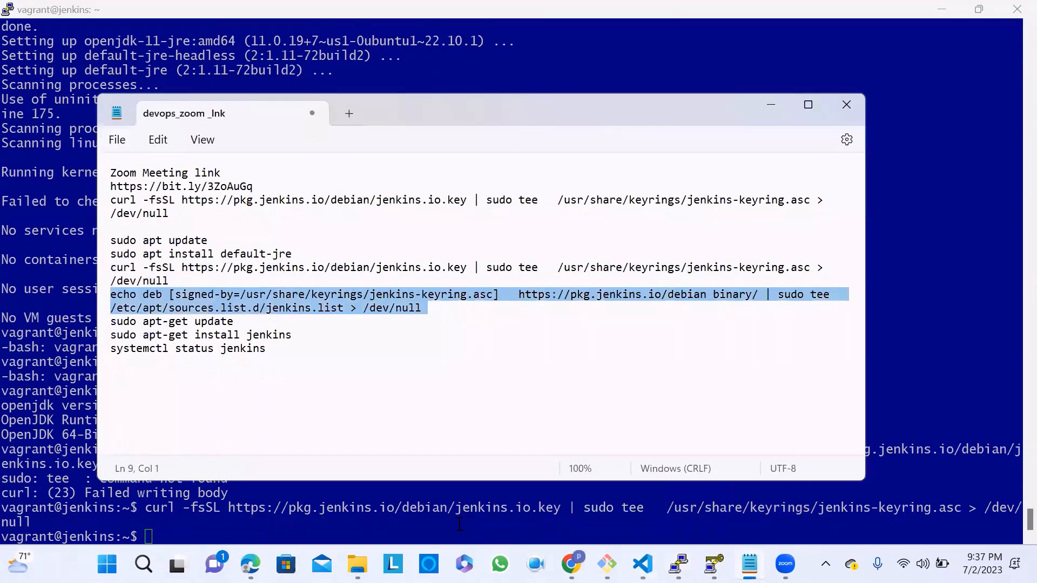
{"action": "left_click", "coordinate": [845, 105]}
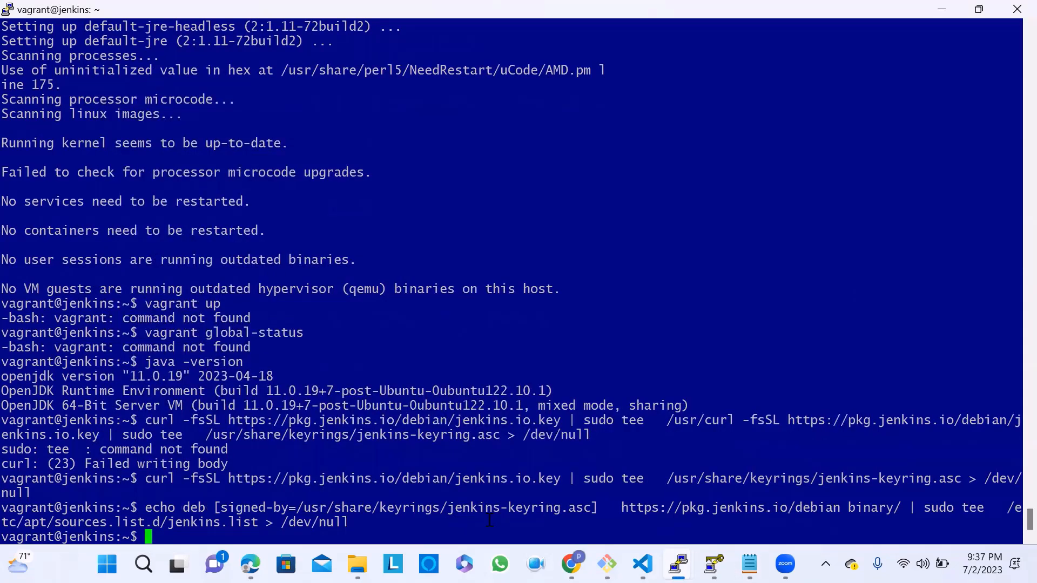
Run 'sudo apt-get update' and review the output flagging the repository unsigned.
{"action": "type", "text": "sudo apt-get update"}
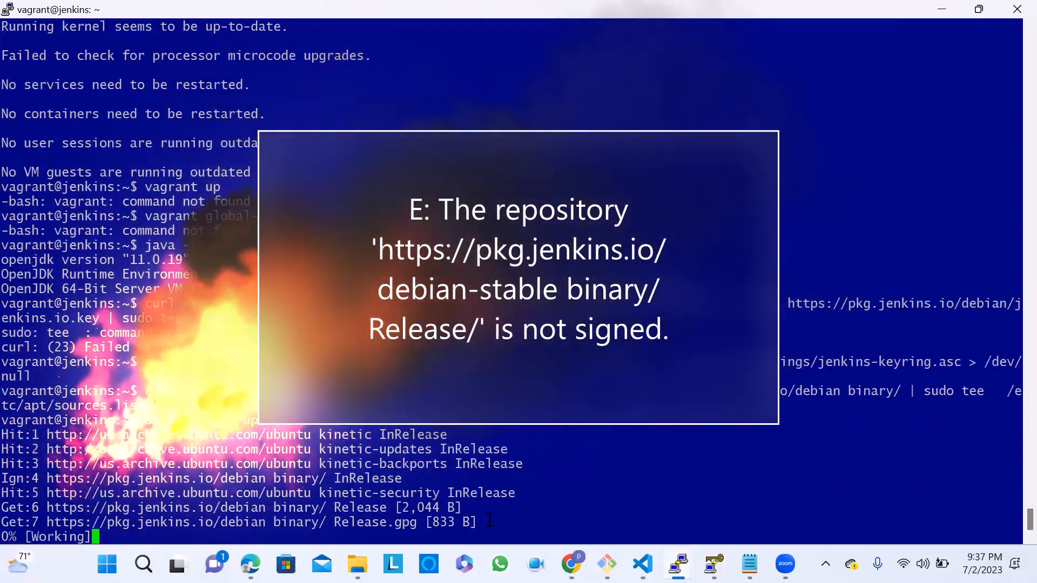
{"action": "scroll", "scroll_direction": "down", "scroll_amount": 3}
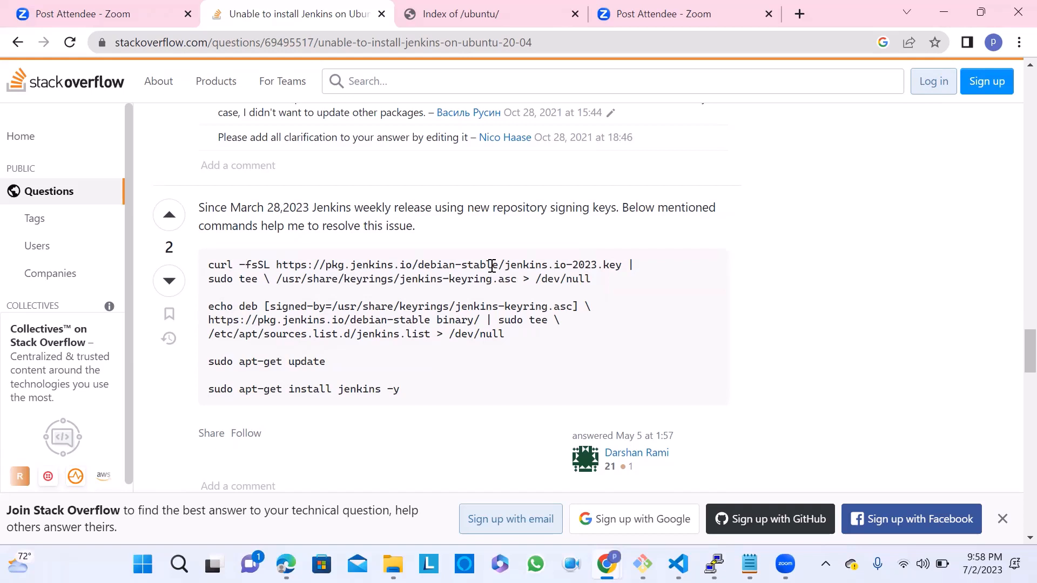
Copy the curl jenkins.io-2023.key command from the answer and return to the terminal to run it.
{"action": "left_click_drag", "start_coordinate": [208, 265], "coordinate": [590, 278]}
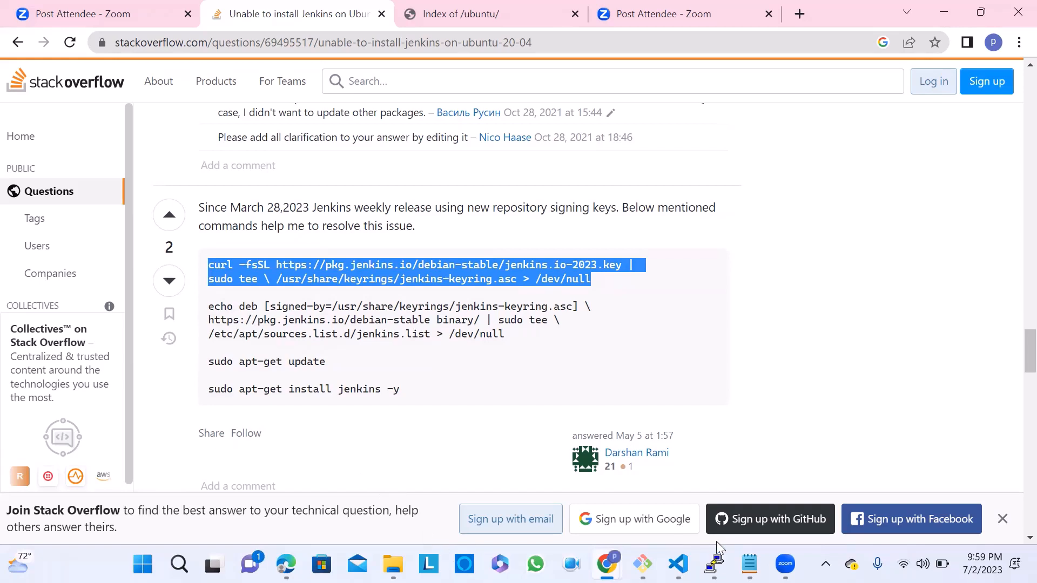
{"action": "left_click", "coordinate": [711, 563]}
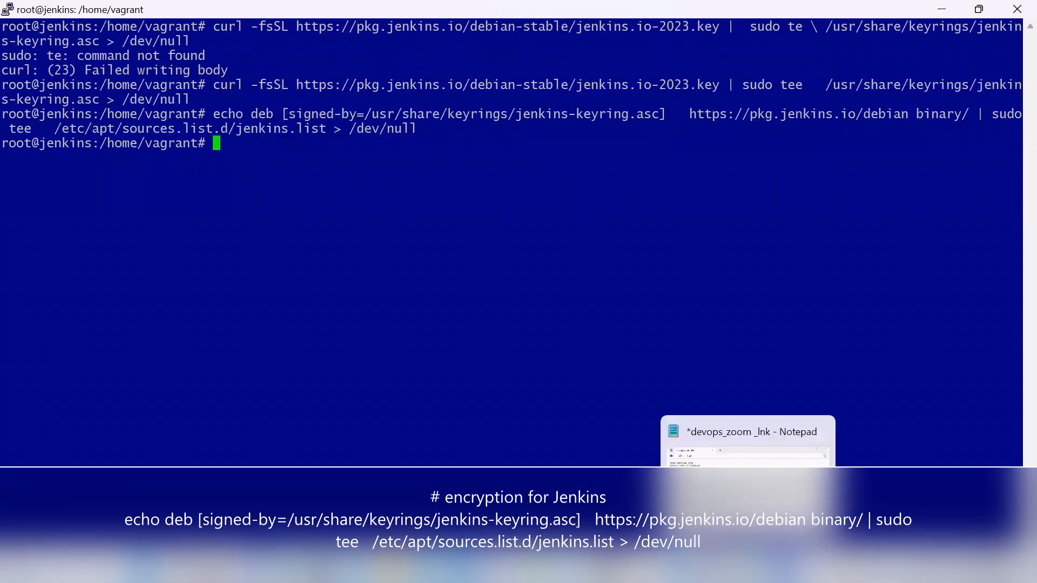
Run 'sudo apt-get update', then 'sudo apt-get install jenkins' answering 'y' to install Jenkins 2.412.
{"action": "type", "text": "sudo apt-get update"}
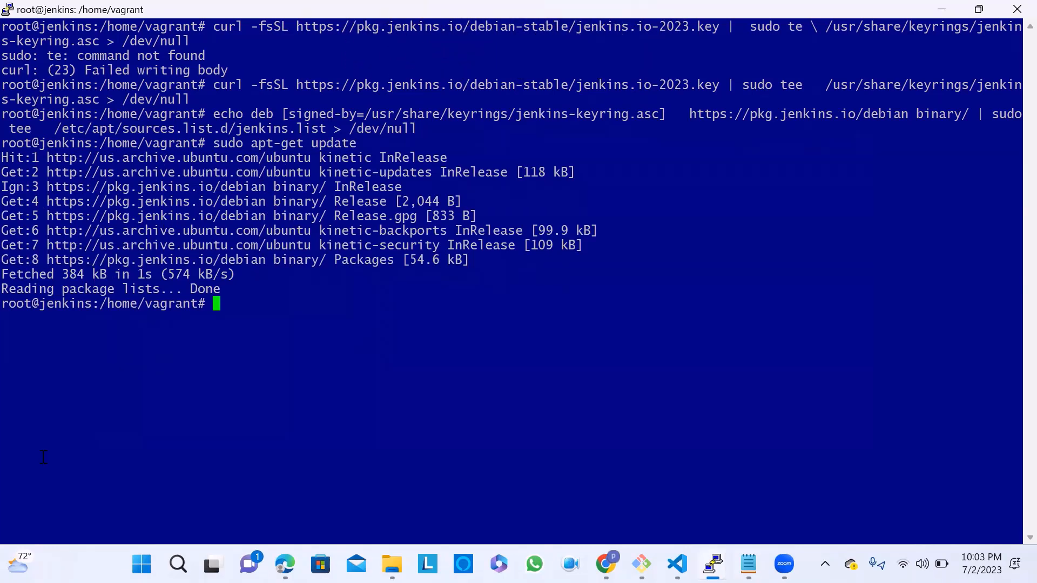
{"action": "type", "text": "sudo apt-get install jenkins"}
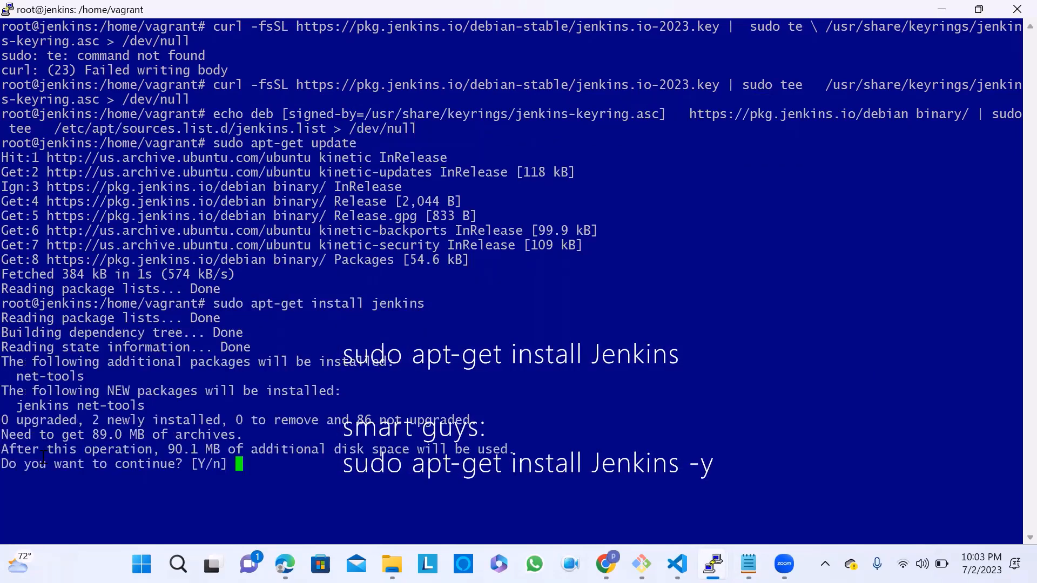
{"action": "type", "text": "y"}
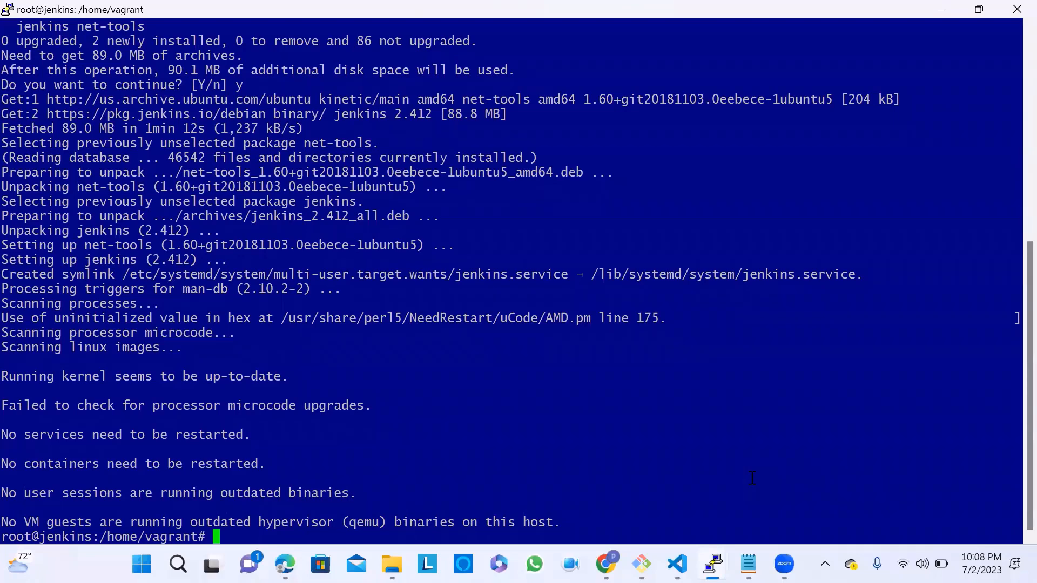
{"action": "mouse_move", "coordinate": [712, 564]}
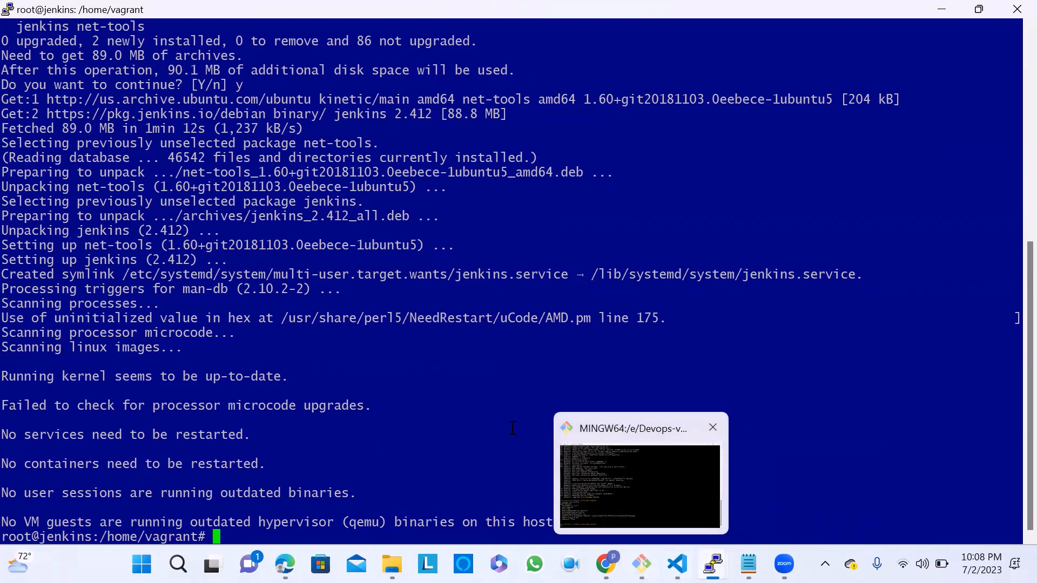
Run 'systemctl status jenkins' to confirm the Jenkins service is active.
{"action": "type", "text": "systemctl status jenkins"}
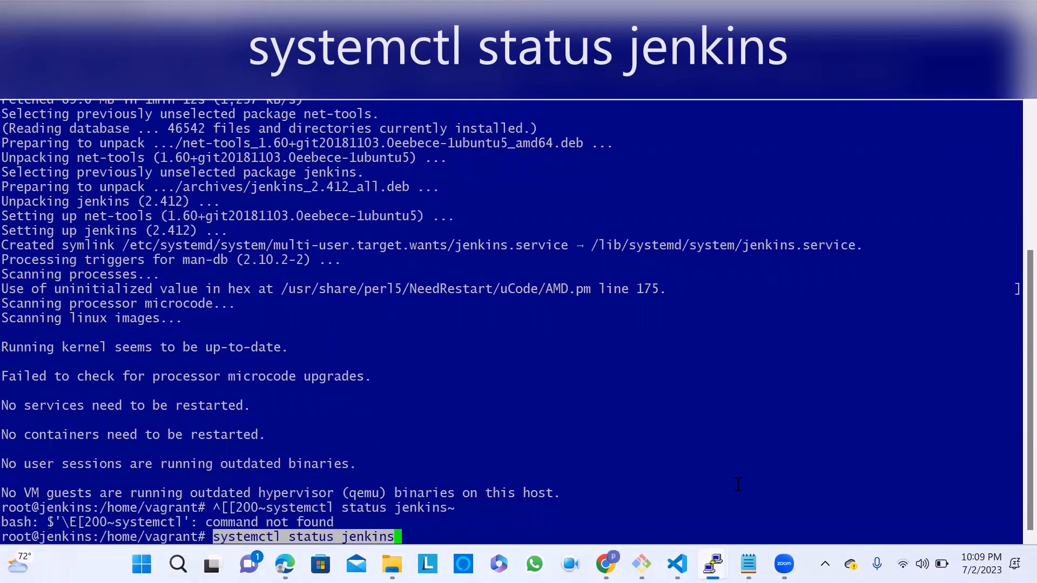
{"action": "key", "text": "enter"}
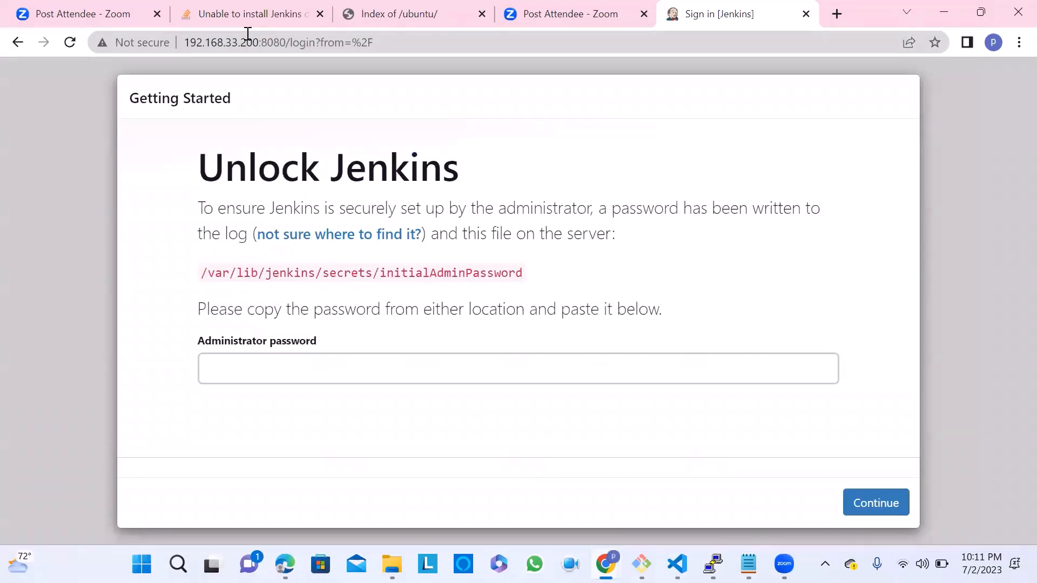
Switch back to the PuTTY terminal to read the initial admin password.
{"action": "left_click", "coordinate": [517, 368]}
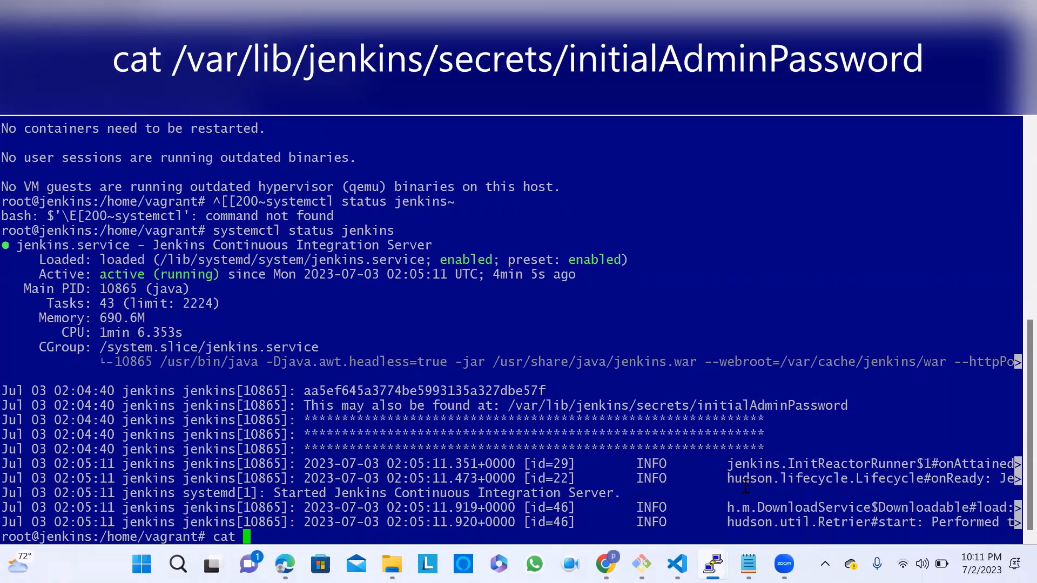
Print /var/lib/jenkins/secrets/initialAdminPassword with cat and select the password to copy it.
{"action": "type", "text": "/var/lib/jenkins/secrets/initialAdminPassword"}
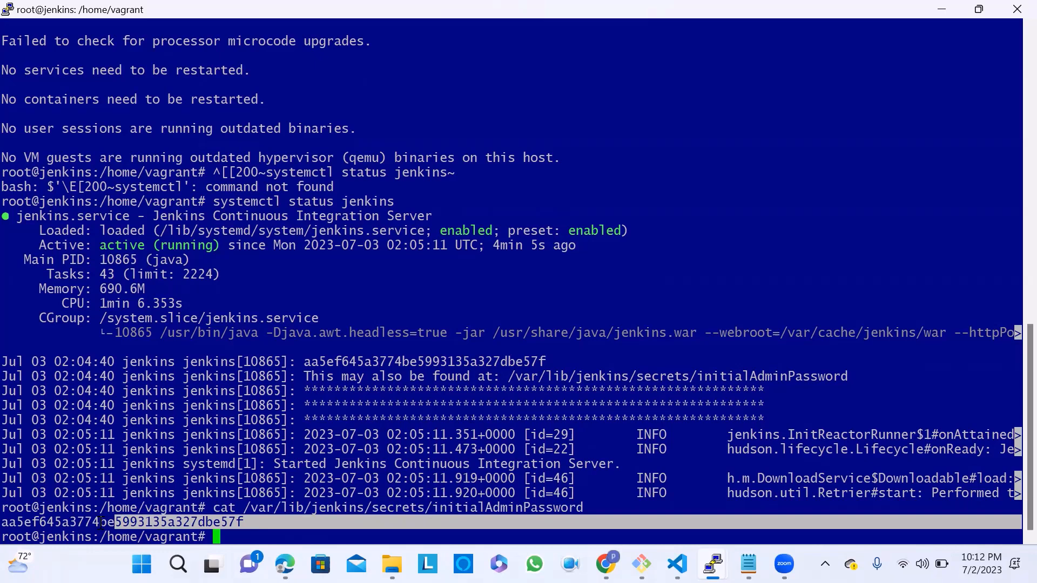
{"action": "left_click_drag", "start_coordinate": [119, 522], "coordinate": [243, 522]}
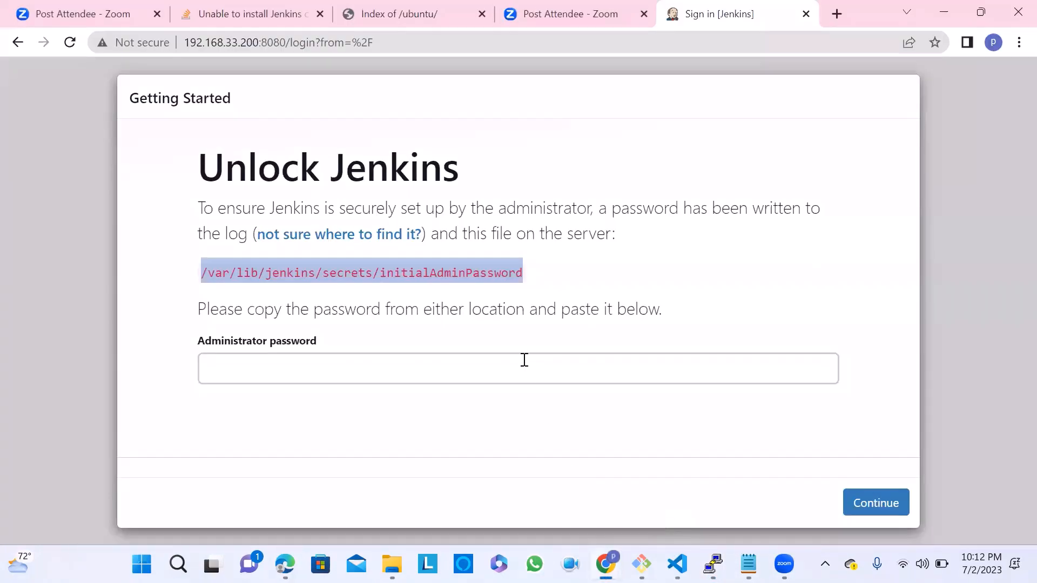
Enter the initial administrator password and unlock Jenkins.
{"action": "left_click", "coordinate": [518, 368]}
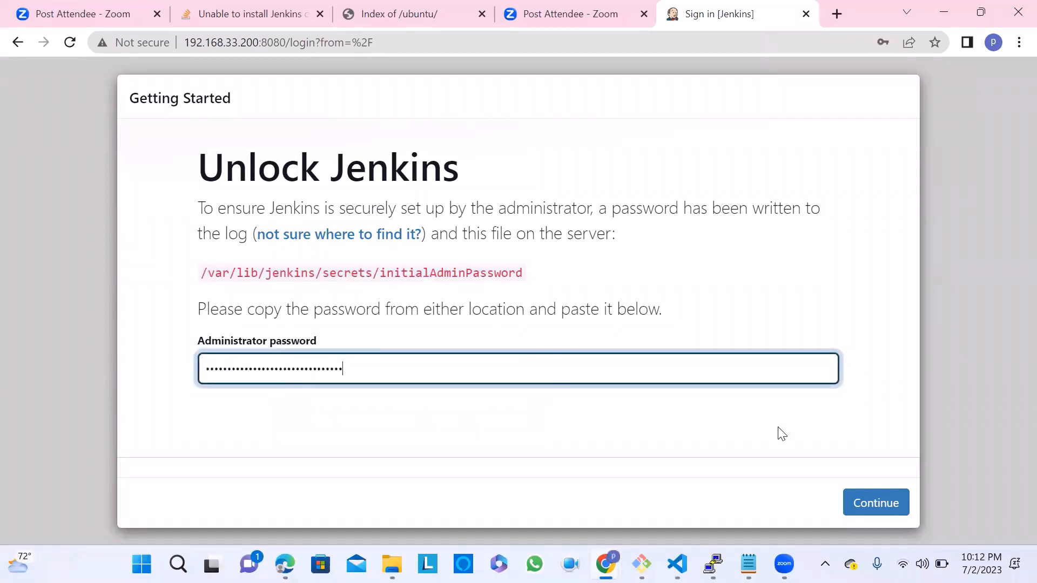
{"action": "left_click", "coordinate": [876, 502]}
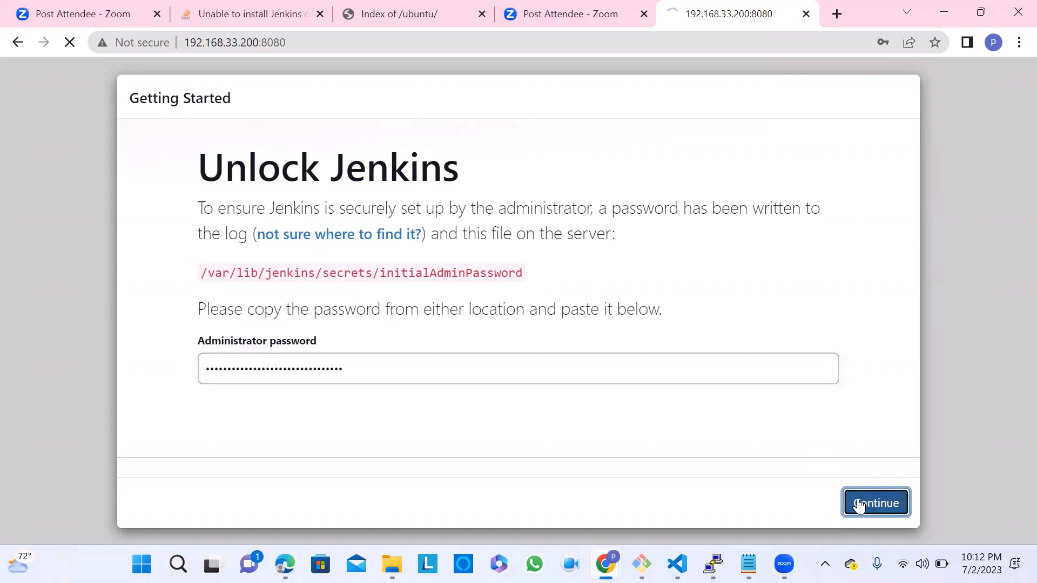
{"action": "left_click", "coordinate": [875, 502]}
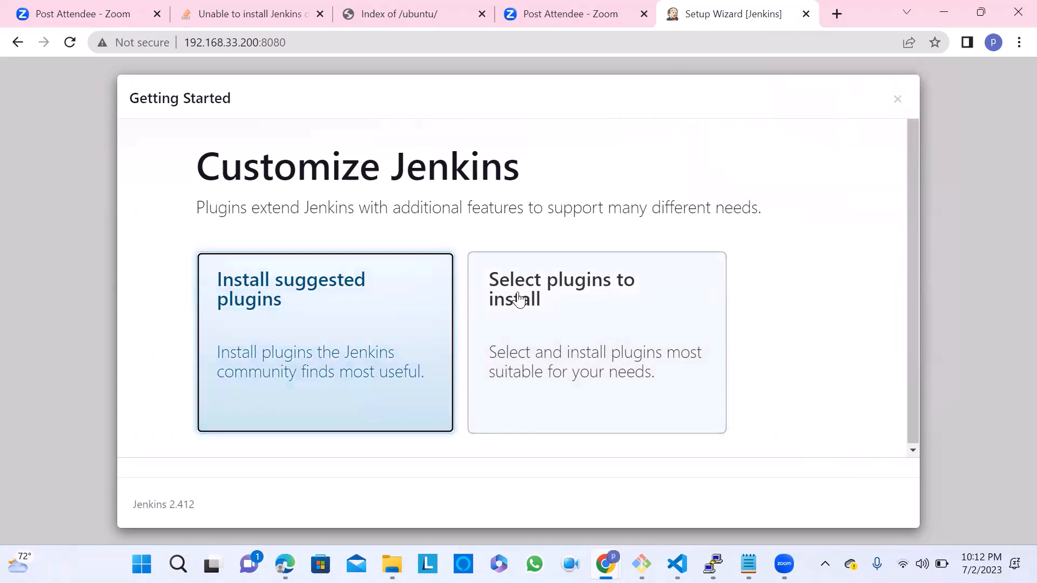
{"action": "mouse_move", "coordinate": [364, 305]}
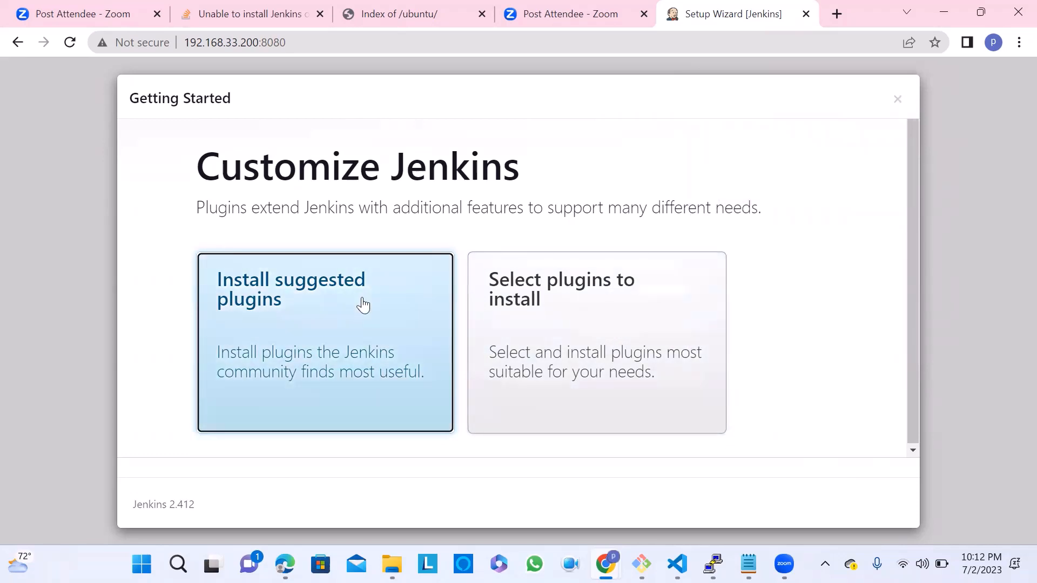
Install the suggested plugins and enter 'admin' as the first admin username.
{"action": "left_click", "coordinate": [324, 289]}
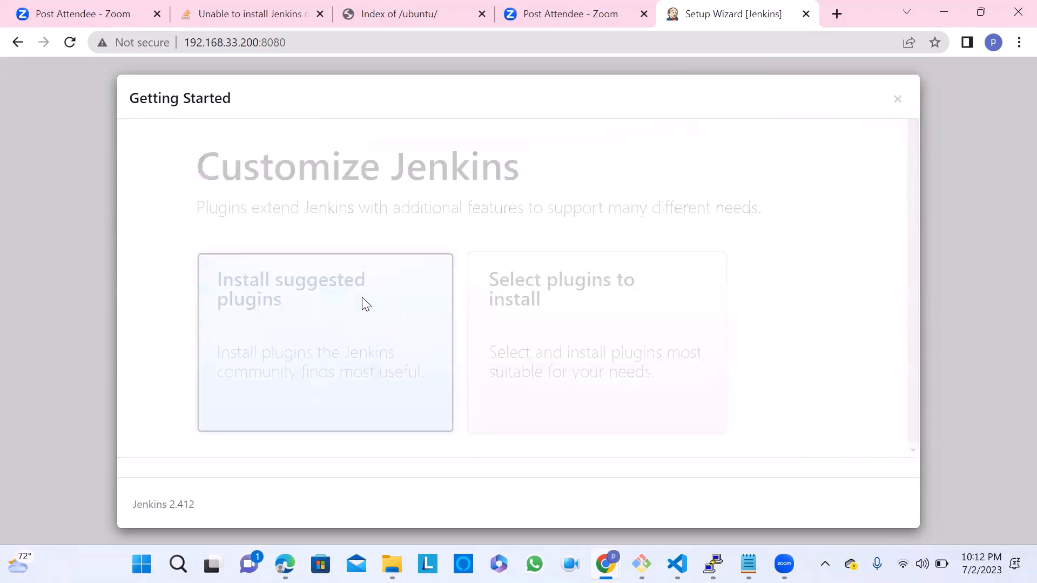
{"action": "left_click", "coordinate": [325, 290]}
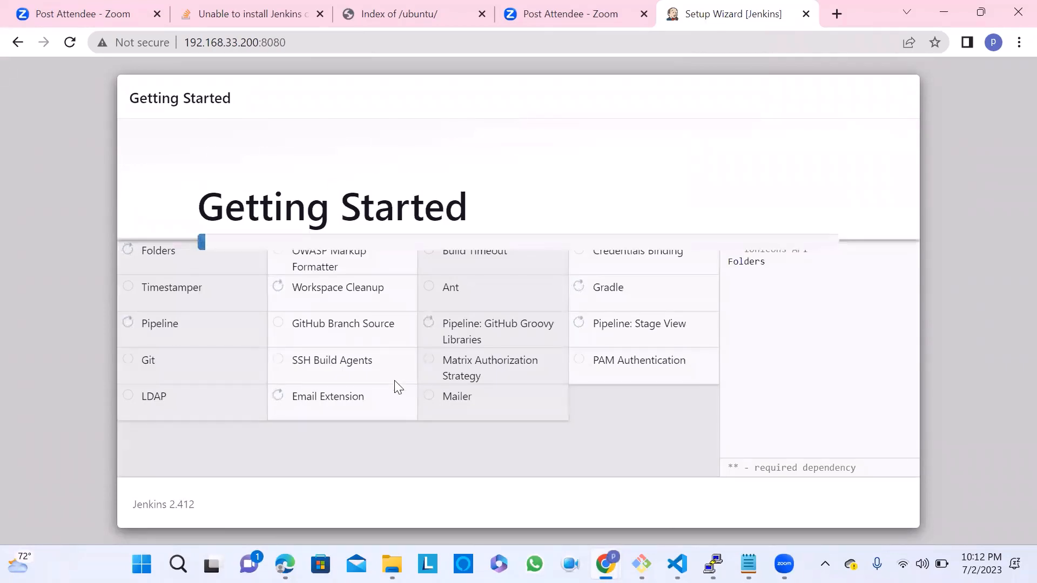
{"action": "left_click", "coordinate": [157, 251]}
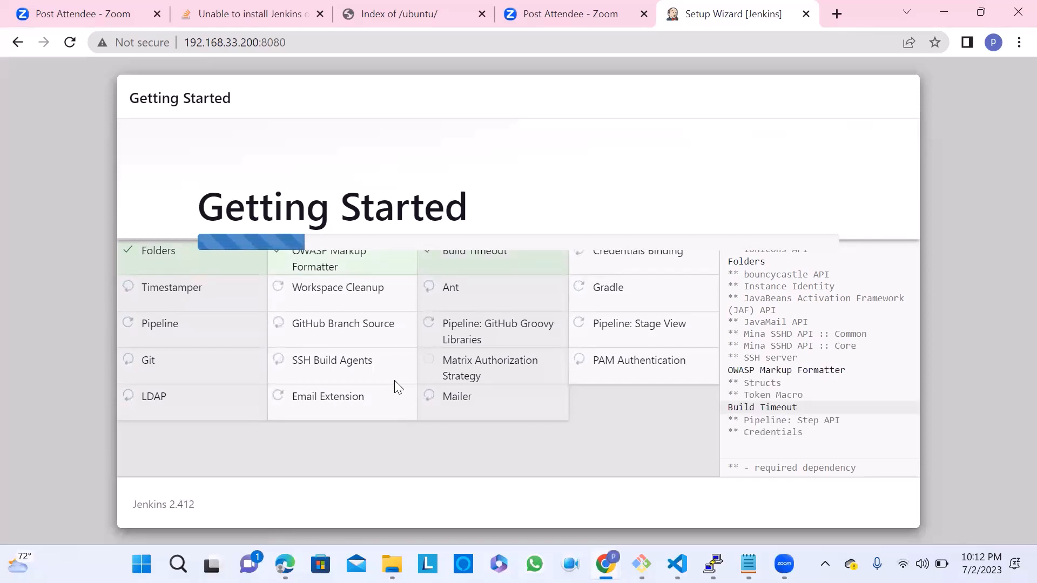
{"action": "scroll", "scroll_direction": "down", "scroll_amount": 3}
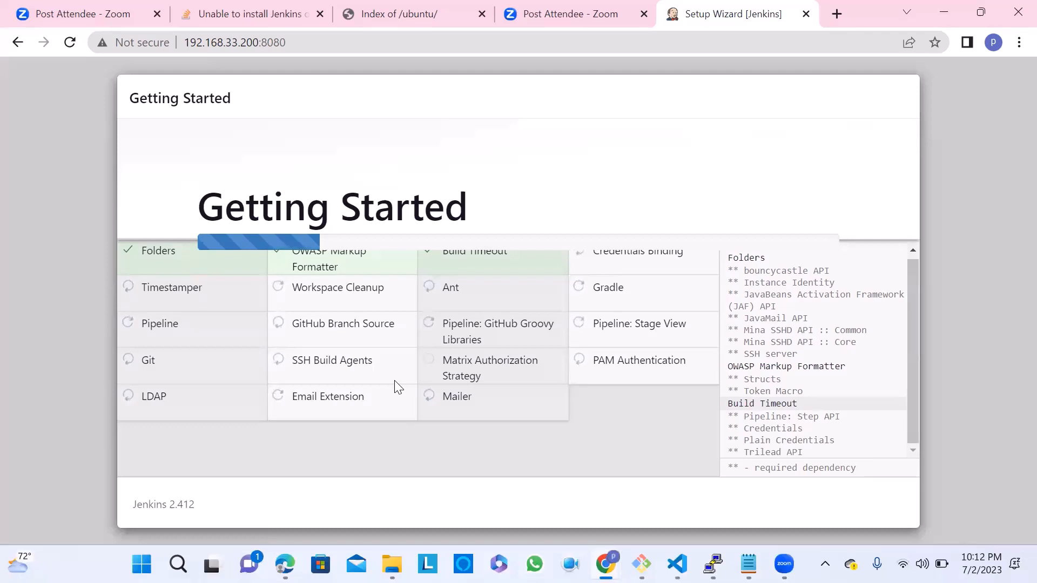
{"action": "scroll", "scroll_direction": "down", "scroll_amount": 3}
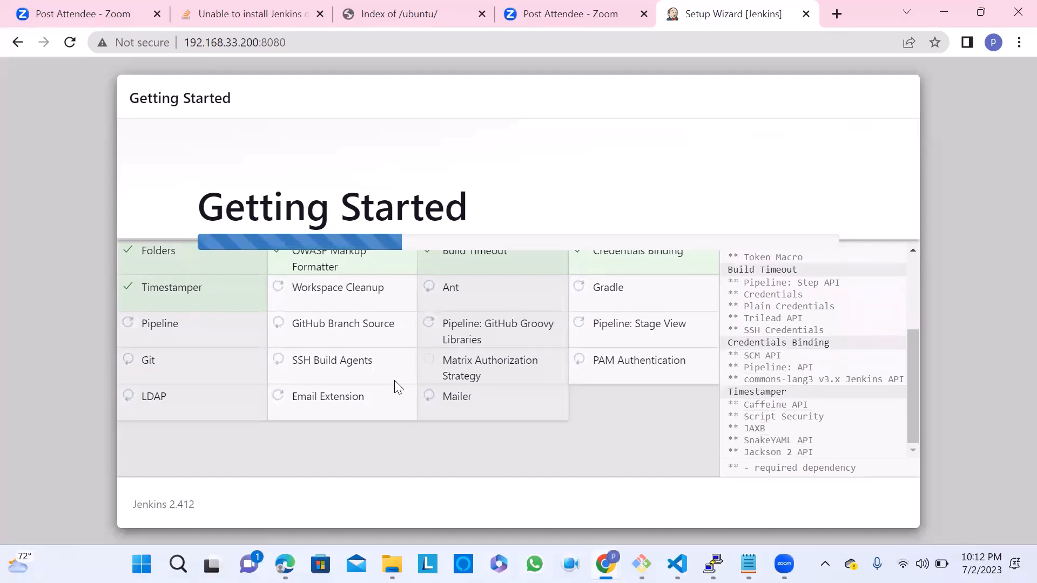
{"action": "type", "text": "admin"}
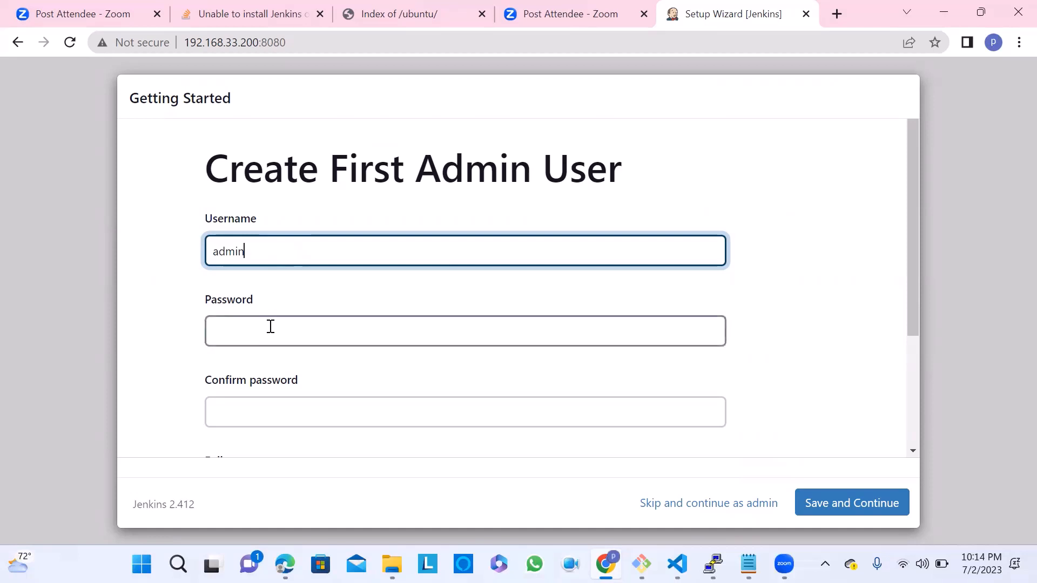
Fill in the admin password and its confirmation.
{"action": "left_click", "coordinate": [463, 330]}
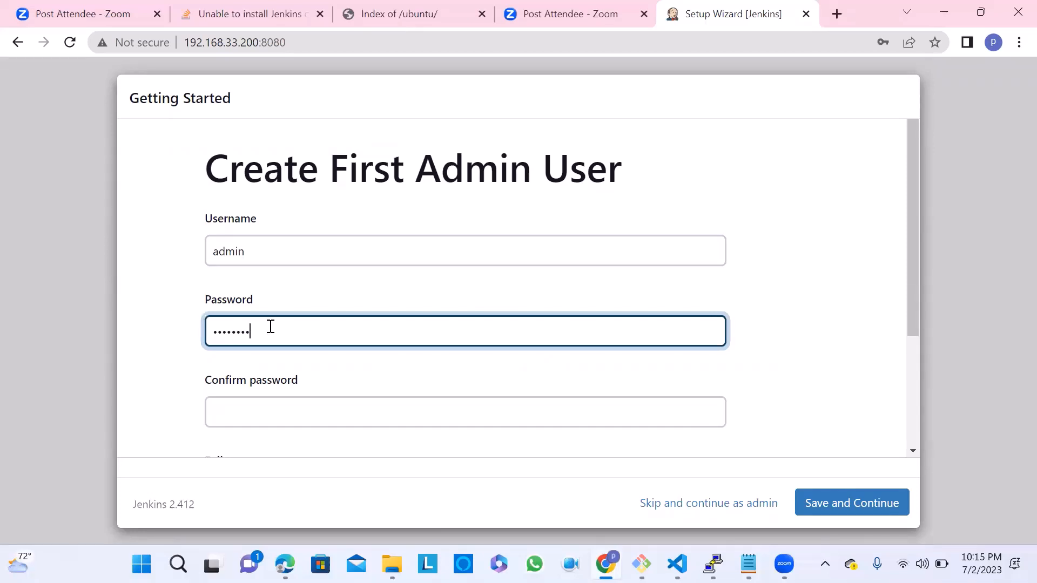
{"action": "type", "text": "•"}
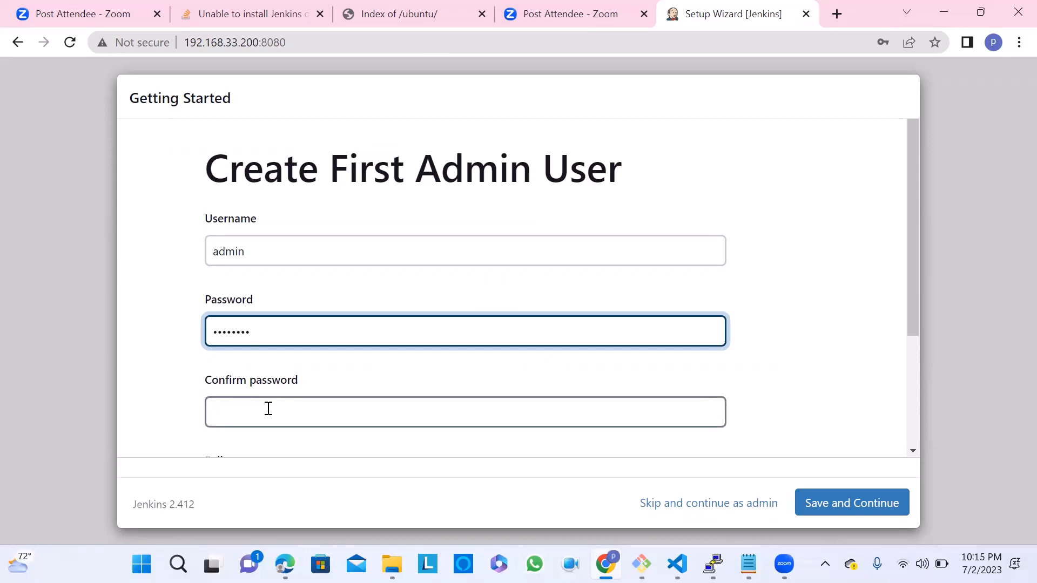
{"action": "left_click", "coordinate": [465, 331]}
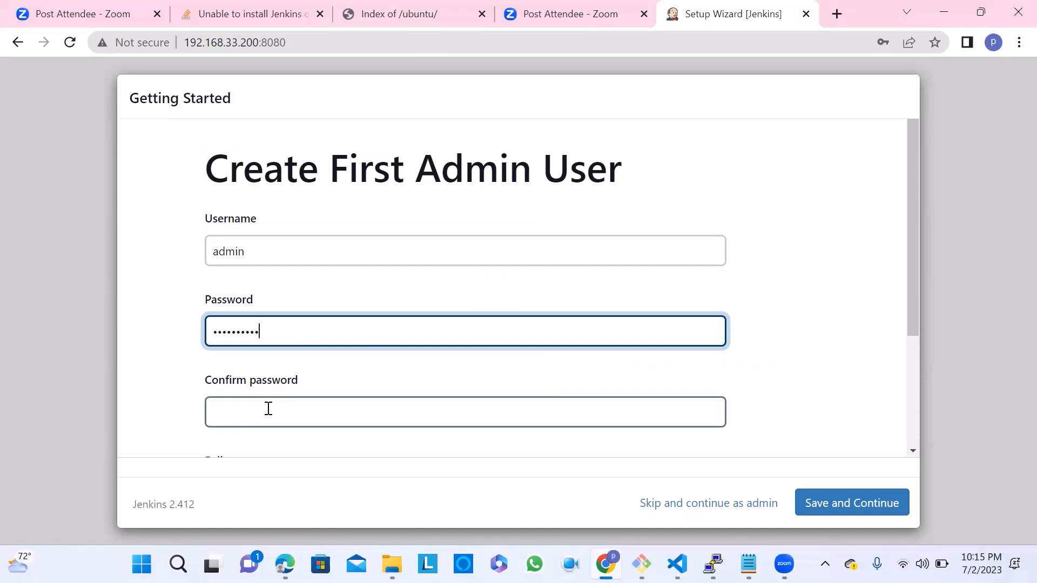
{"action": "left_click", "coordinate": [463, 411]}
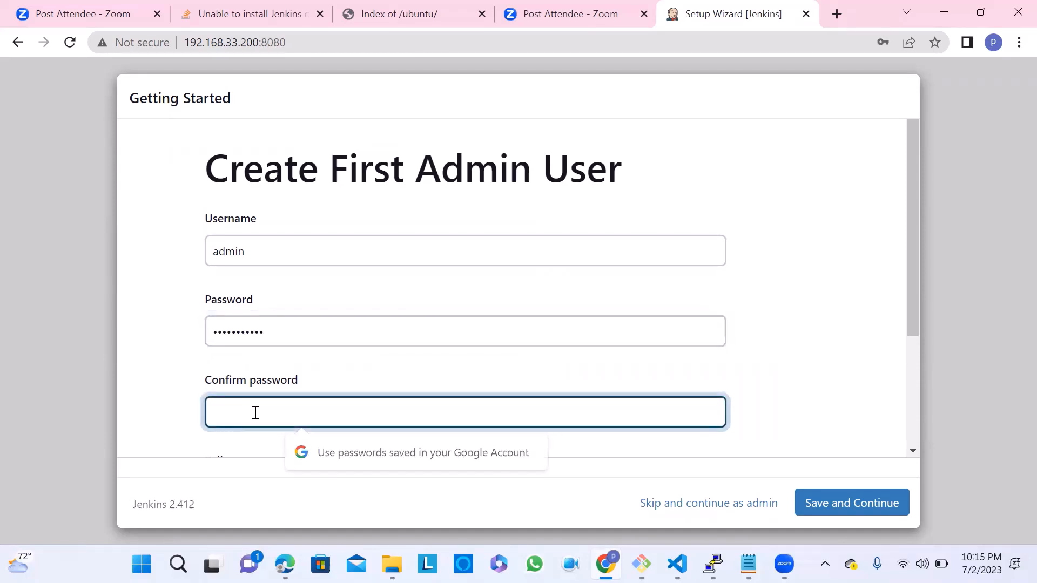
{"action": "type", "text": "•••"}
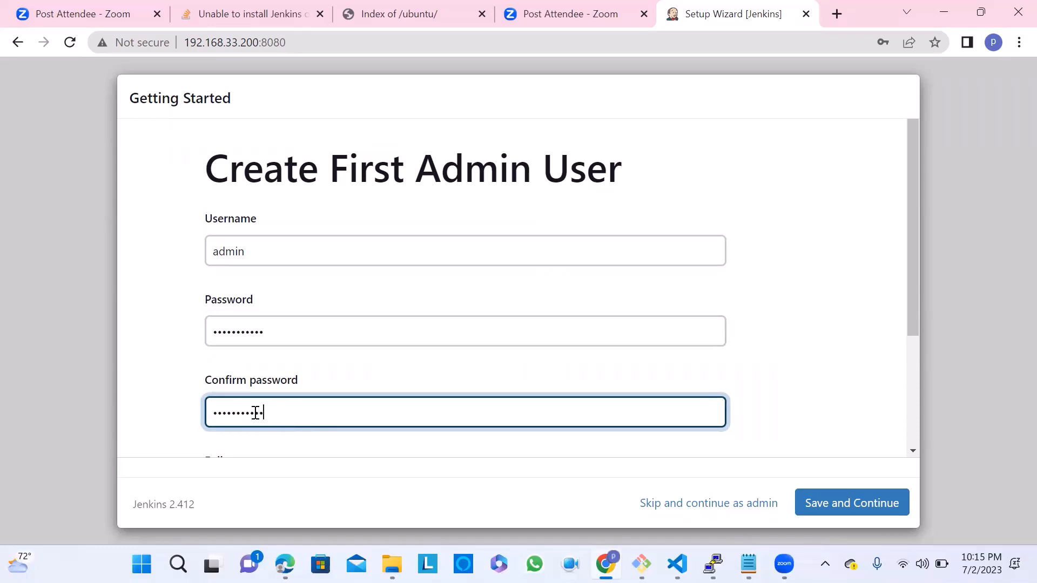
Enter the full name 'puneeth' and e-mail for the admin account.
{"action": "scroll", "scroll_direction": "down", "scroll_amount": 3}
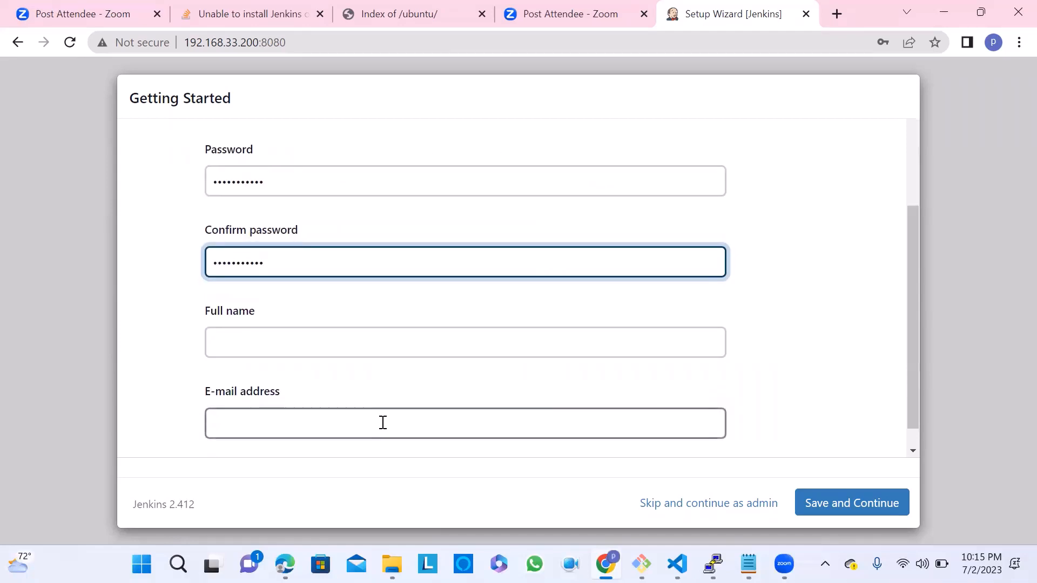
{"action": "type", "text": "p"}
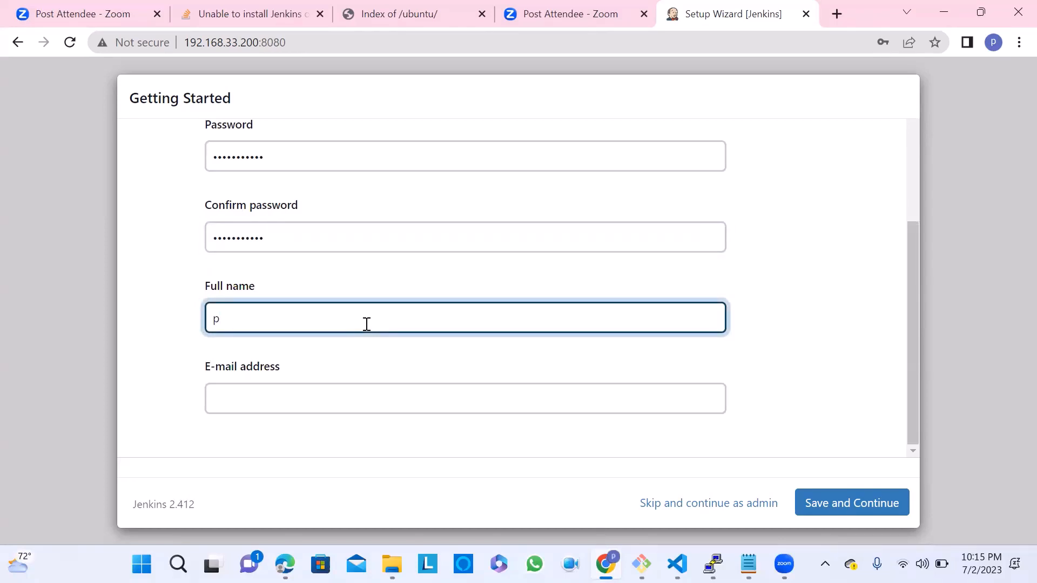
{"action": "type", "text": "uneeth"}
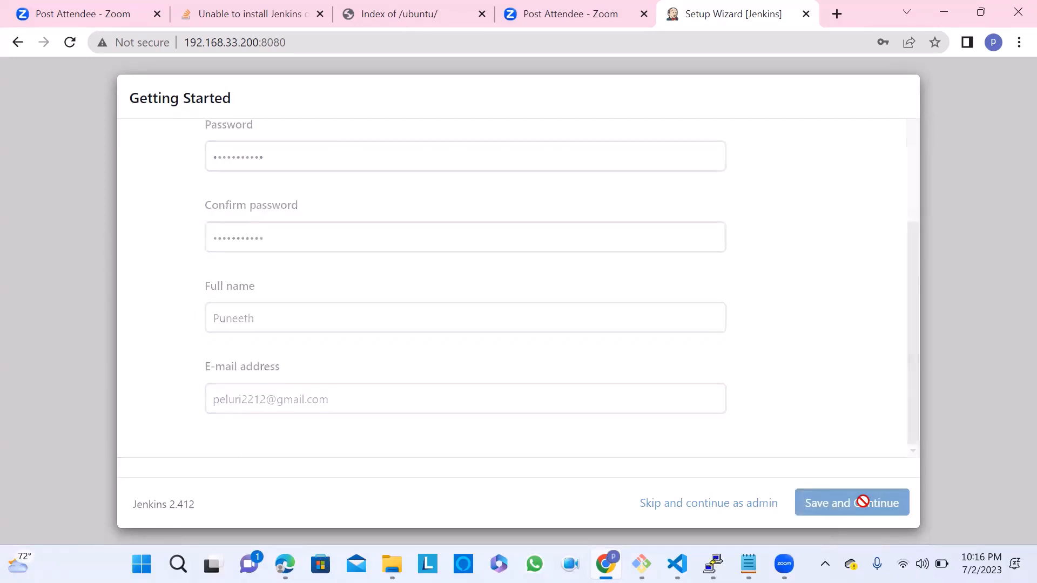
Save the admin account, keep the suggested Jenkins URL and finish the setup wizard.
{"action": "left_click", "coordinate": [852, 502]}
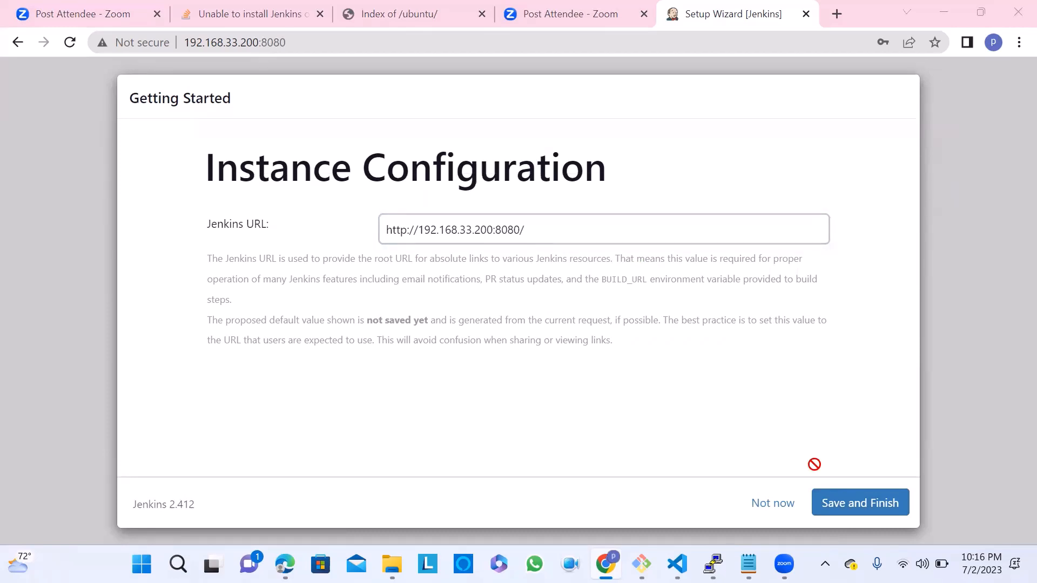
{"action": "left_click", "coordinate": [859, 502]}
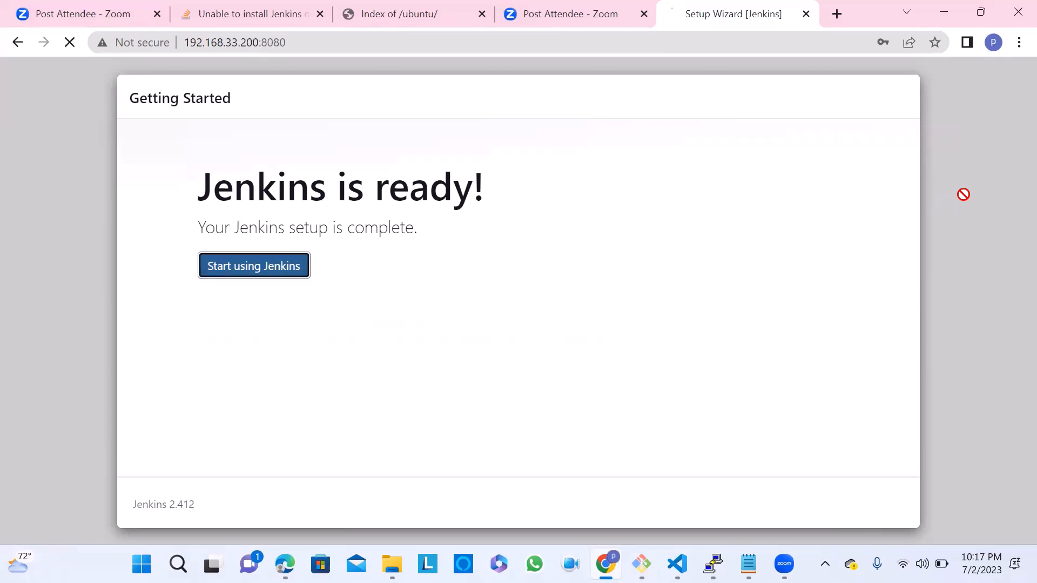
{"action": "left_click", "coordinate": [253, 266]}
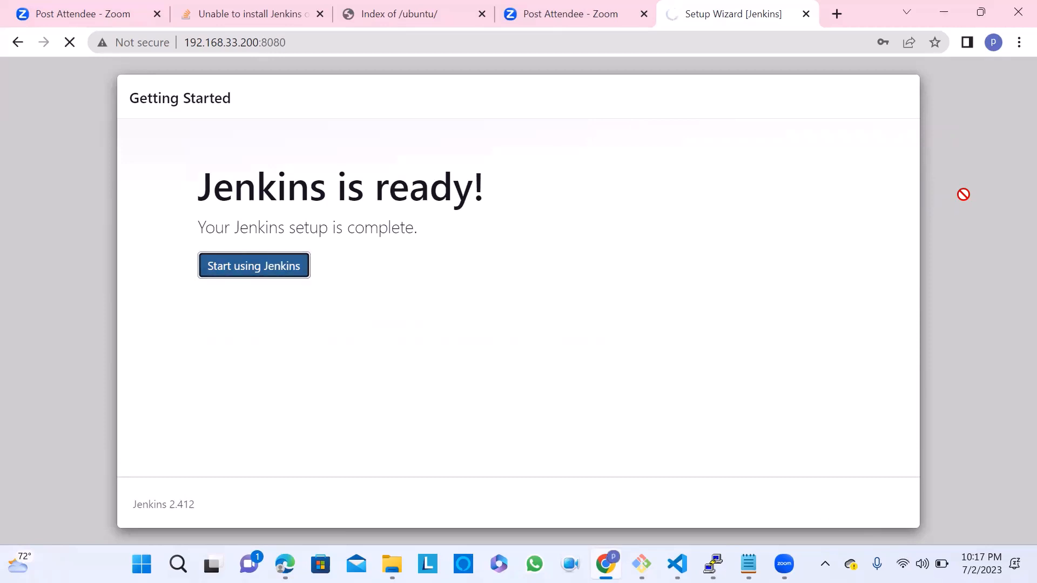
{"action": "left_click", "coordinate": [252, 266]}
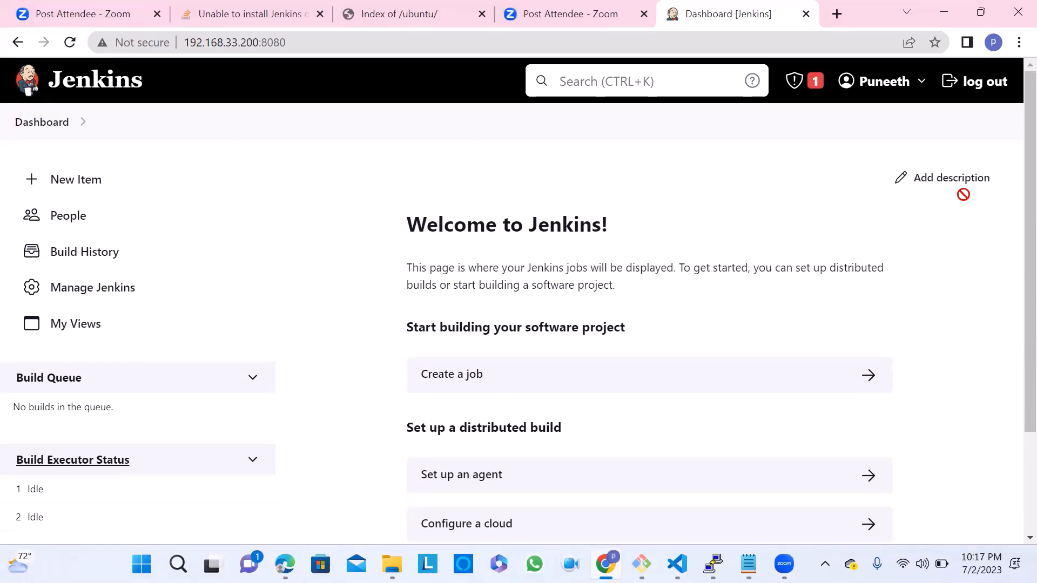
Start creating a new job from the Jenkins dashboard.
{"action": "scroll", "scroll_direction": "down", "scroll_amount": 3}
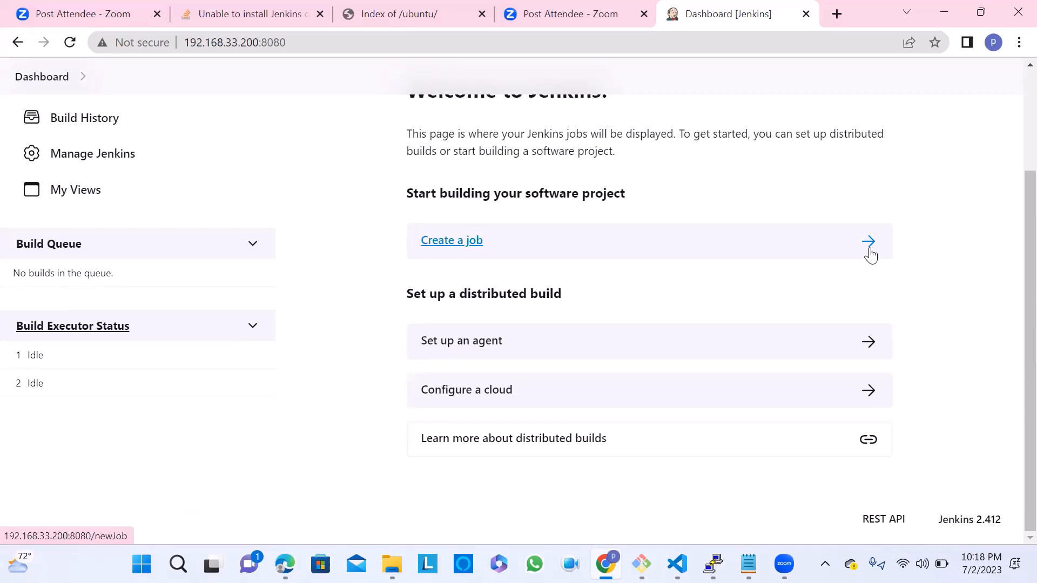
{"action": "left_click", "coordinate": [451, 240]}
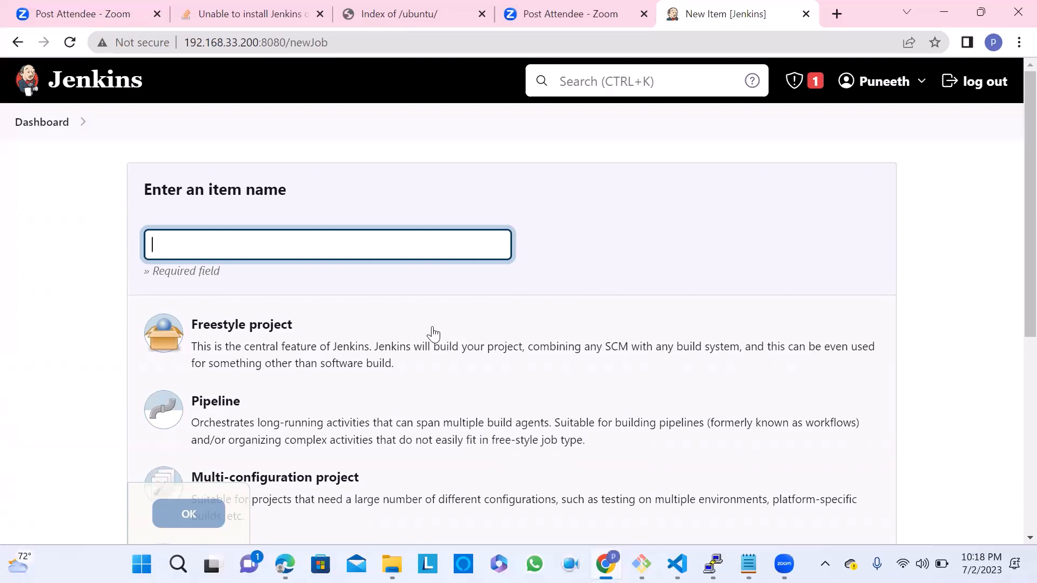
Name the new item 'First_job'.
{"action": "scroll", "scroll_direction": "down", "scroll_amount": 3}
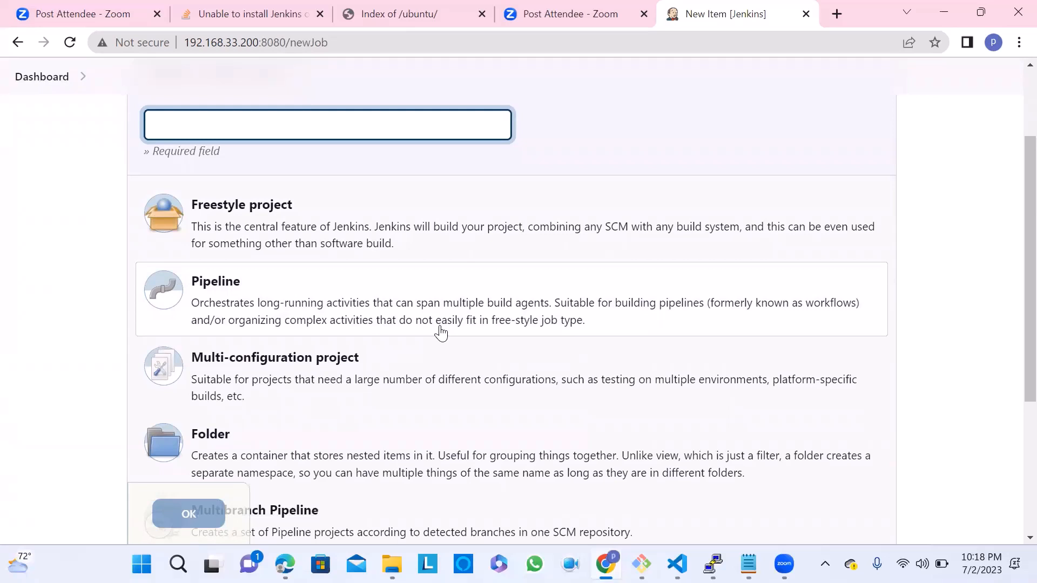
{"action": "scroll", "scroll_direction": "down", "scroll_amount": 3}
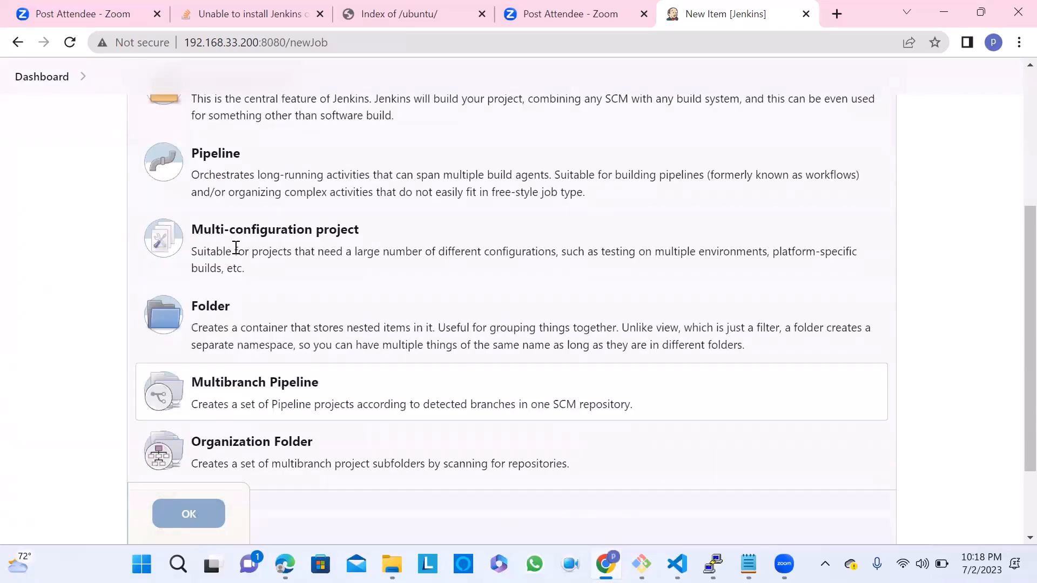
{"action": "scroll", "scroll_direction": "down", "scroll_amount": 3}
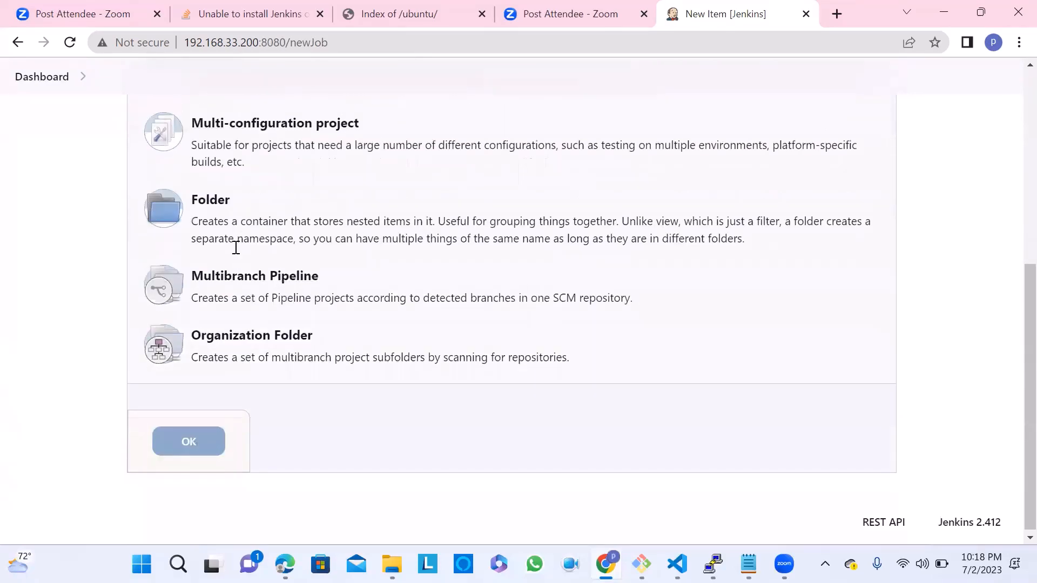
{"action": "left_click", "coordinate": [188, 441]}
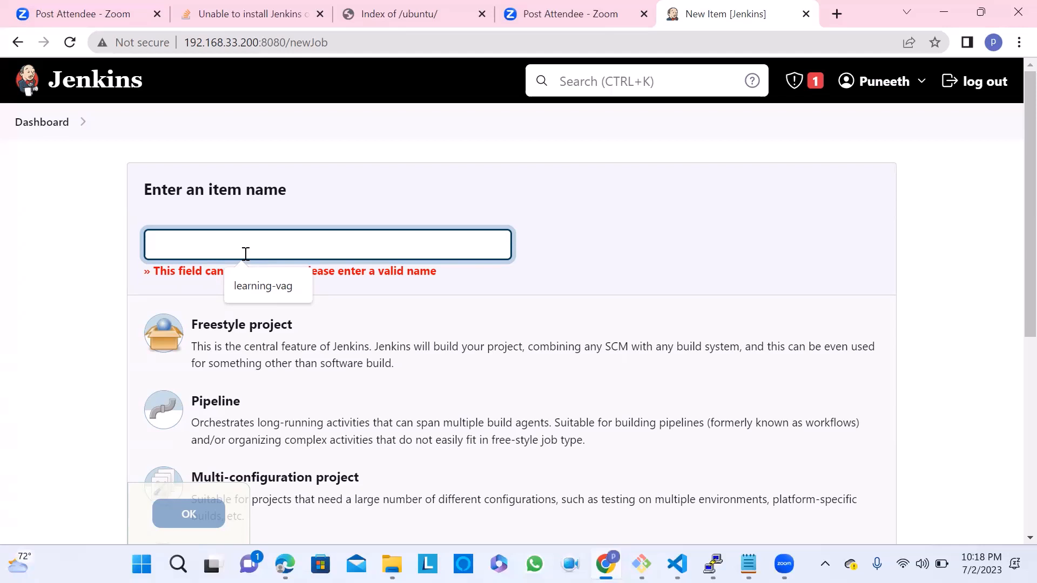
{"action": "type", "text": "fi"}
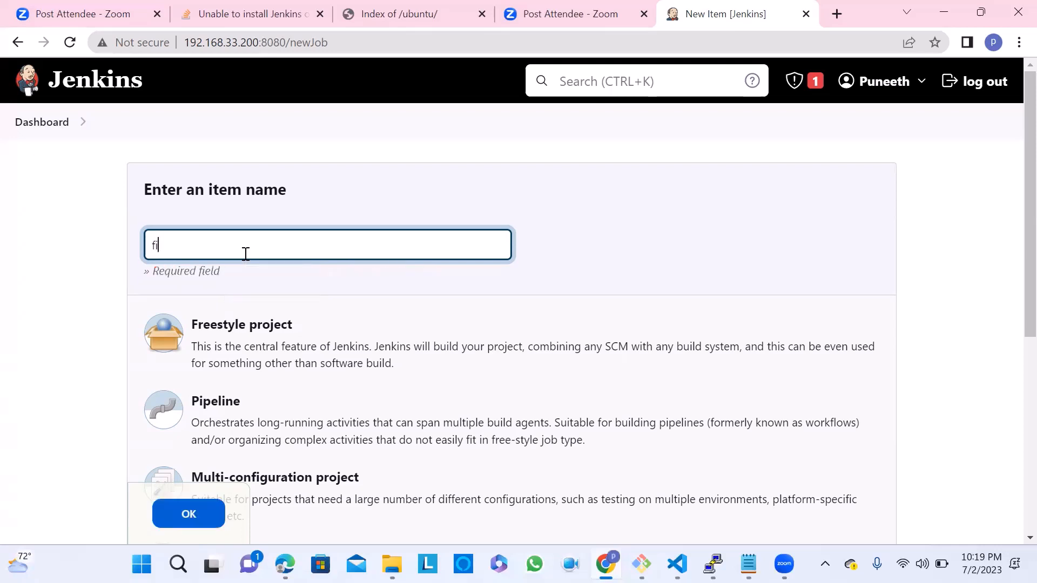
{"action": "type", "text": "r"}
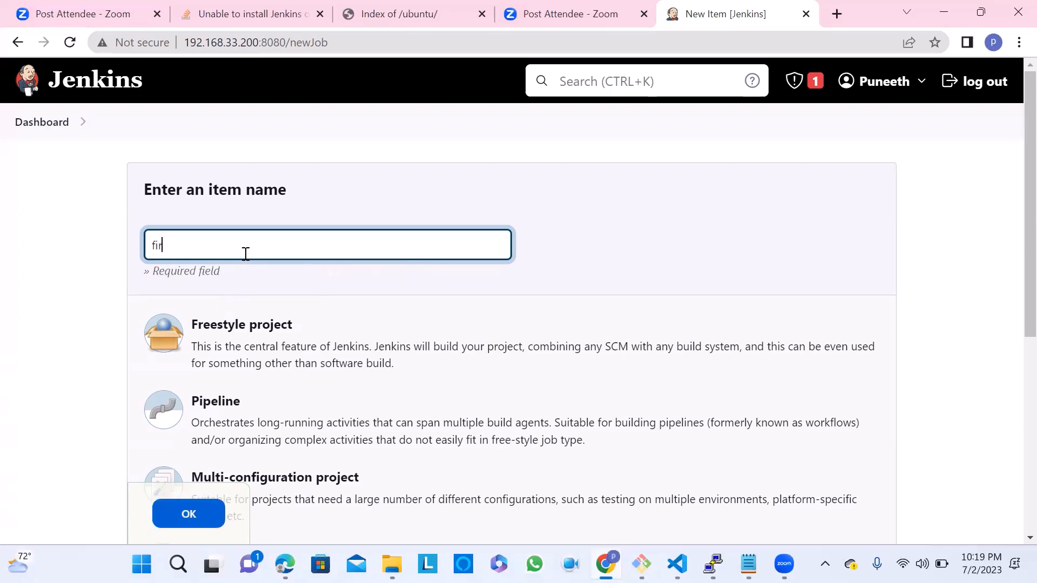
{"action": "type", "text": "s"}
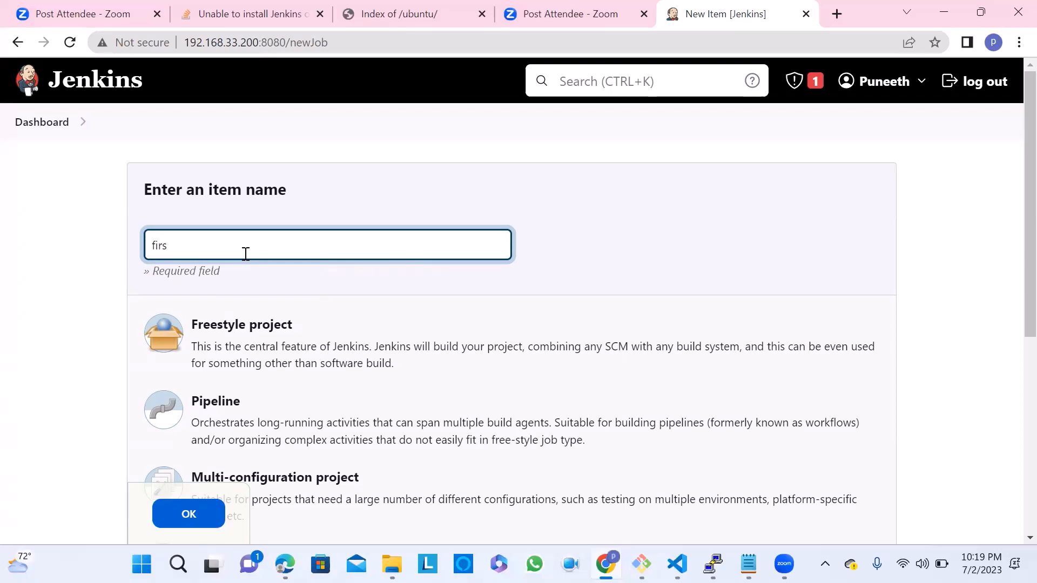
{"action": "type", "text": "F"}
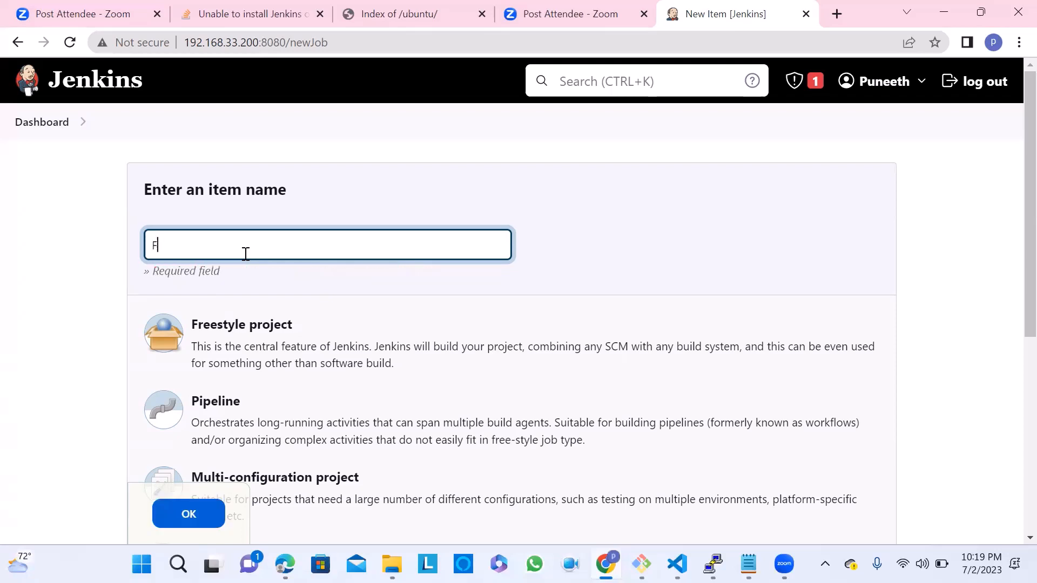
{"action": "type", "text": "irst_job"}
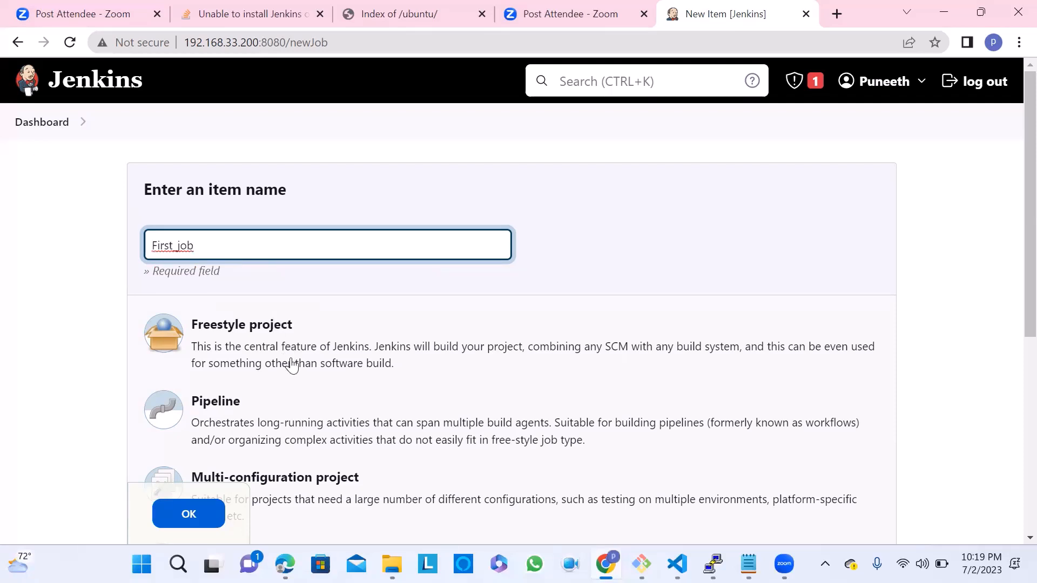
Choose Freestyle project and create First_job, landing on its configuration page.
{"action": "scroll", "scroll_direction": "down", "scroll_amount": 3}
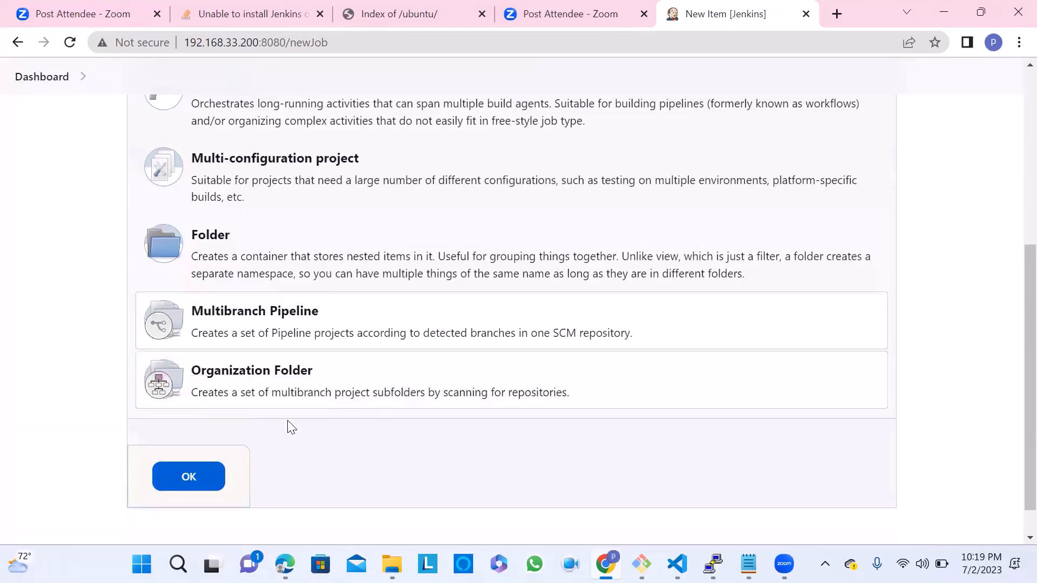
{"action": "scroll", "scroll_direction": "down", "scroll_amount": 3}
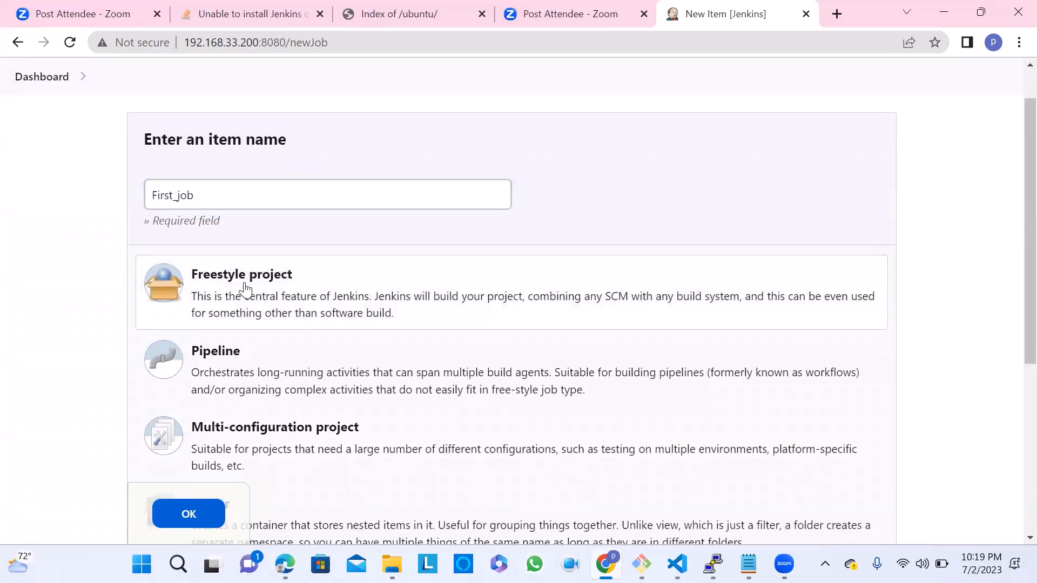
{"action": "scroll", "scroll_direction": "down", "scroll_amount": 3}
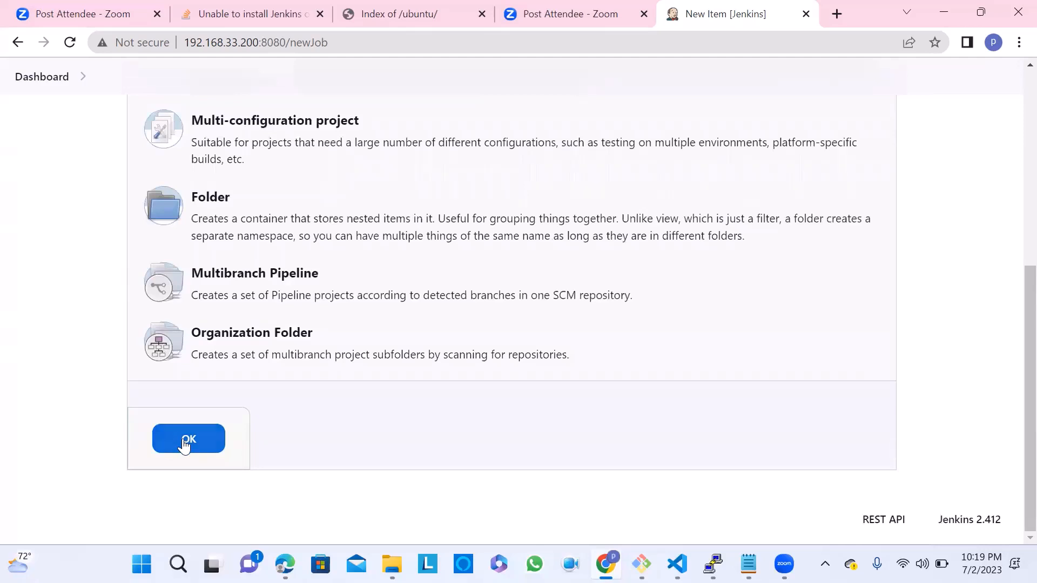
{"action": "left_click", "coordinate": [188, 439]}
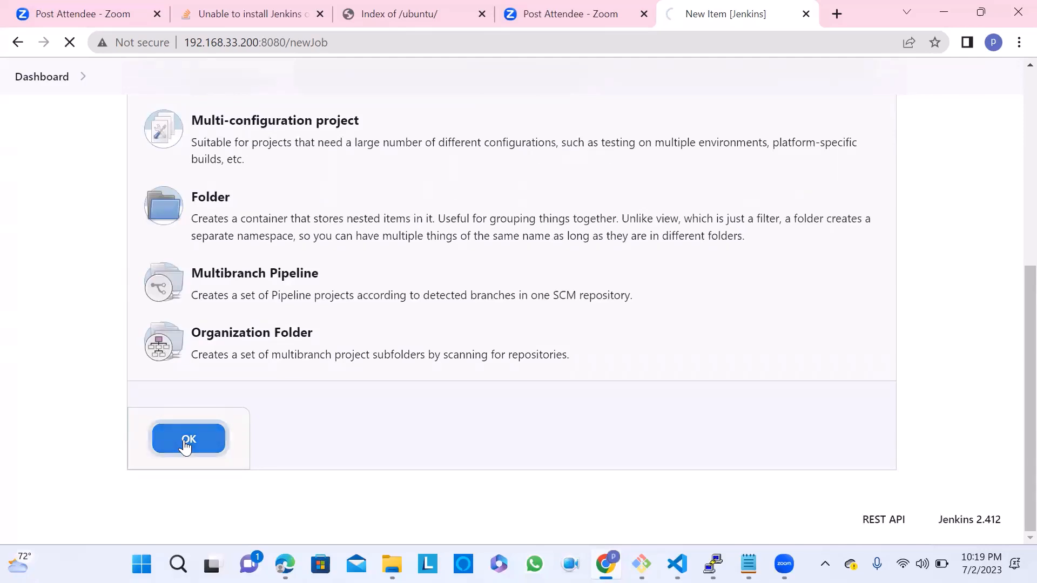
{"action": "left_click", "coordinate": [188, 439]}
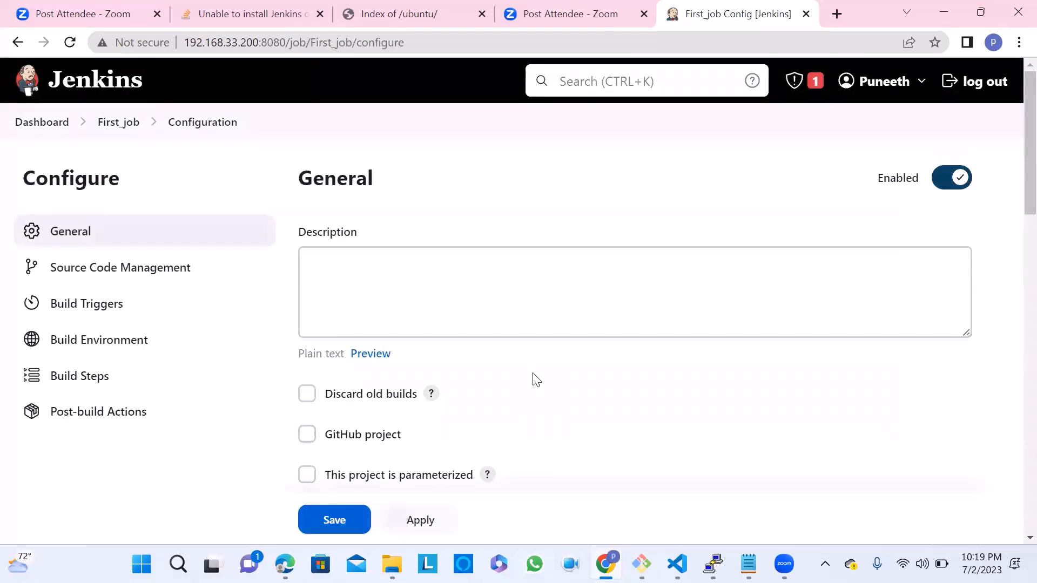
Set First_job's description to 'This is the first testing job' and add an Execute shell build step.
{"action": "scroll", "scroll_direction": "down", "scroll_amount": 3}
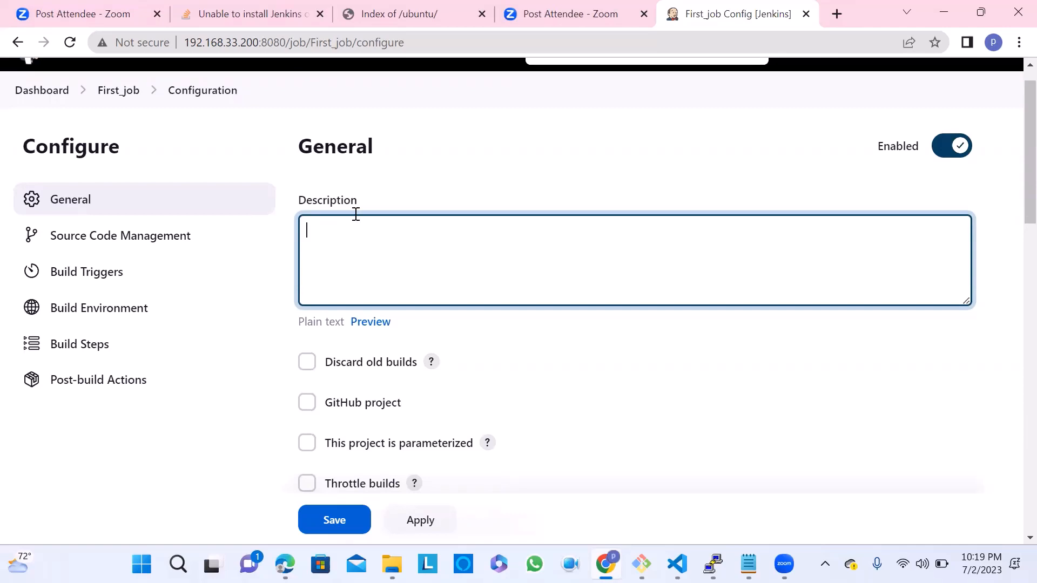
{"action": "scroll", "scroll_direction": "down", "scroll_amount": 3}
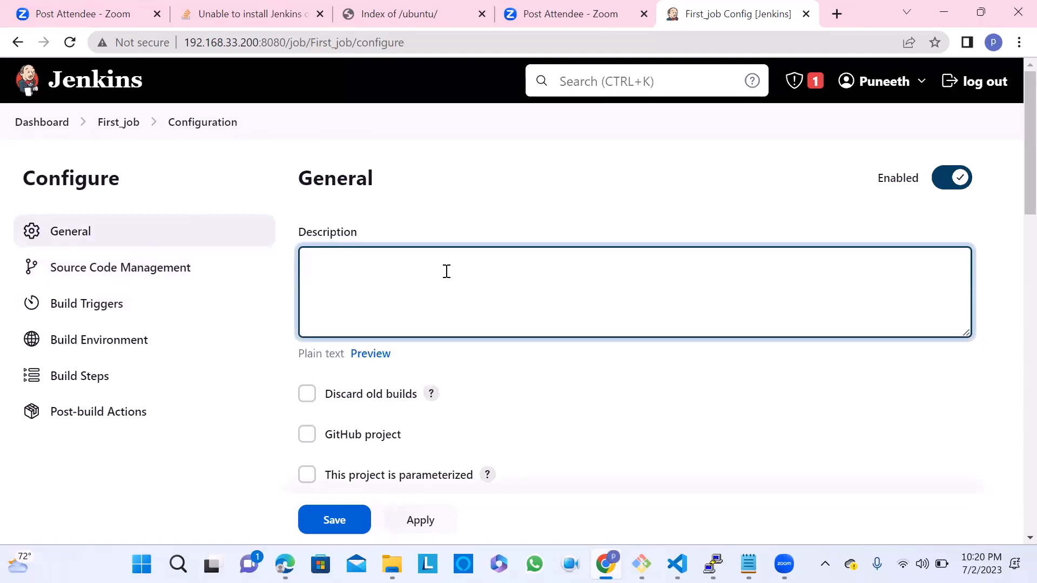
{"action": "type", "text": "First"}
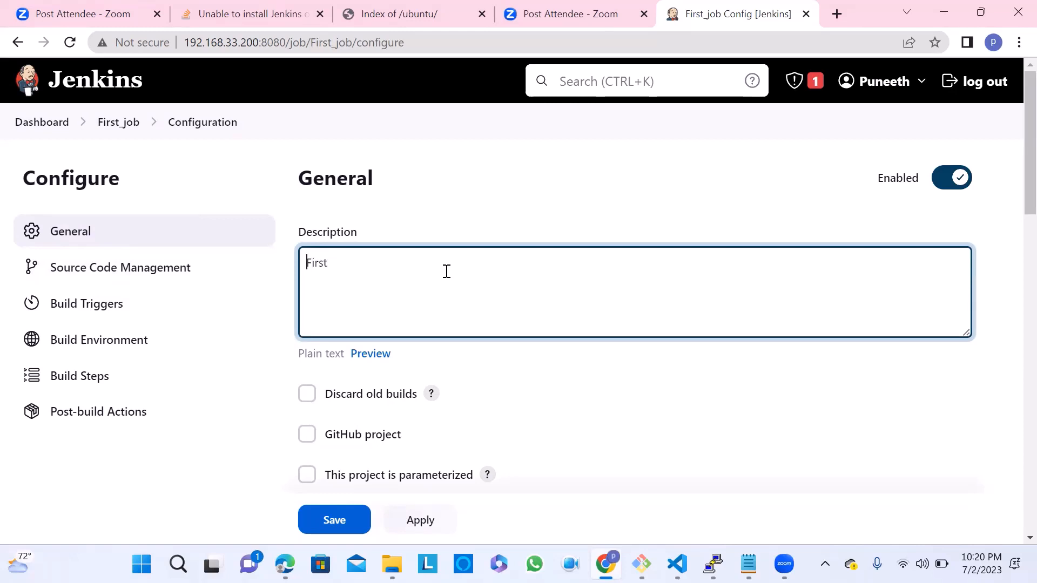
{"action": "type", "text": "This is t"}
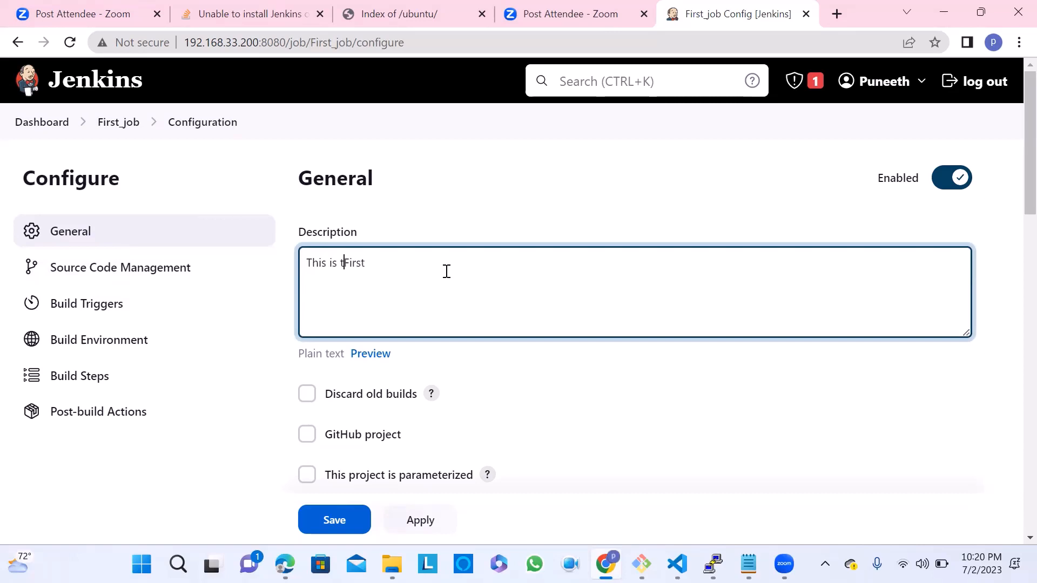
{"action": "type", "text": "he"}
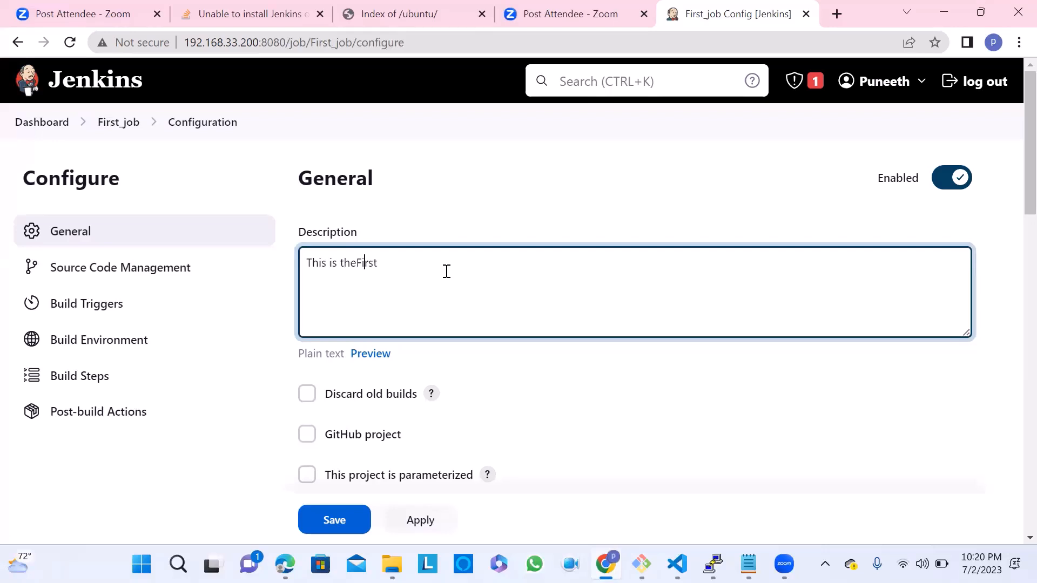
{"action": "key", "text": "Backspace"}
{"action": "type", "text": " f"}
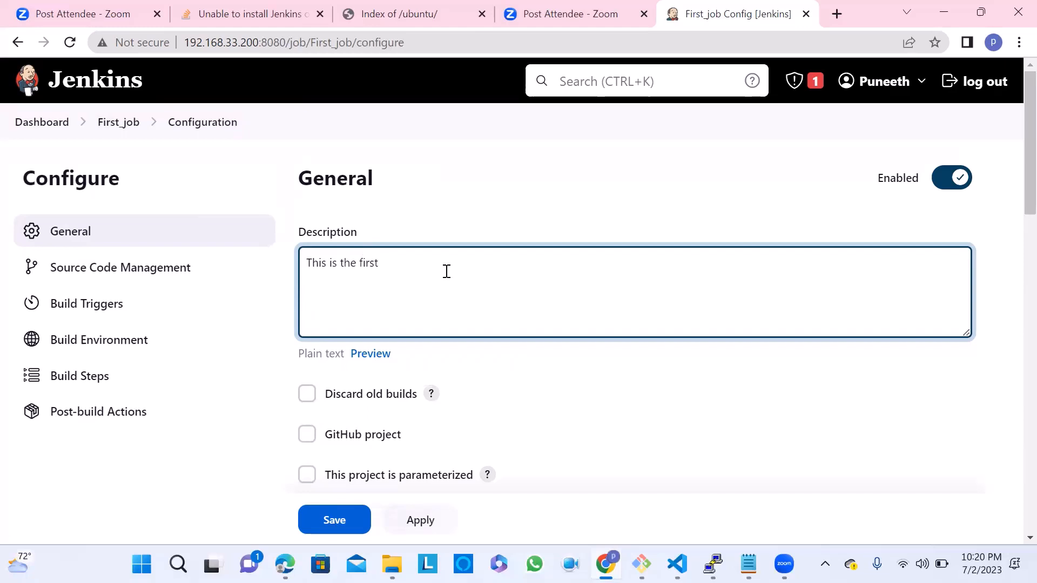
{"action": "type", "text": "test"}
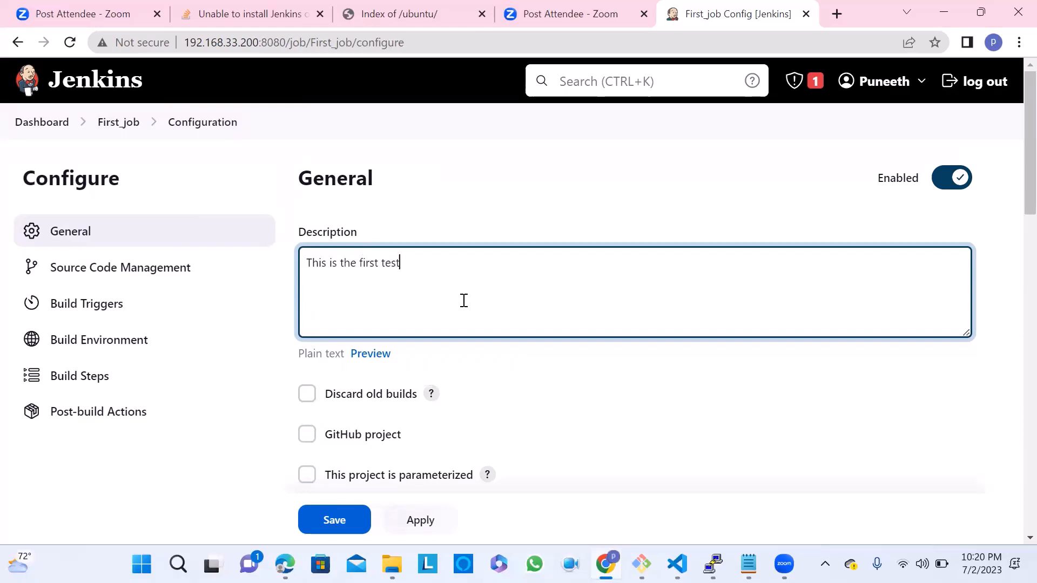
{"action": "type", "text": "ing job"}
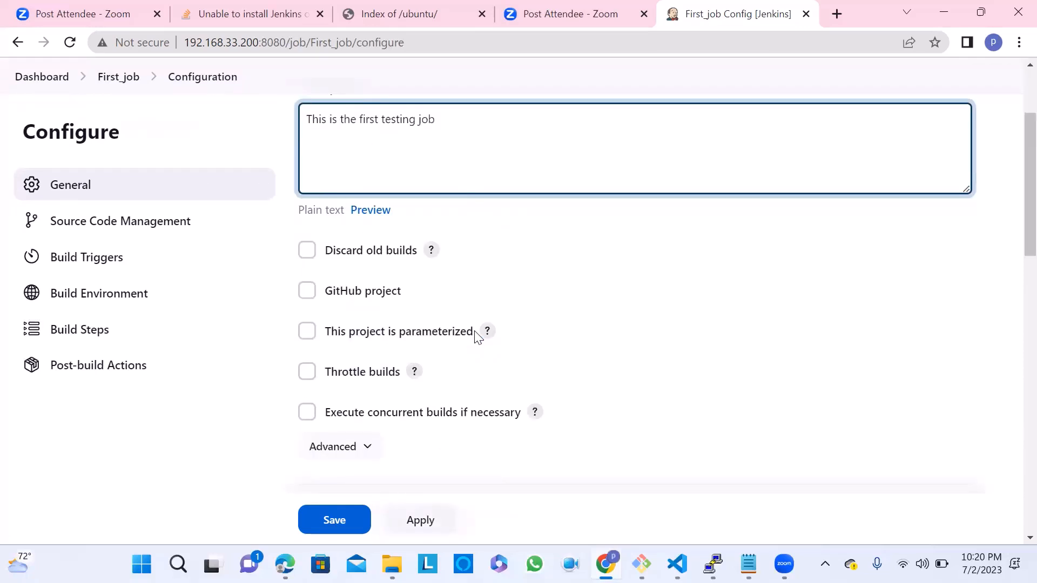
{"action": "scroll", "scroll_direction": "down", "scroll_amount": 3}
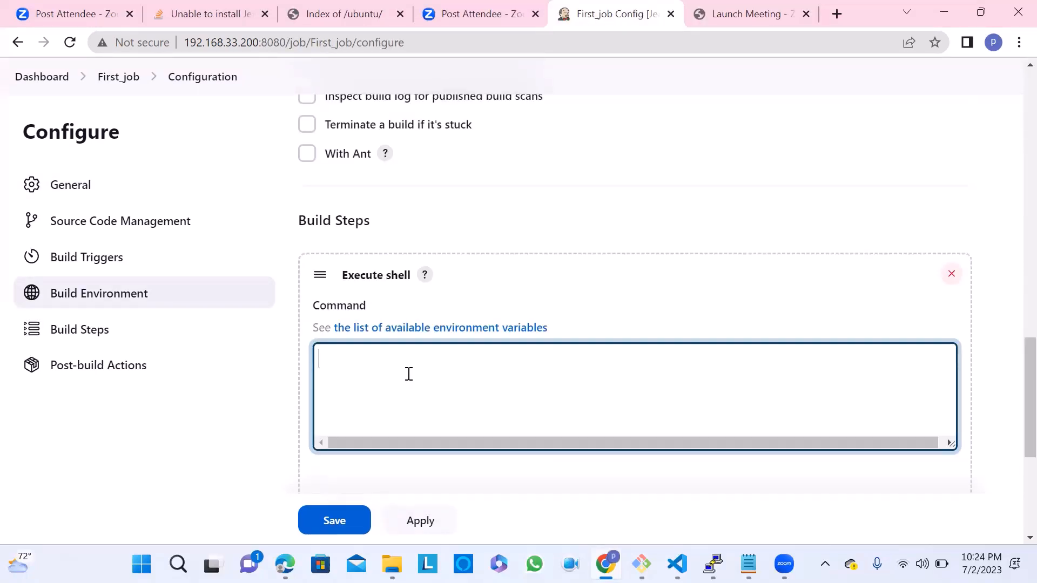
Enter echo "This excicuting from the first job" as the shell command and save First_job.
{"action": "type", "text": "echo \""}
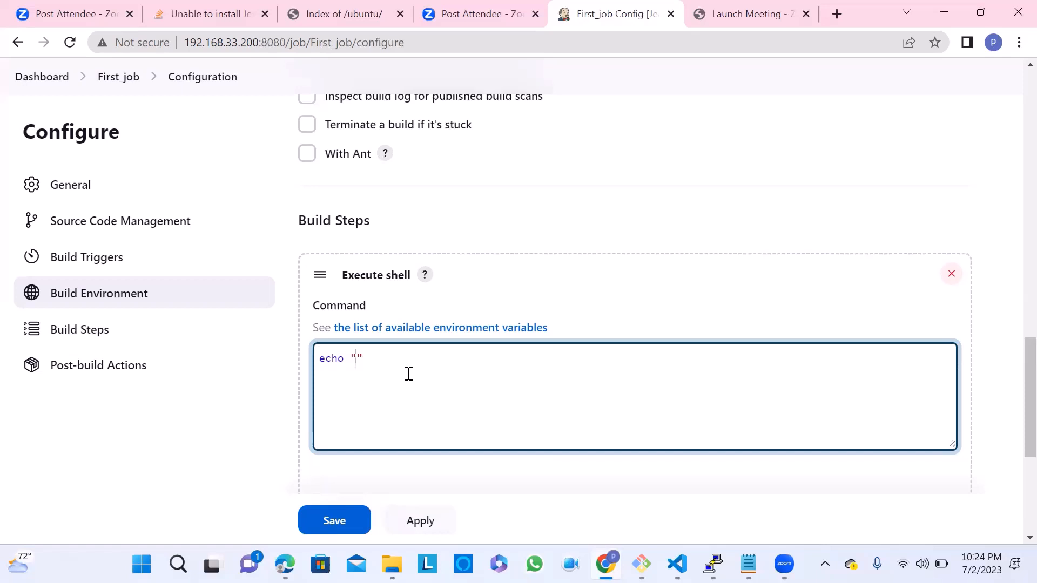
{"action": "type", "text": "th"}
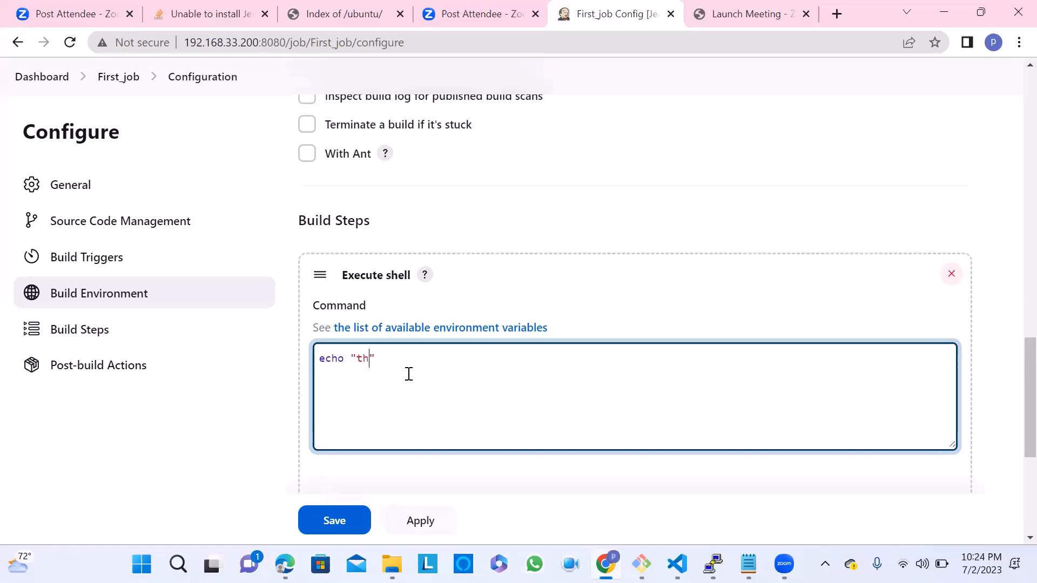
{"action": "type", "text": "T"}
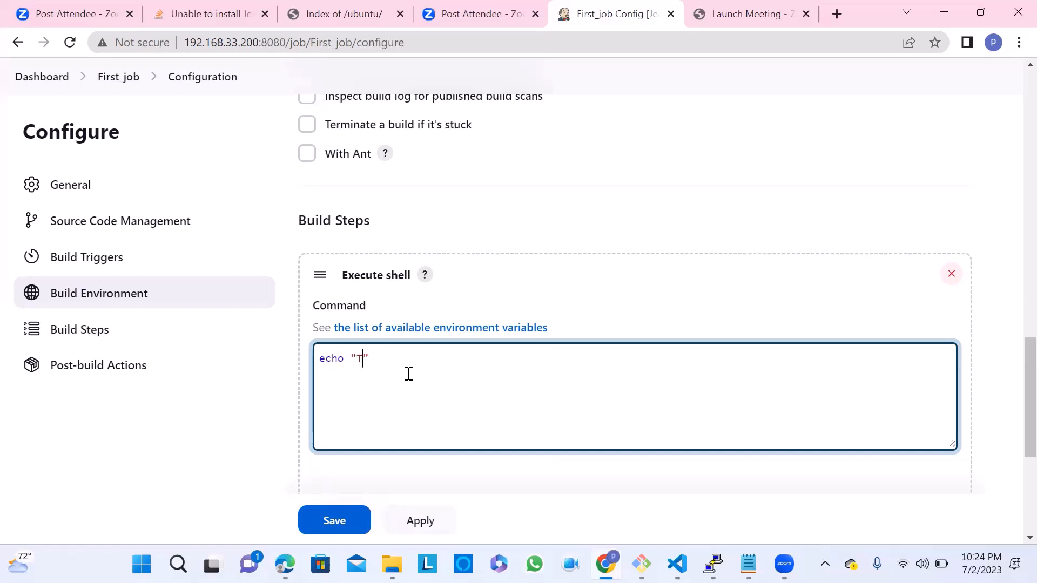
{"action": "type", "text": "his"}
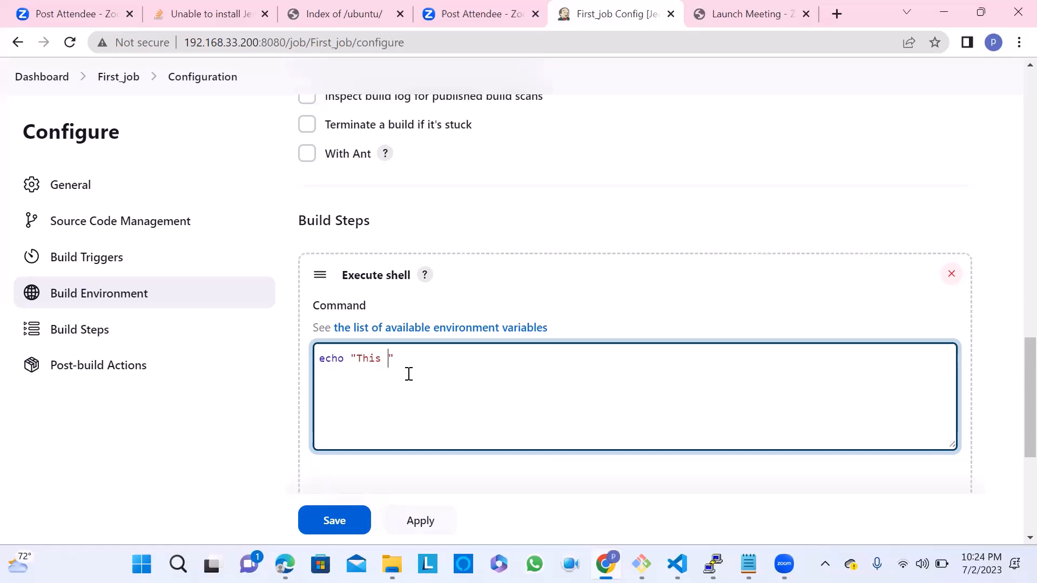
{"action": "type", "text": "ex"}
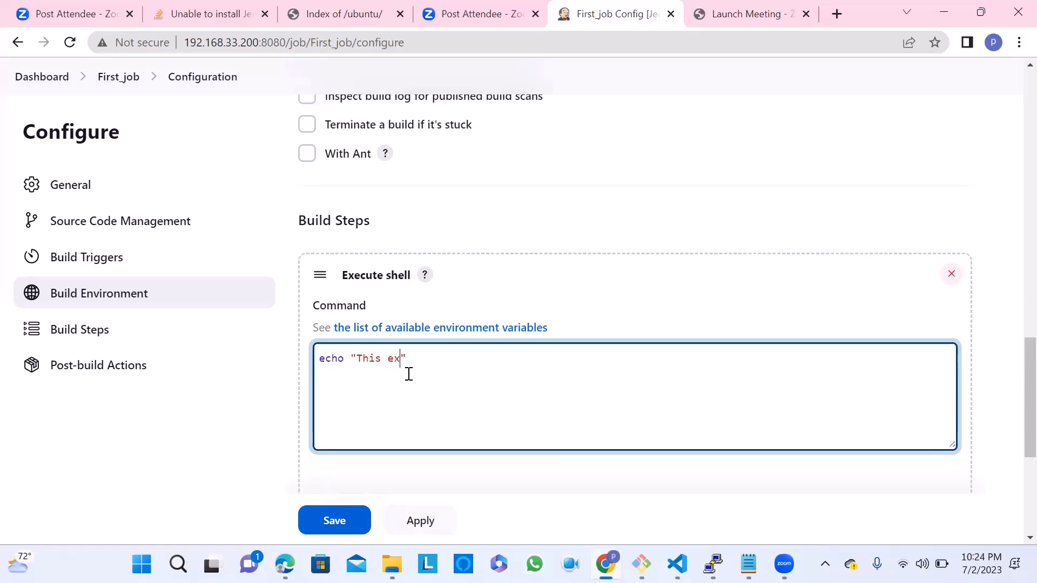
{"action": "type", "text": "ci"}
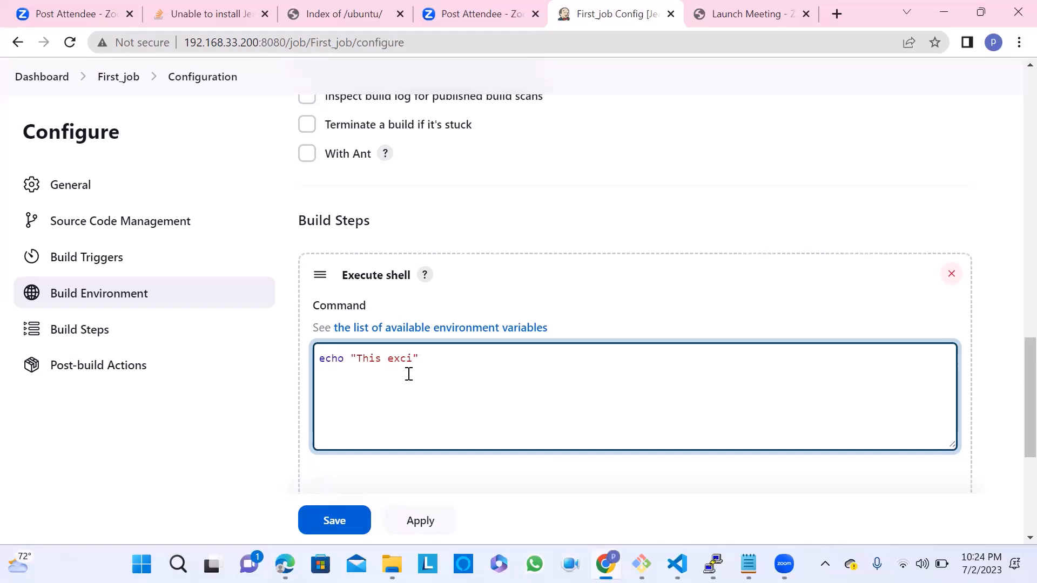
{"action": "type", "text": "cuting from the first jo"}
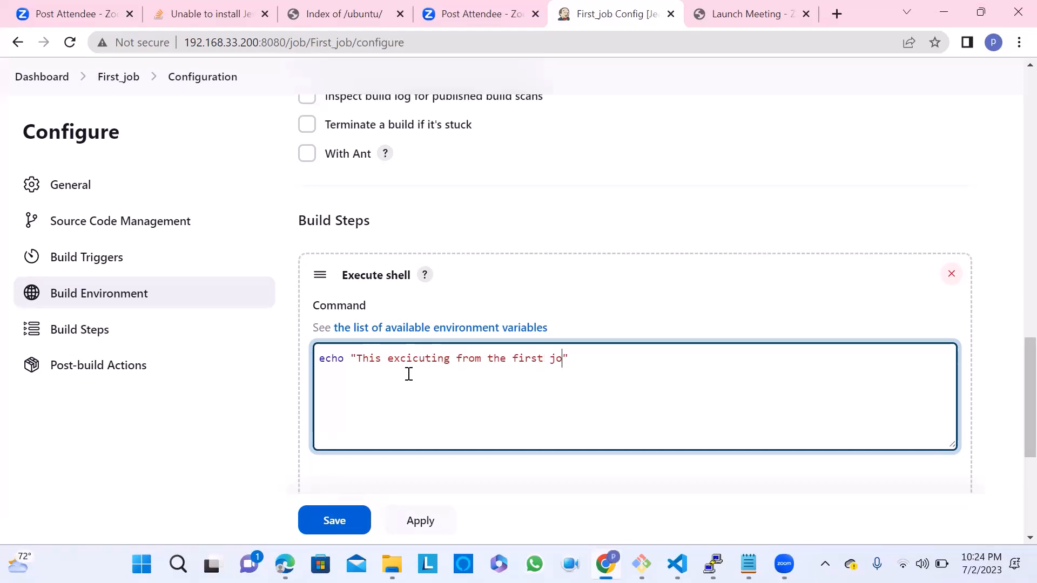
{"action": "type", "text": "b"}
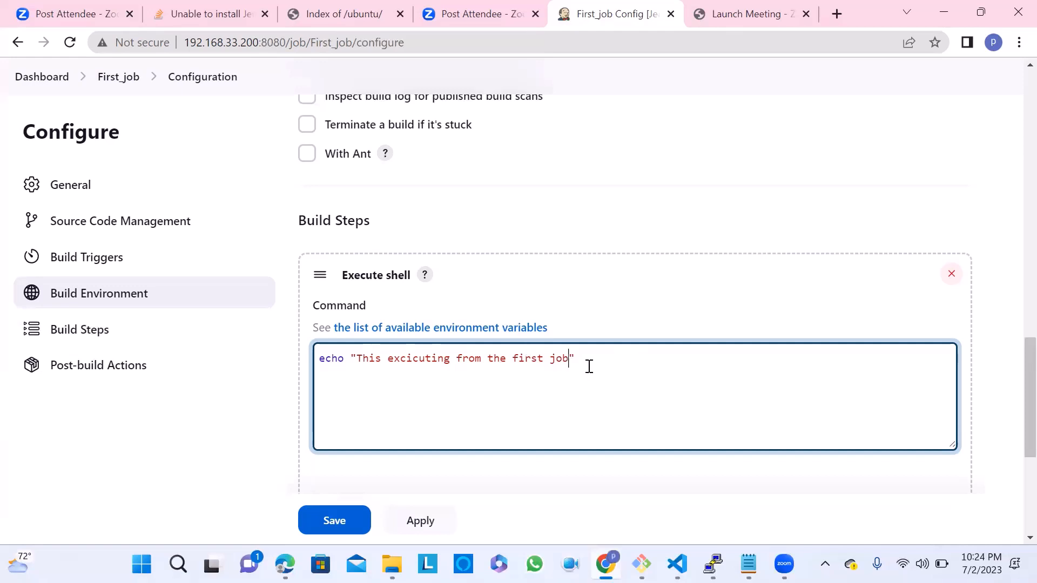
{"action": "scroll", "scroll_direction": "down", "scroll_amount": 3}
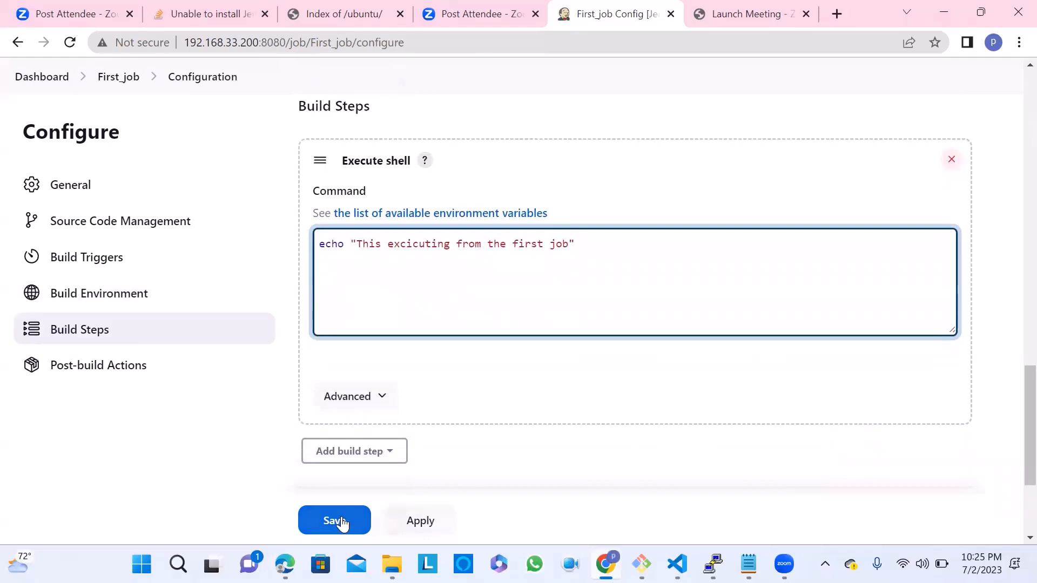
{"action": "left_click", "coordinate": [334, 521]}
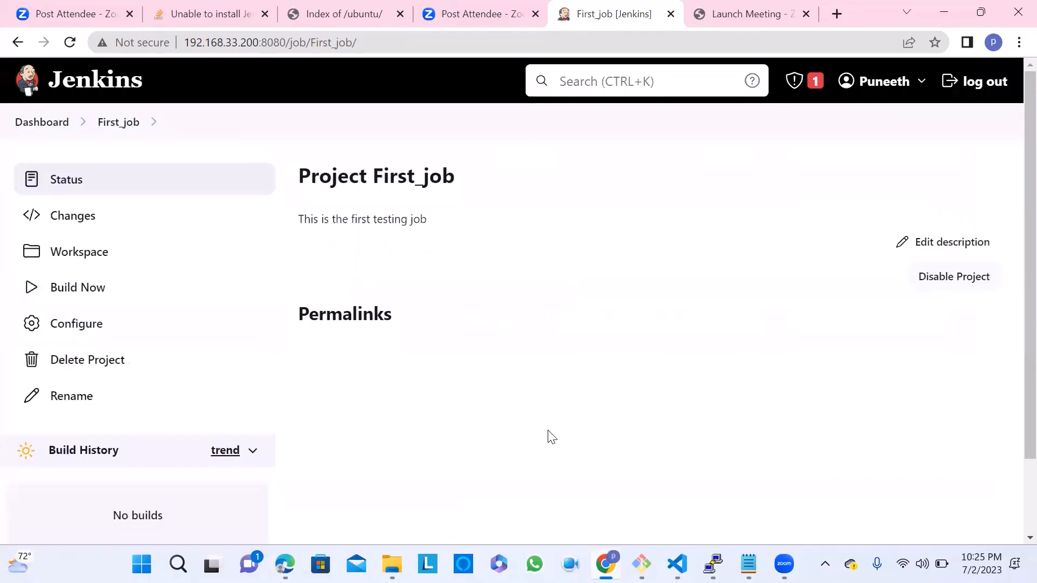
{"action": "mouse_move", "coordinate": [512, 433]}
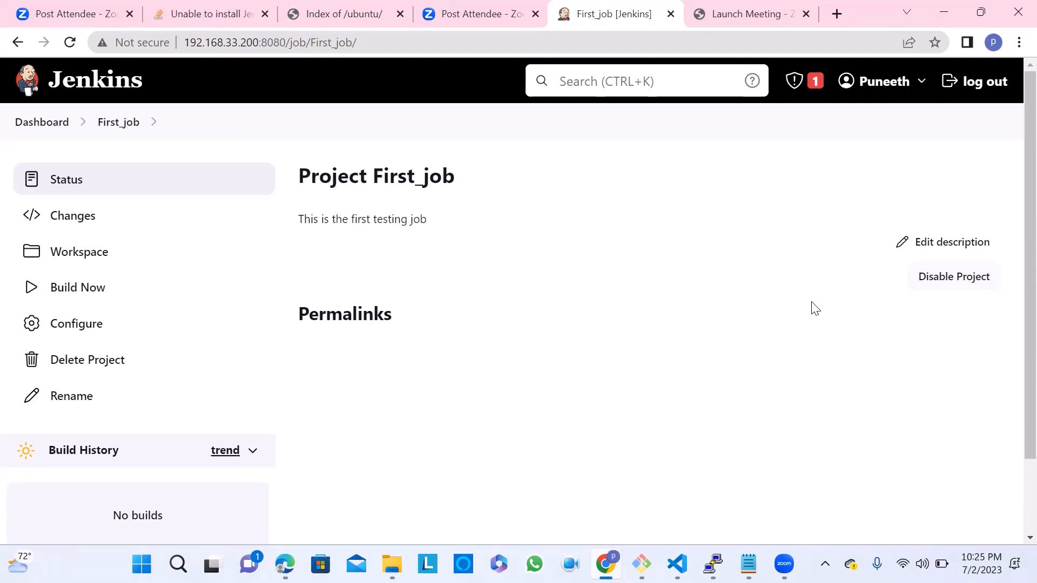
{"action": "mouse_move", "coordinate": [78, 287]}
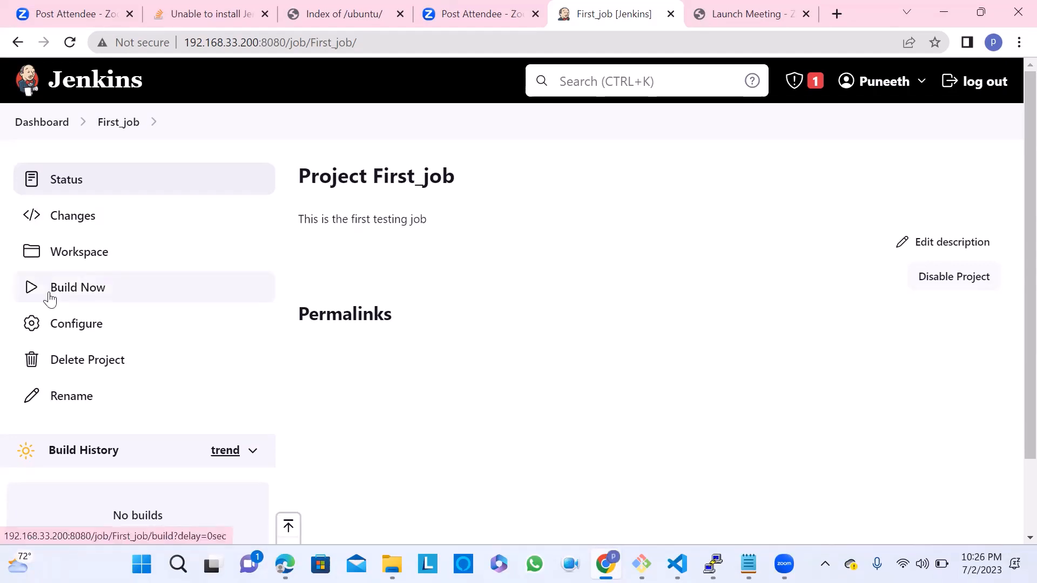
Trigger Build Now on First_job so build #1 runs.
{"action": "left_click", "coordinate": [78, 287]}
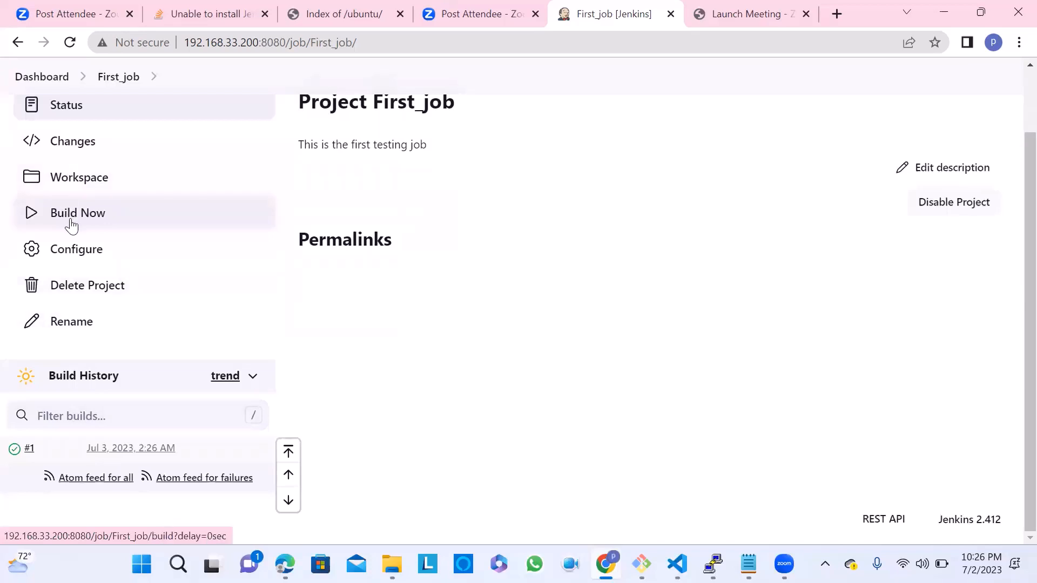
Start another run of First_job so build #2 appears in its build history.
{"action": "left_click", "coordinate": [77, 213]}
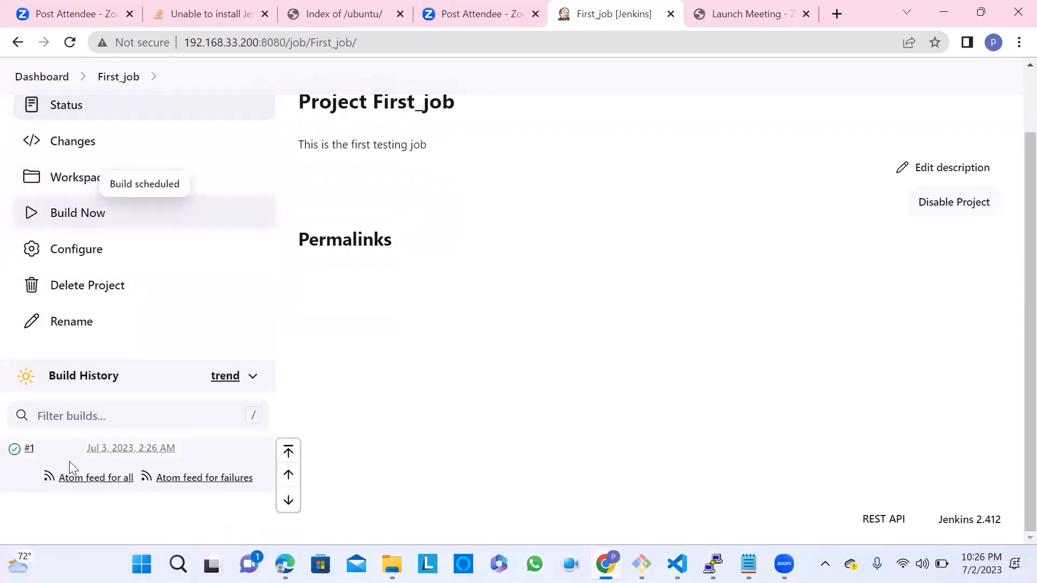
{"action": "left_click", "coordinate": [78, 212]}
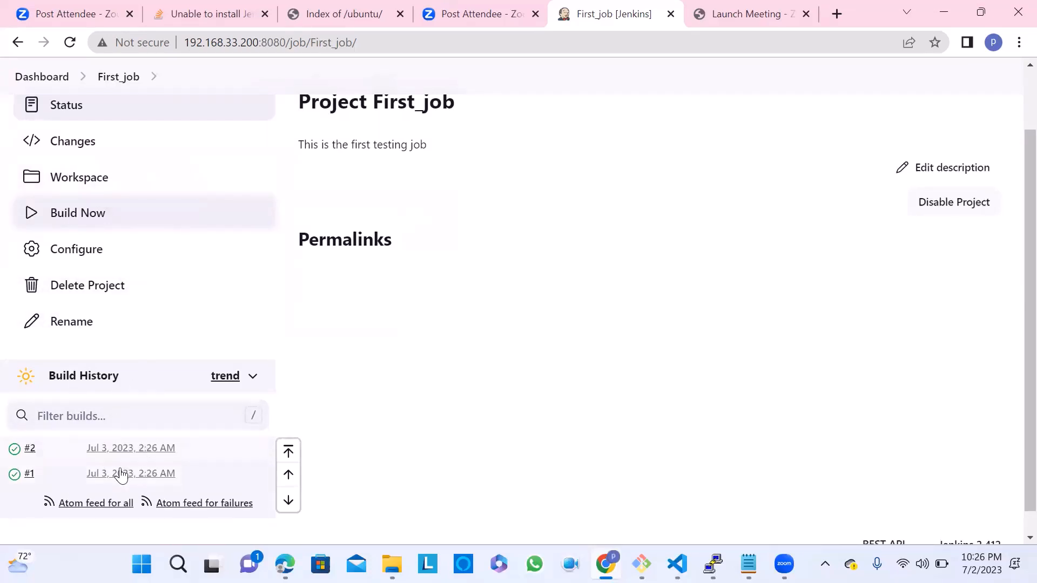
{"action": "mouse_move", "coordinate": [167, 453]}
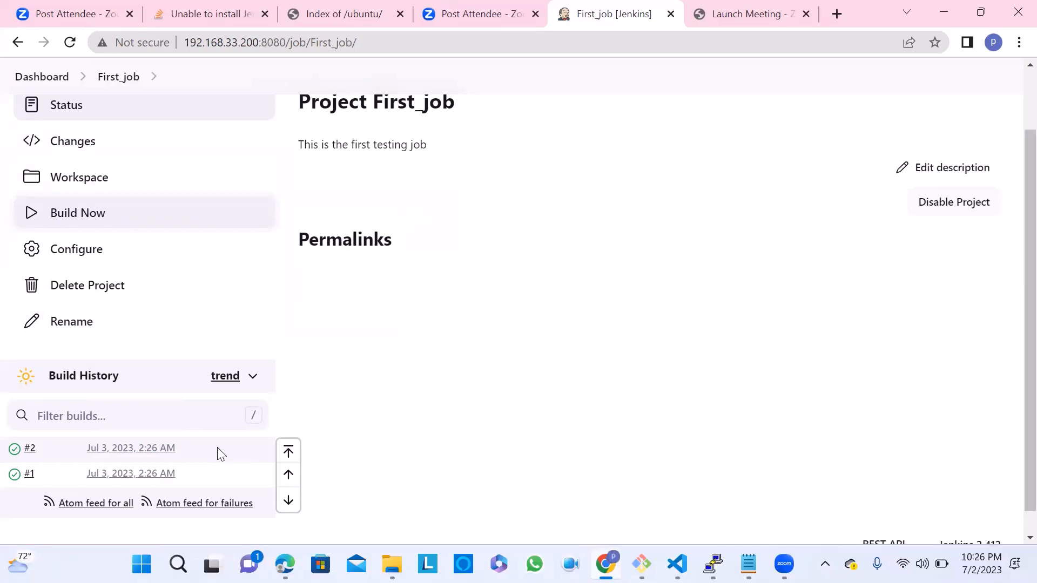
{"action": "mouse_move", "coordinate": [29, 448]}
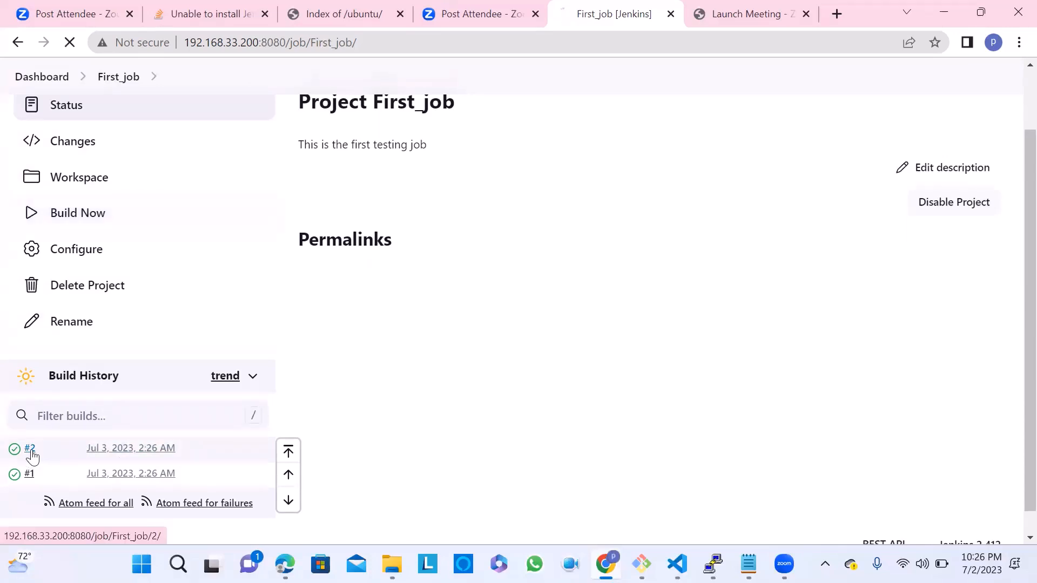
View build #2's console output showing the echoed message and Finished: SUCCESS.
{"action": "left_click", "coordinate": [29, 447]}
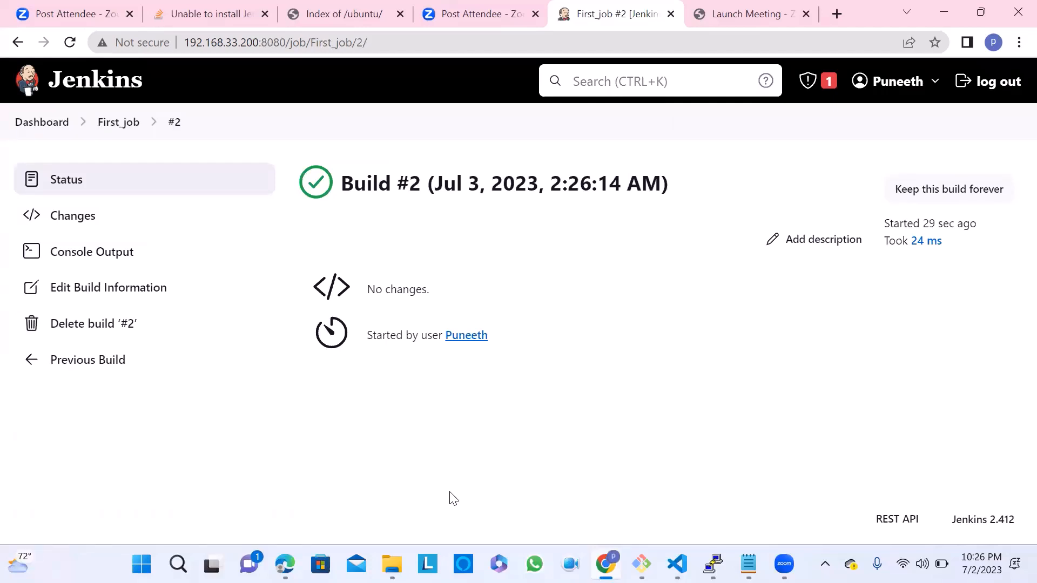
{"action": "mouse_move", "coordinate": [92, 252]}
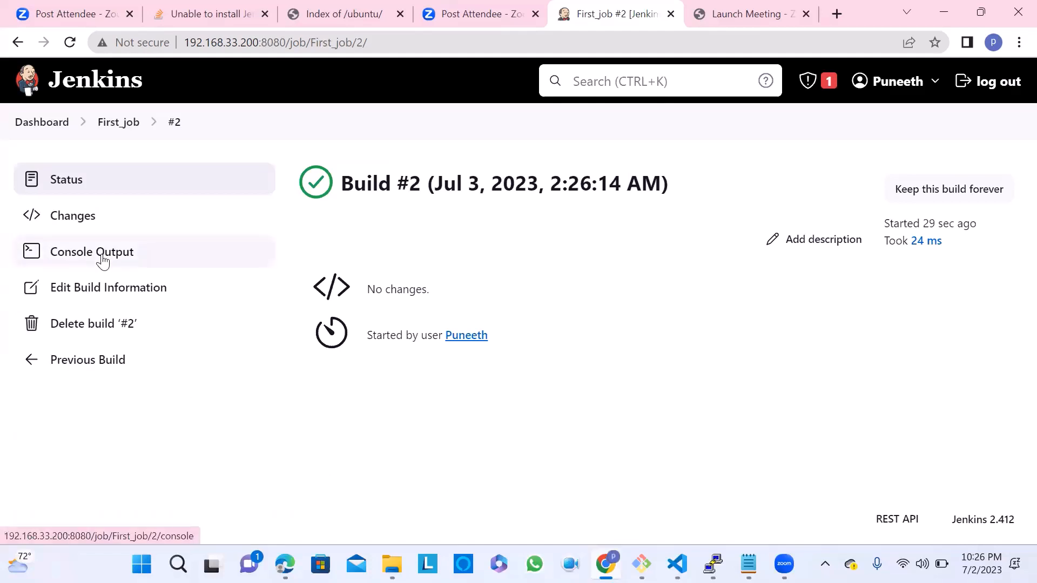
{"action": "left_click", "coordinate": [91, 252]}
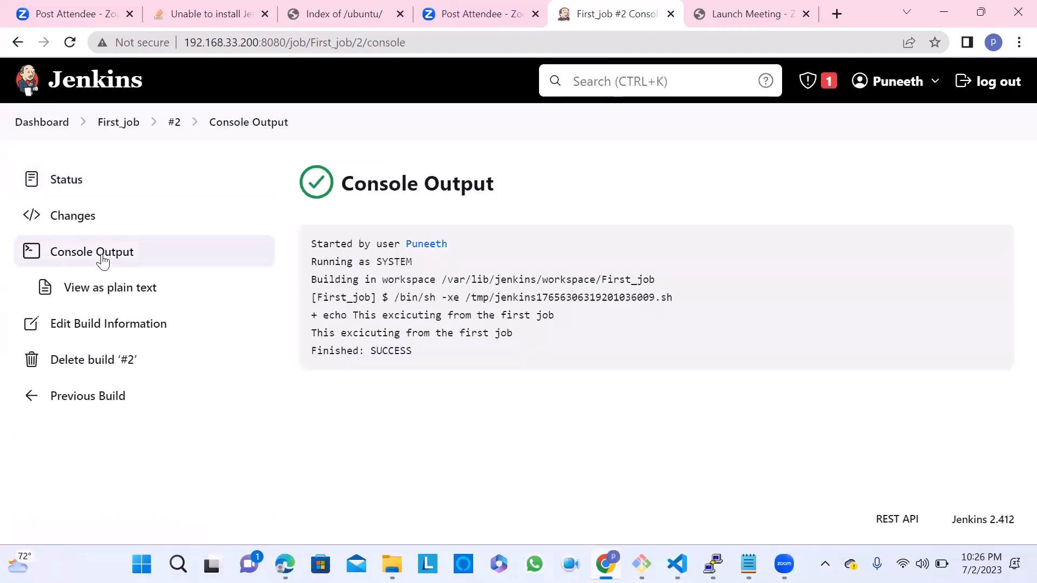